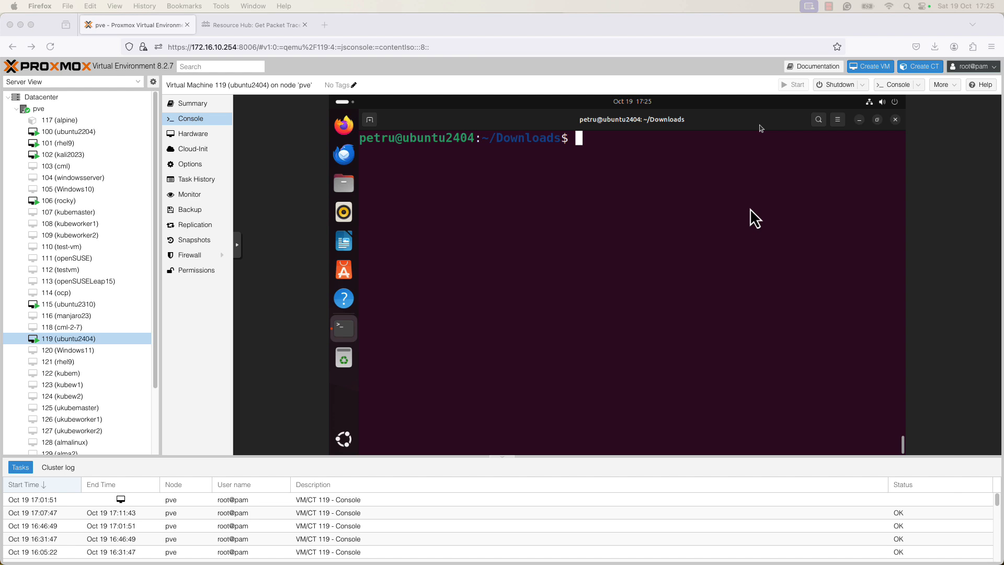
# Step: Check NetAcad's Packet Tracer requirements listing Ubuntu 20.04/22.04, then return to the VM console
pyautogui.click(253, 25)
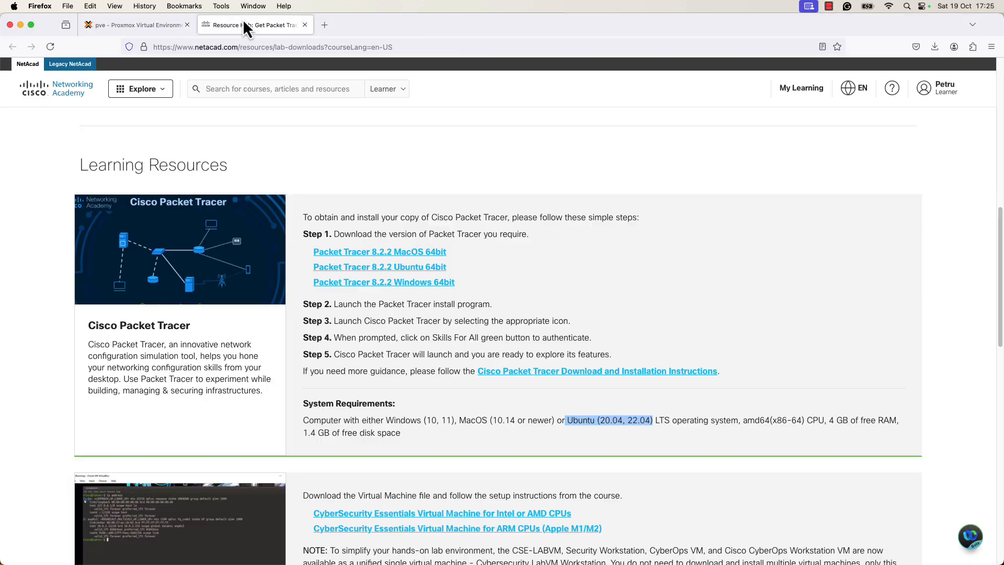
pyautogui.moveTo(434, 361)
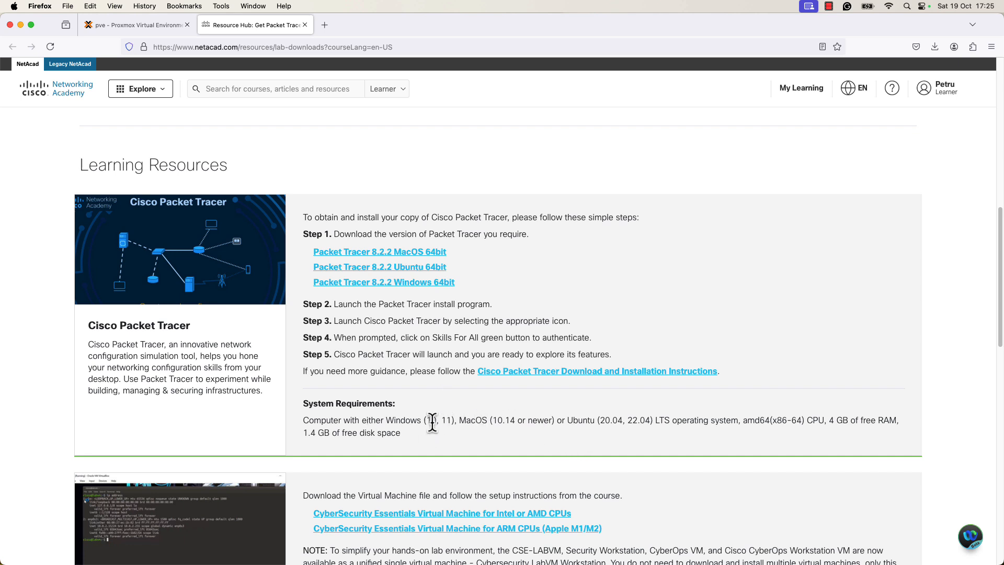
pyautogui.moveTo(568, 425)
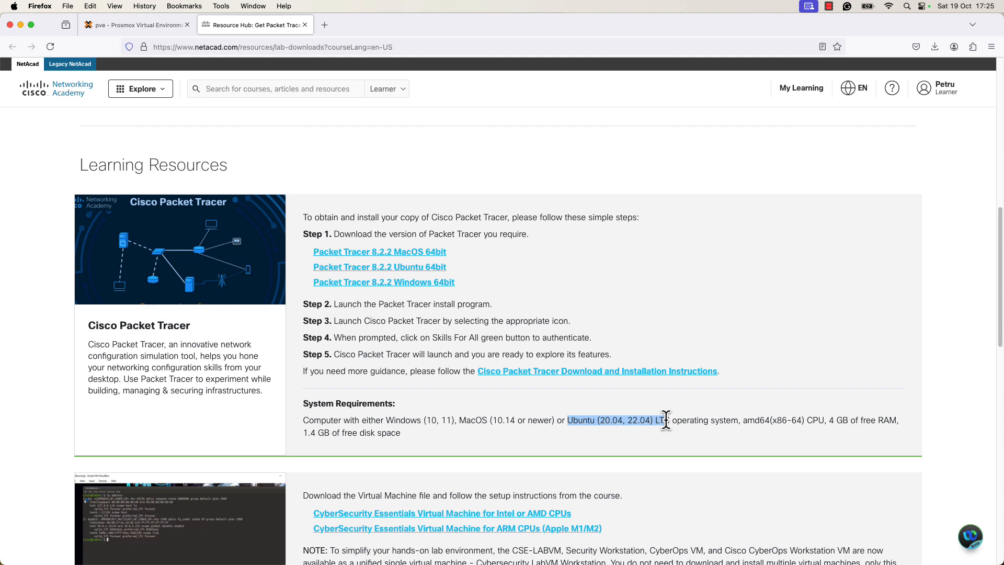
pyautogui.moveTo(676, 423)
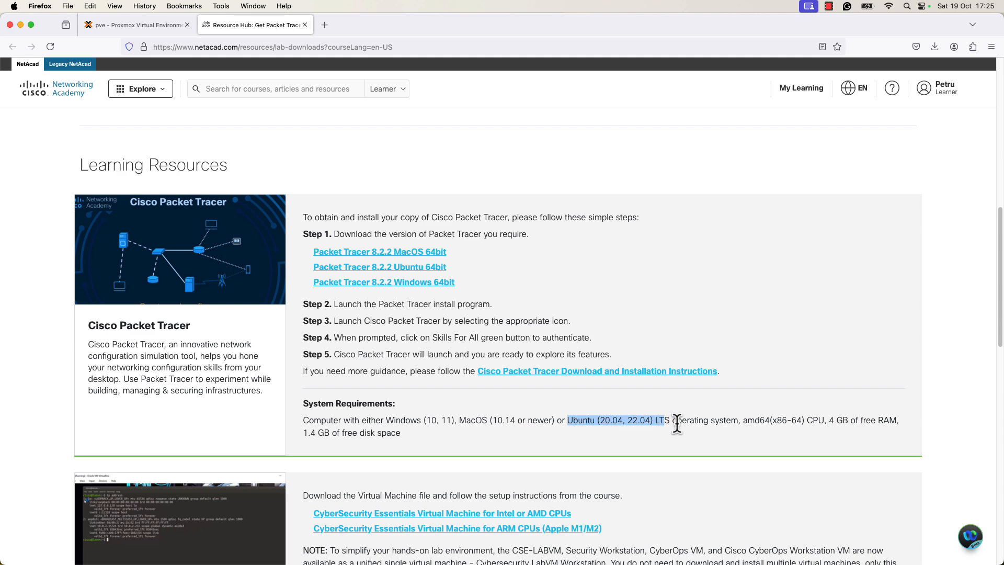
pyautogui.click(131, 25)
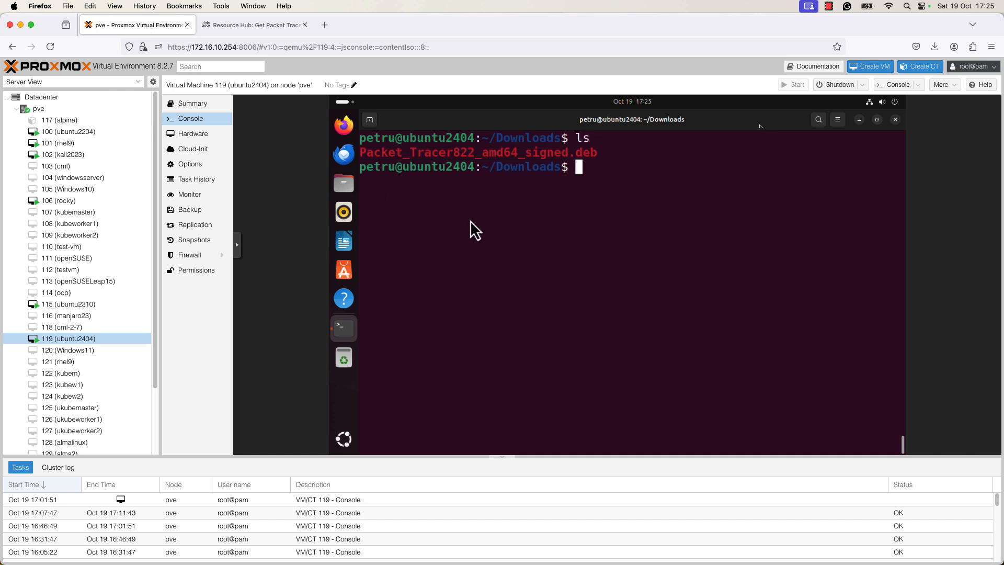
pyautogui.moveTo(493, 226)
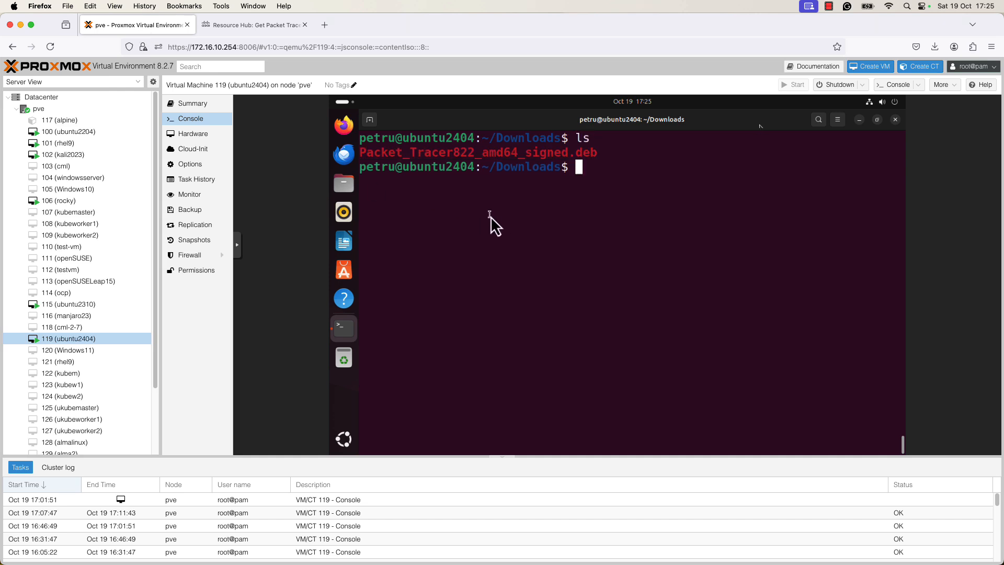
# Step: Confirm Ubuntu 24.04.1 LTS via /etc/os-release and enter the apt-get install command for Packet_Tracer822_amd64_signed.deb
pyautogui.write('cat /etc/os-release')
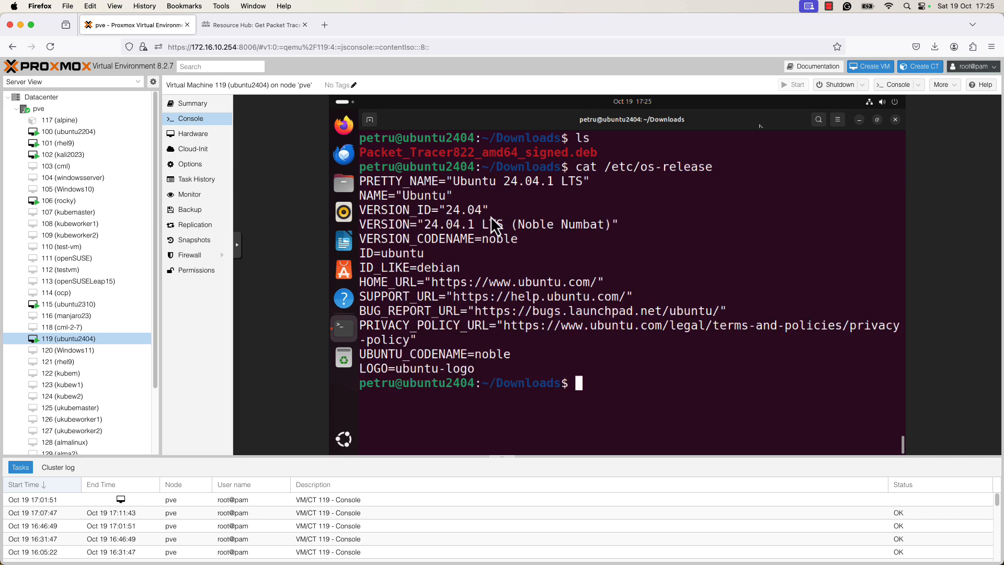
pyautogui.moveTo(594, 234)
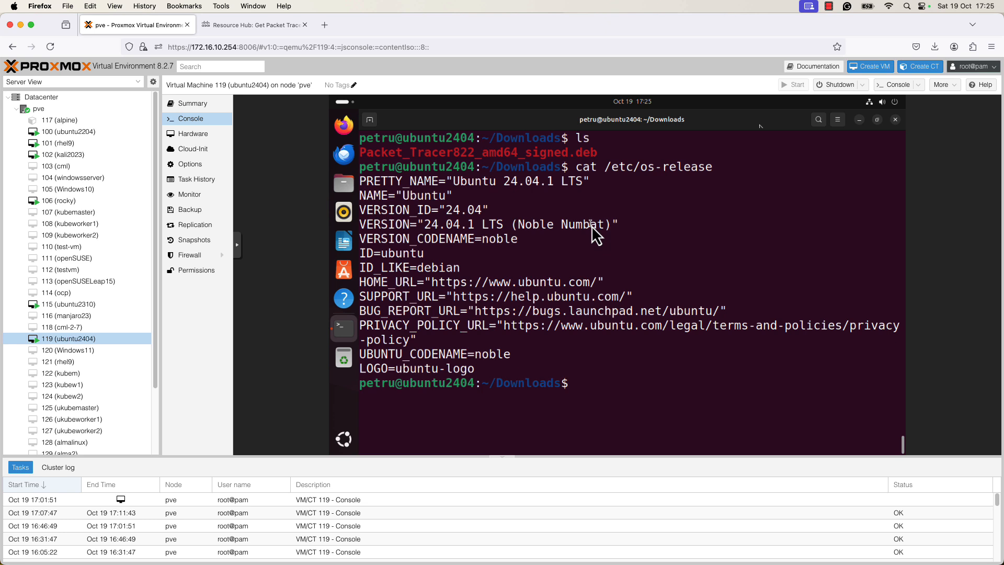
pyautogui.write('sudo')
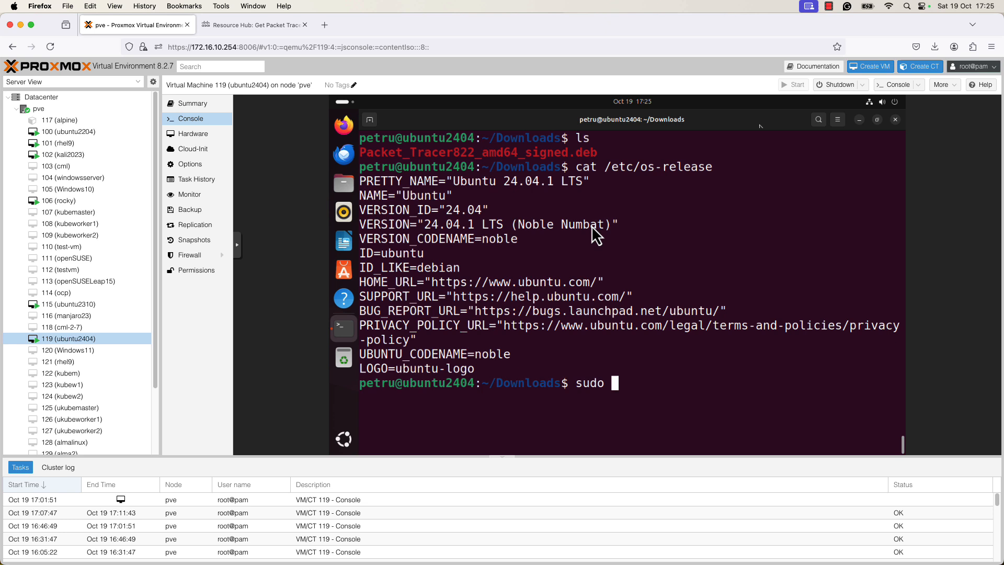
pyautogui.write('apt-get')
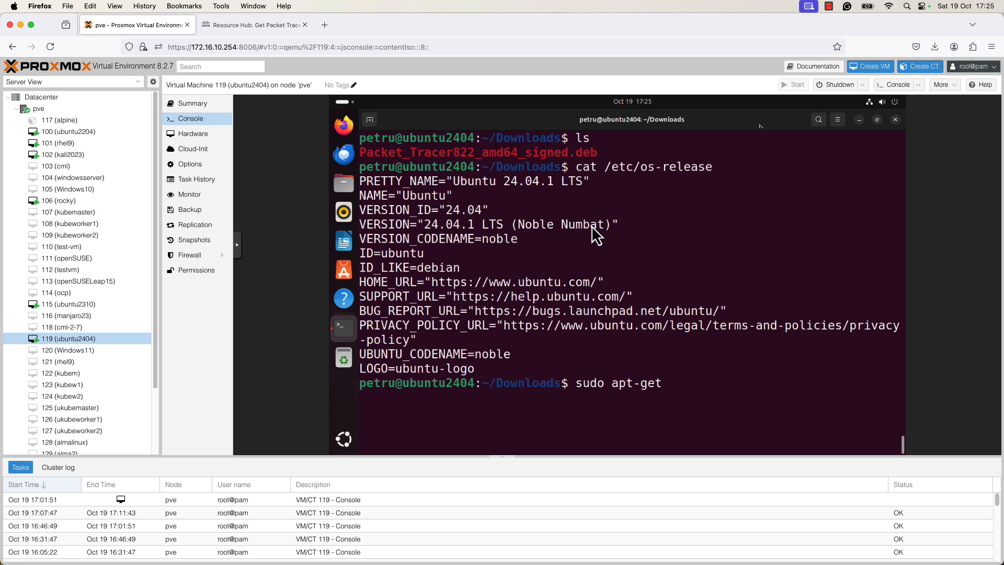
pyautogui.write('install')
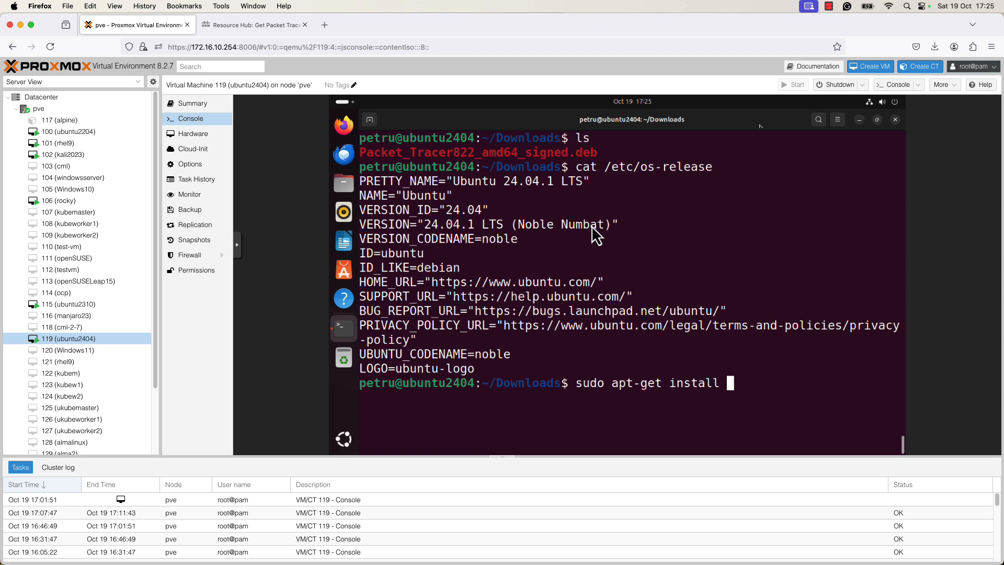
pyautogui.write('./Packet_Tracer822_amd64_signed.deb')
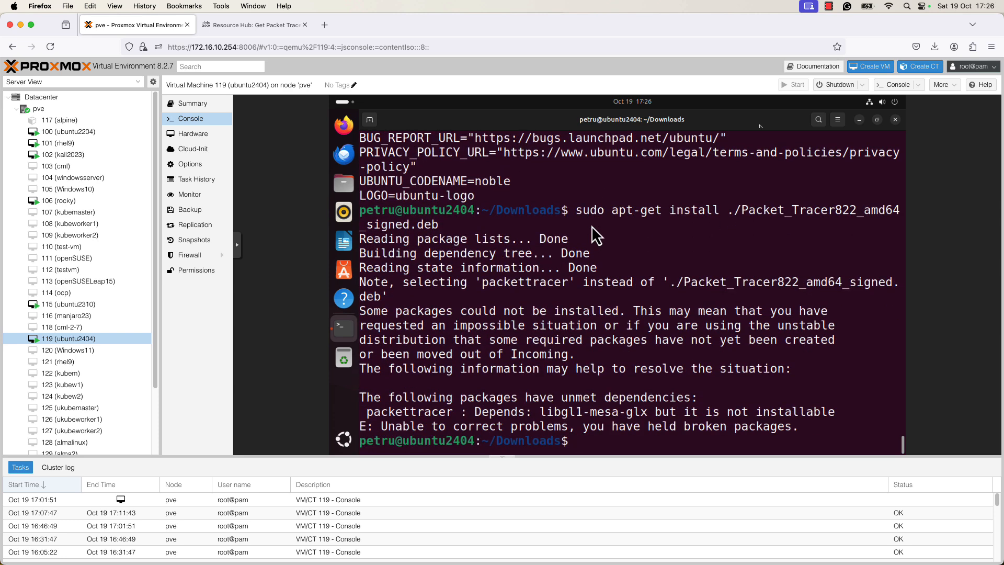
pyautogui.moveTo(578, 261)
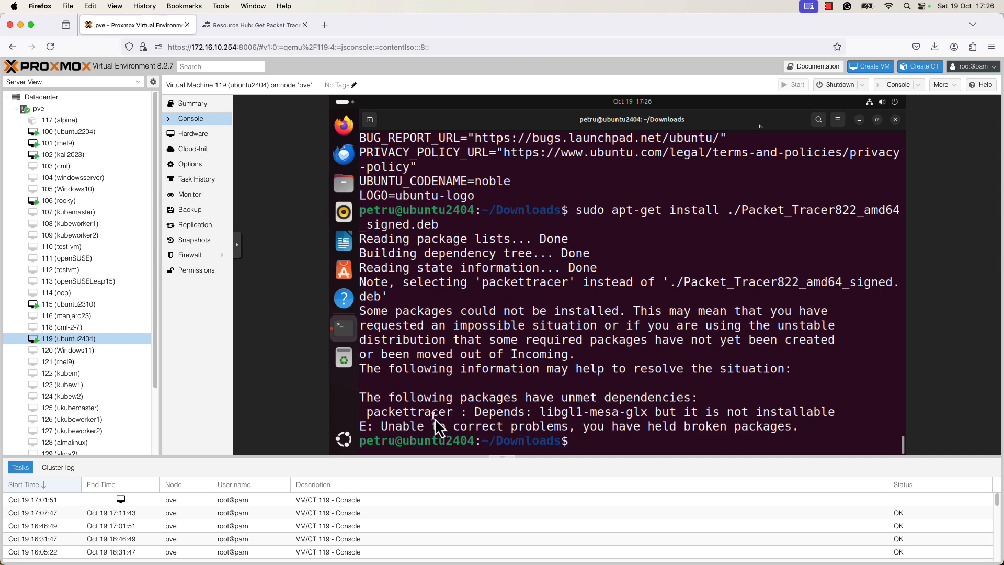
# Step: Run the Packet Tracer install, read the libgl1-mesa-glx unmet dependency error, and clear the terminal
pyautogui.doubleClick(592, 412)
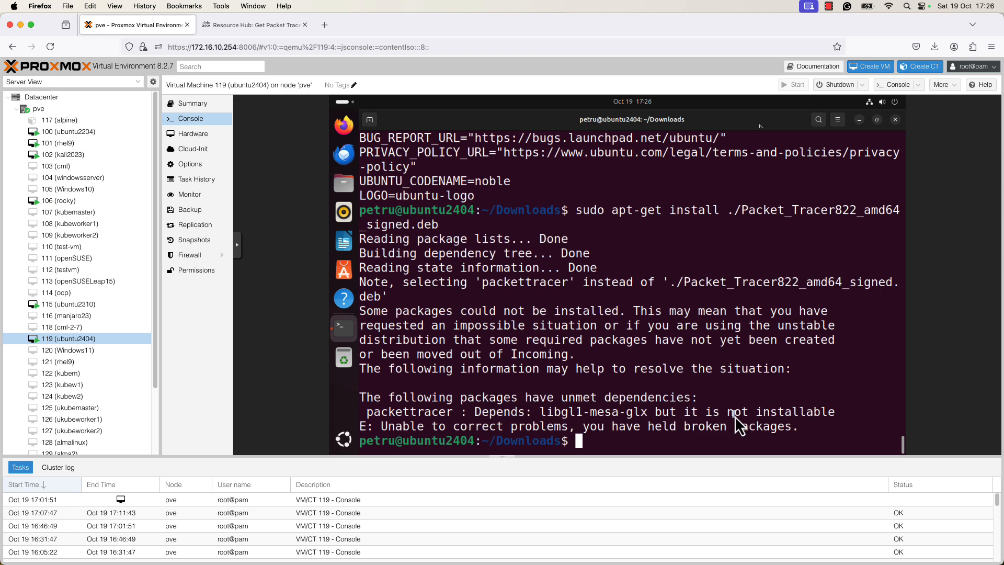
pyautogui.write('su')
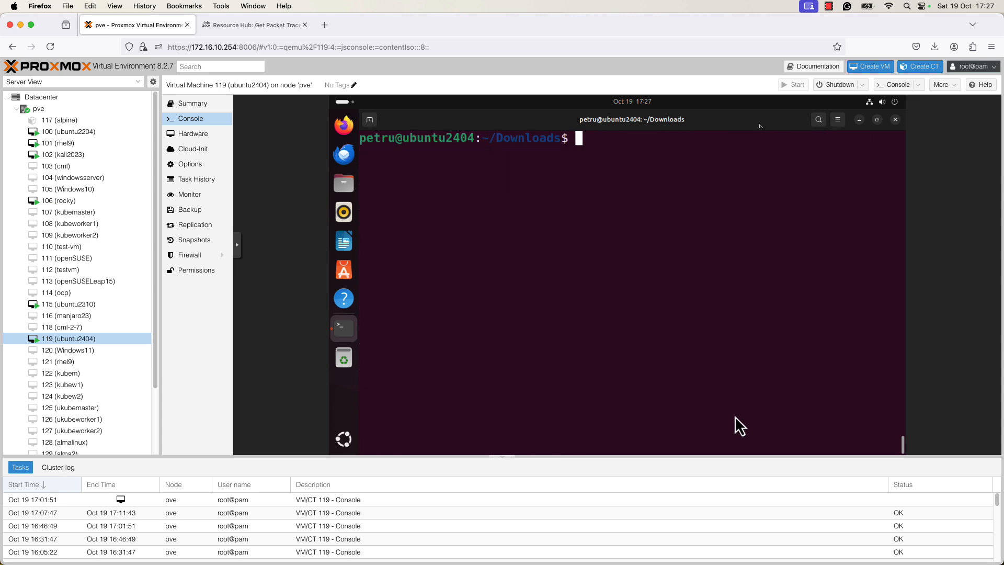
# Step: Rerun sudo apt-get install ./Packet_Tracer822_amd64_signed.deb and copy the missing libgl1-mesa-glx name
pyautogui.press('Return')
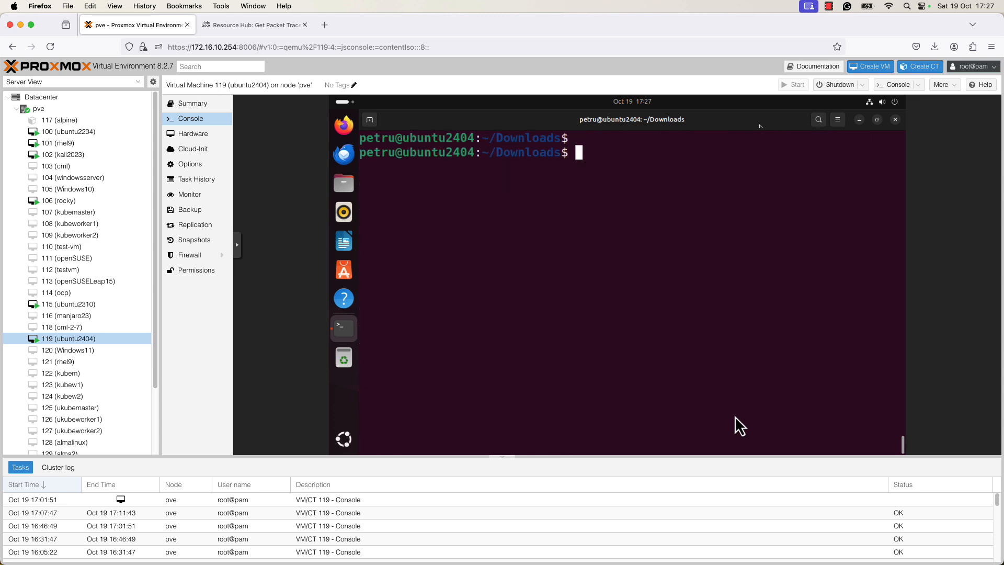
pyautogui.write('sudo apt-get install ./Packet_Tracer822_amd64_signed.deb')
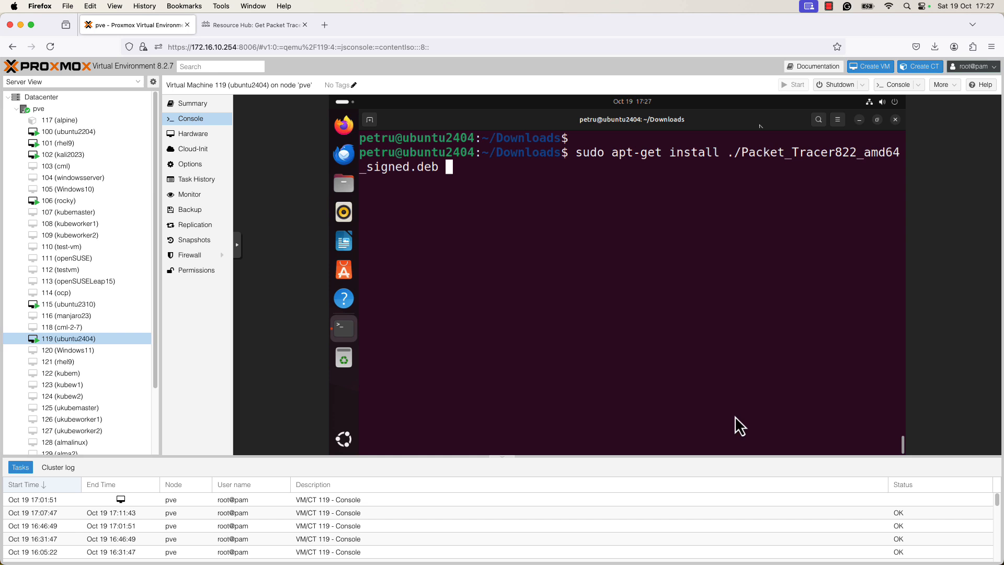
pyautogui.press('Return')
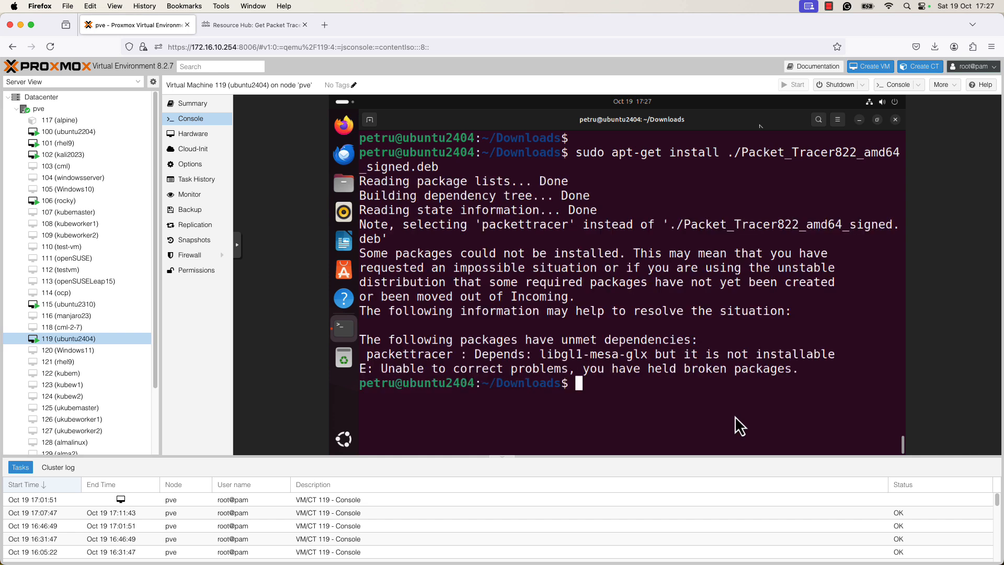
pyautogui.moveTo(560, 378)
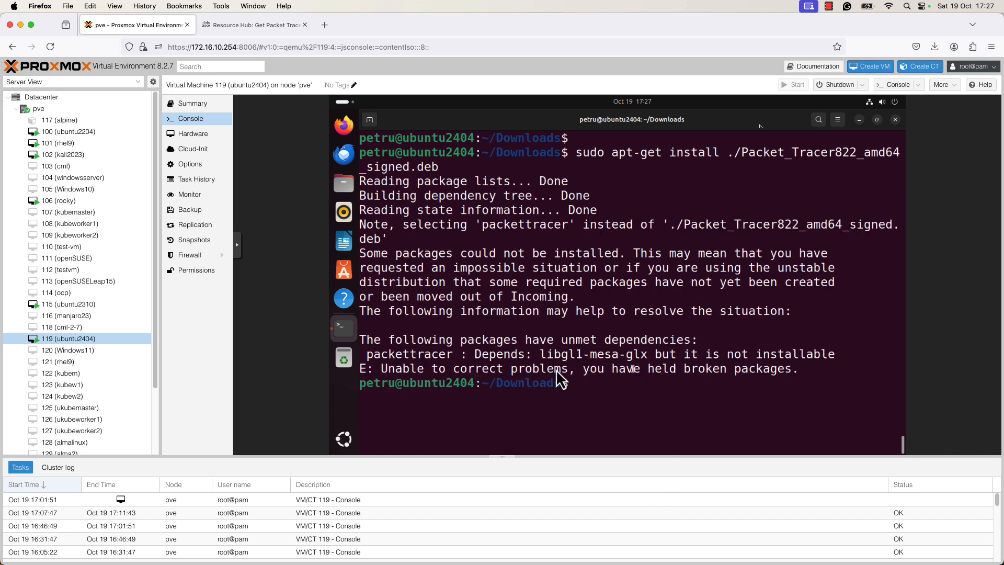
pyautogui.doubleClick(595, 354)
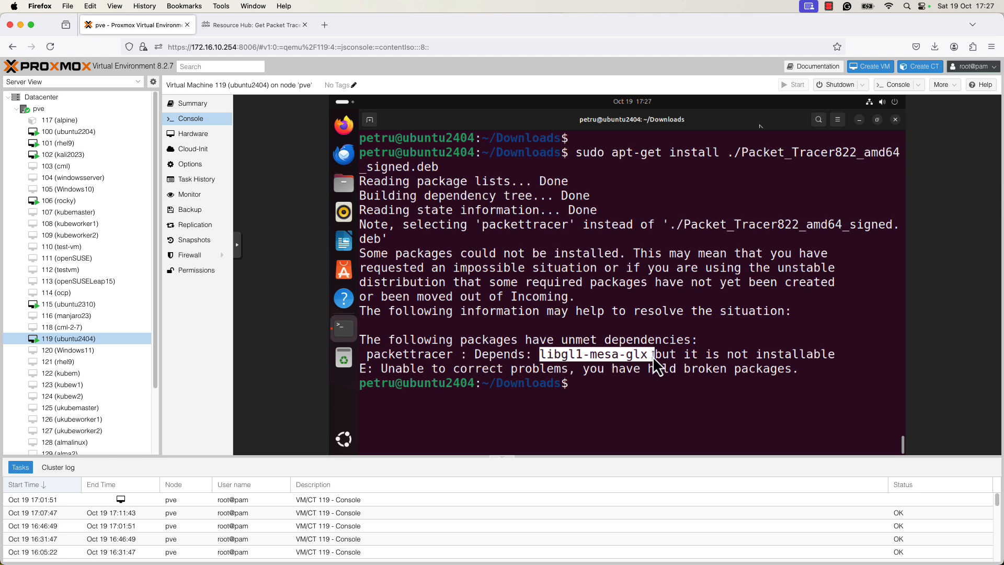
pyautogui.rightClick(647, 365)
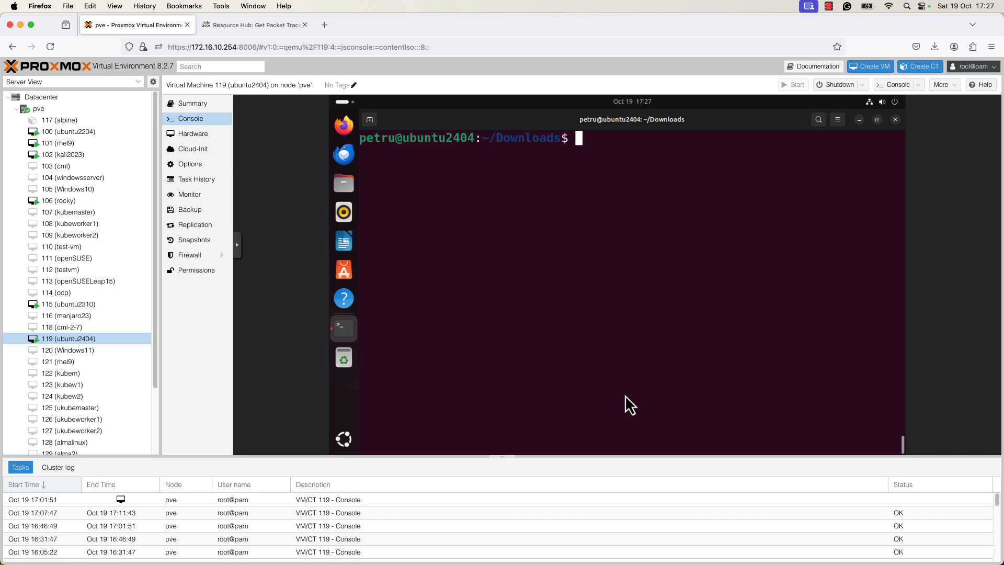
# Step: Run apt-cache search libgl1-mesa-glx on the 24.04 VM and see it return nothing
pyautogui.write('apt')
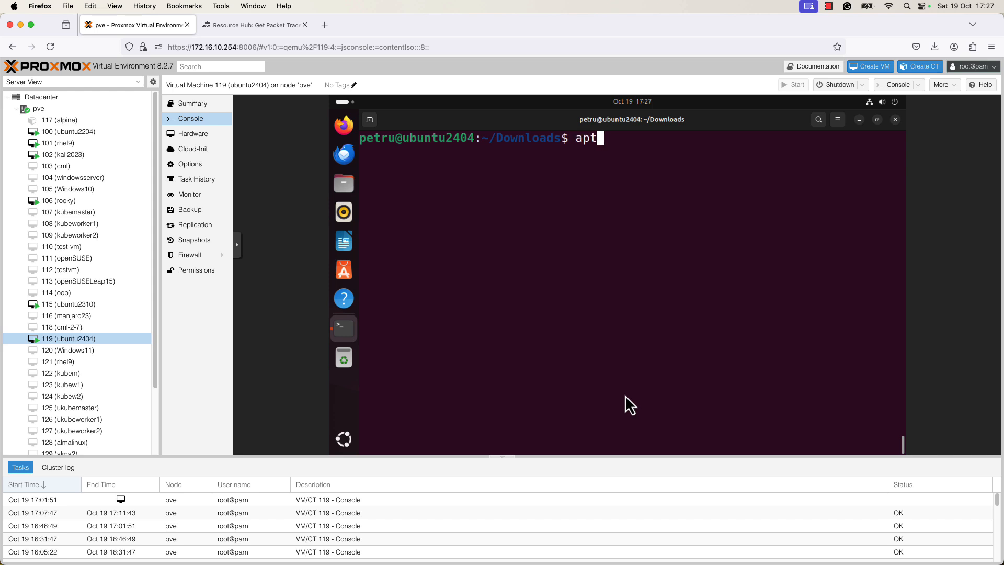
pyautogui.write('-cache')
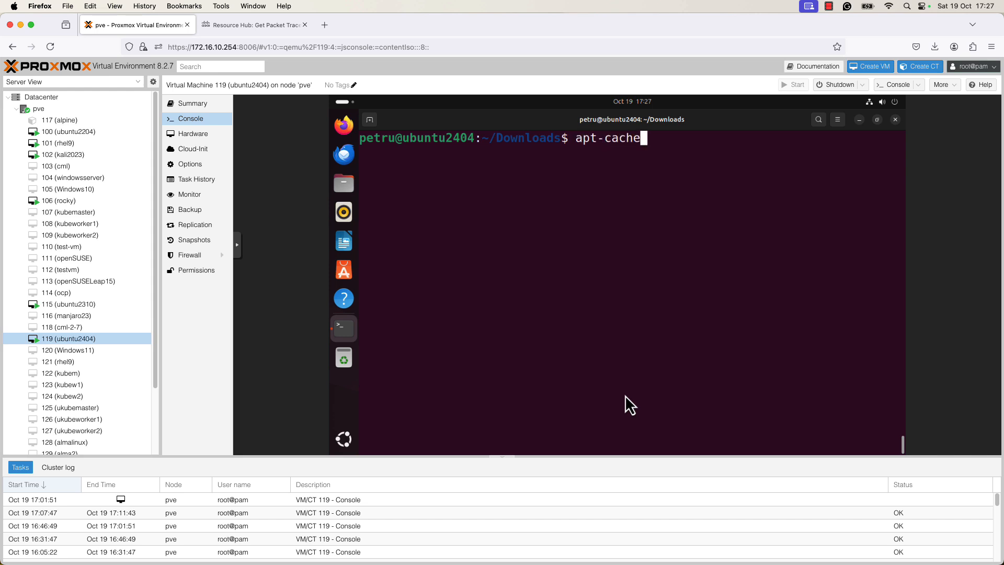
pyautogui.write('searcj')
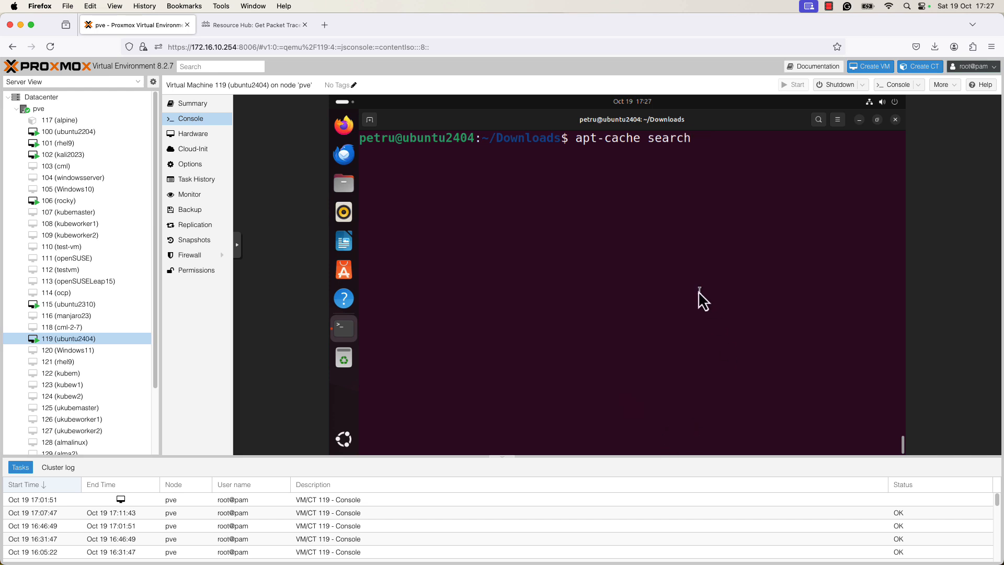
pyautogui.write('libgl1-mesa-glx')
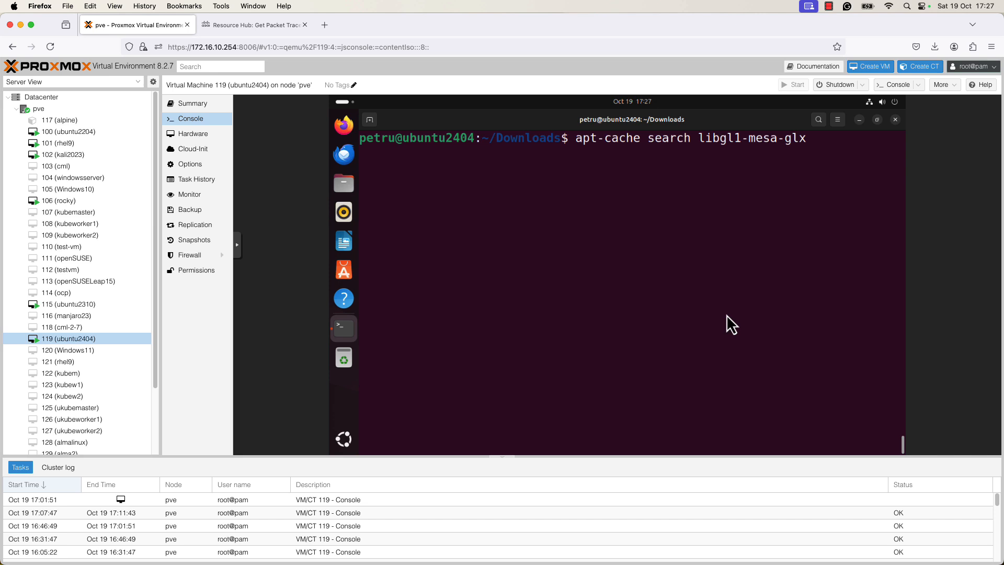
pyautogui.press('Return')
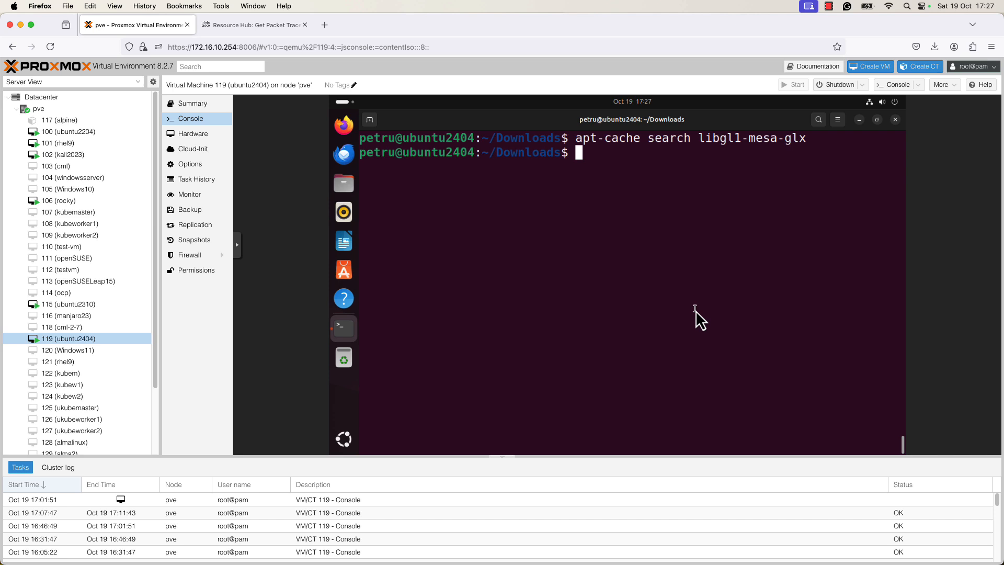
pyautogui.moveTo(697, 305)
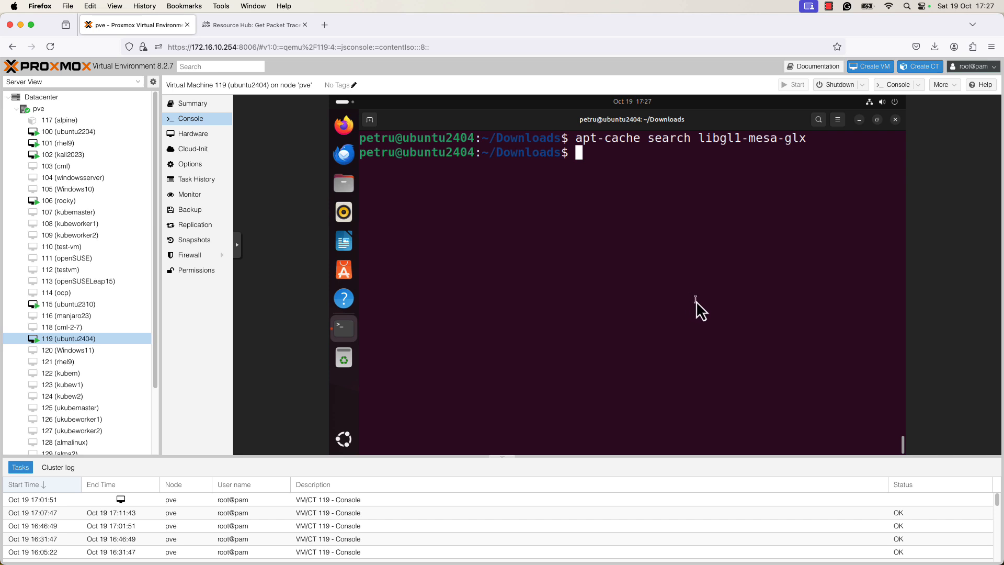
pyautogui.moveTo(705, 301)
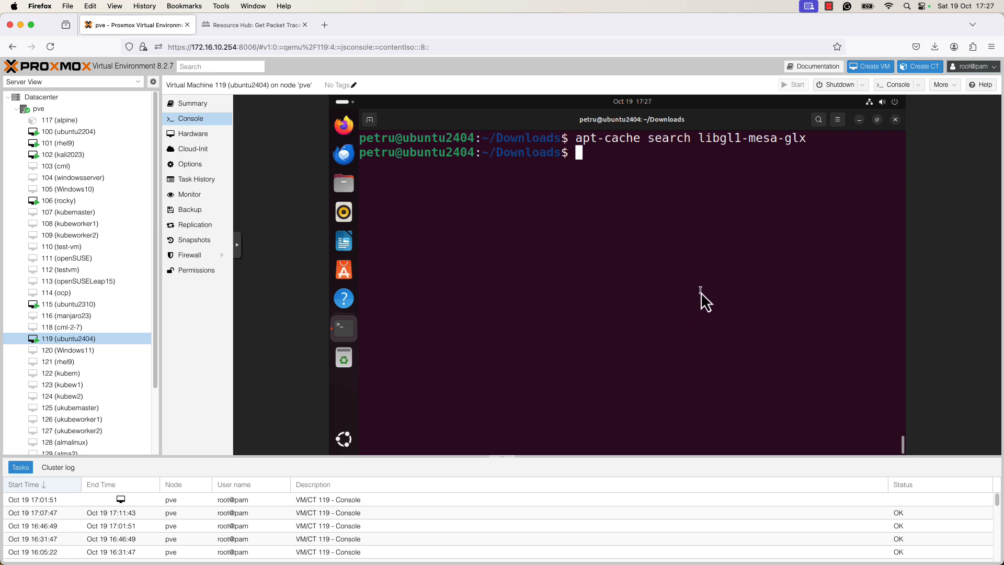
pyautogui.moveTo(713, 287)
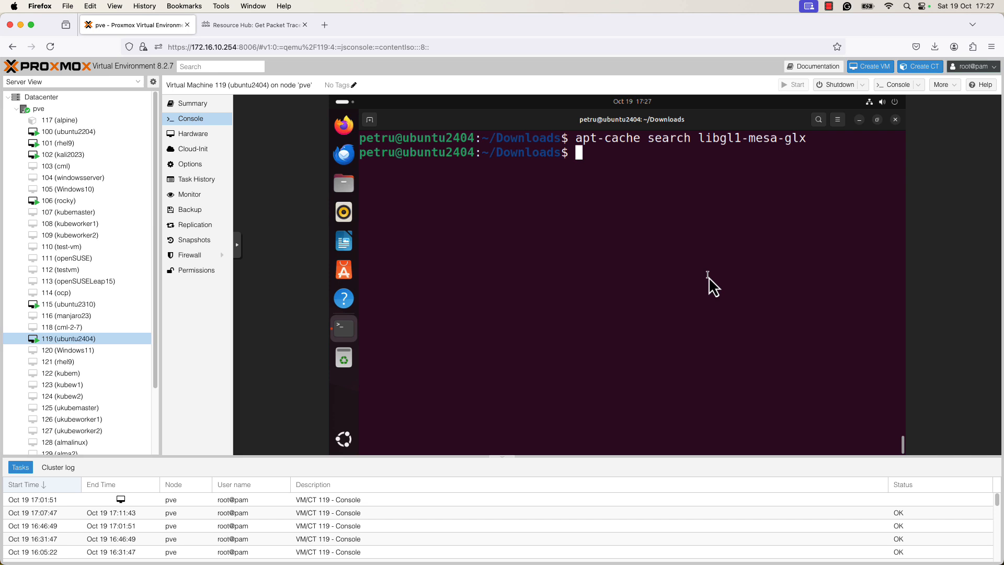
pyautogui.moveTo(704, 267)
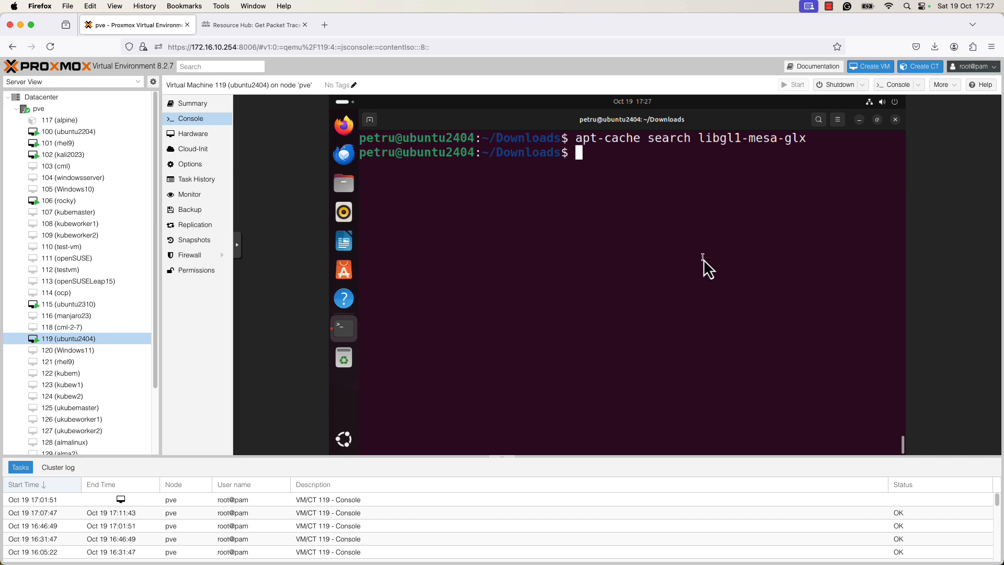
pyautogui.moveTo(714, 267)
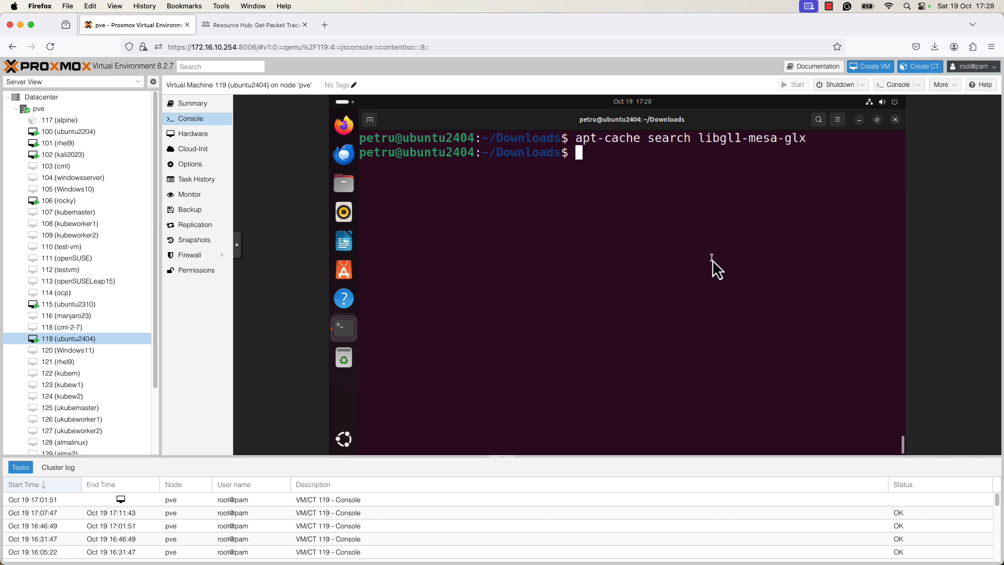
pyautogui.moveTo(717, 262)
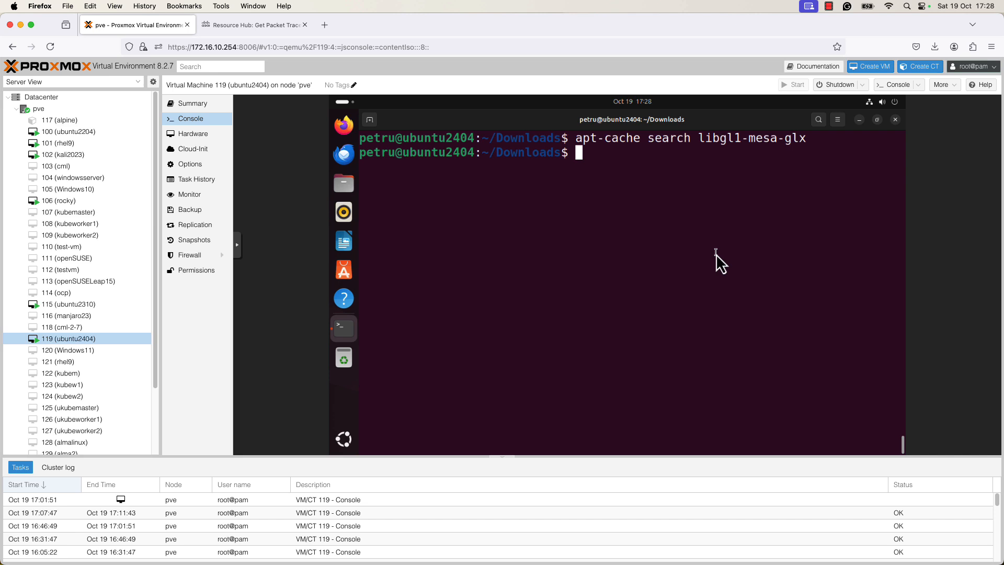
pyautogui.moveTo(407, 203)
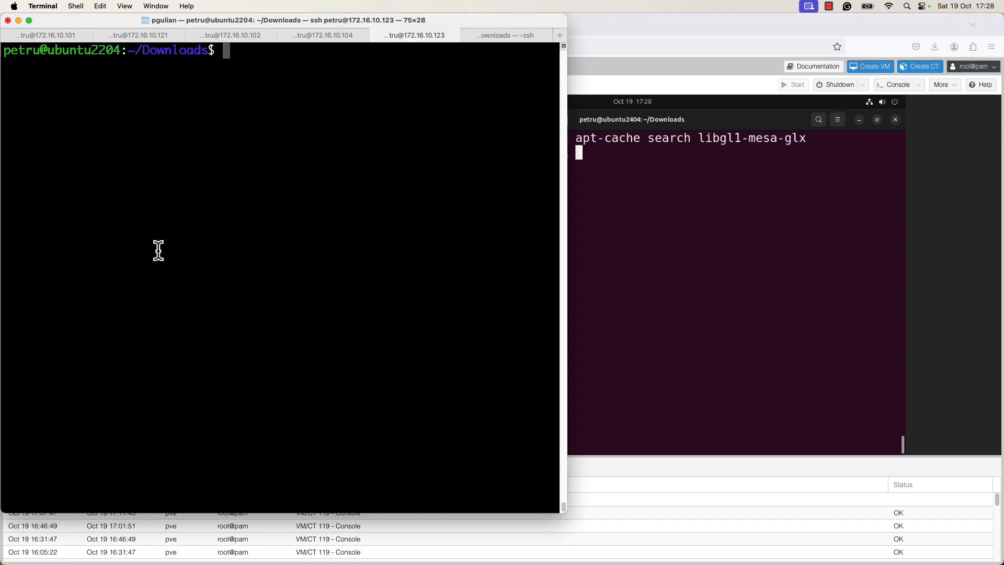
# Step: Confirm the SSH host runs Ubuntu 22.04.5 and search apt-cache for libgl1-mesa-glx
pyautogui.write('cat /etc/os-release')
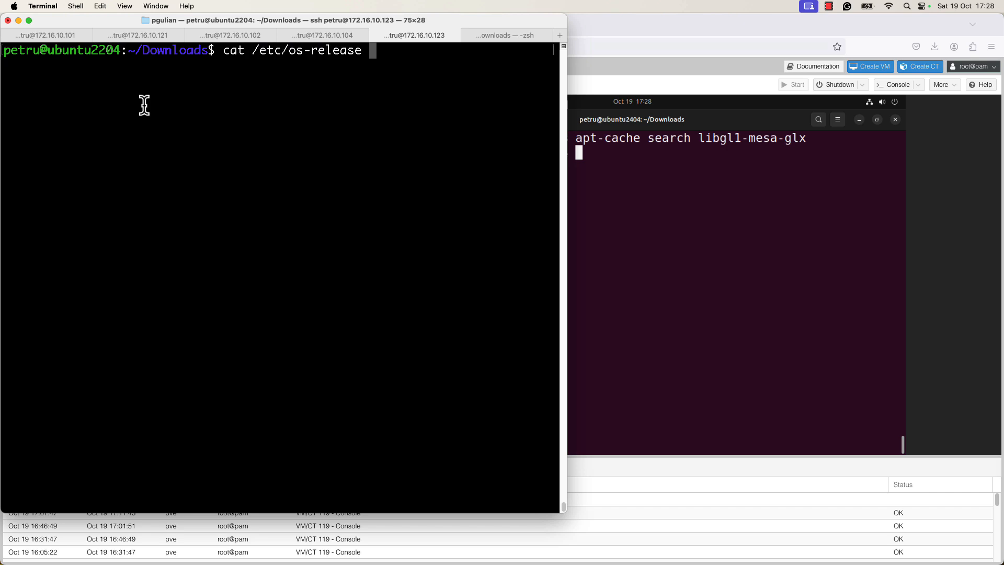
pyautogui.press('Return')
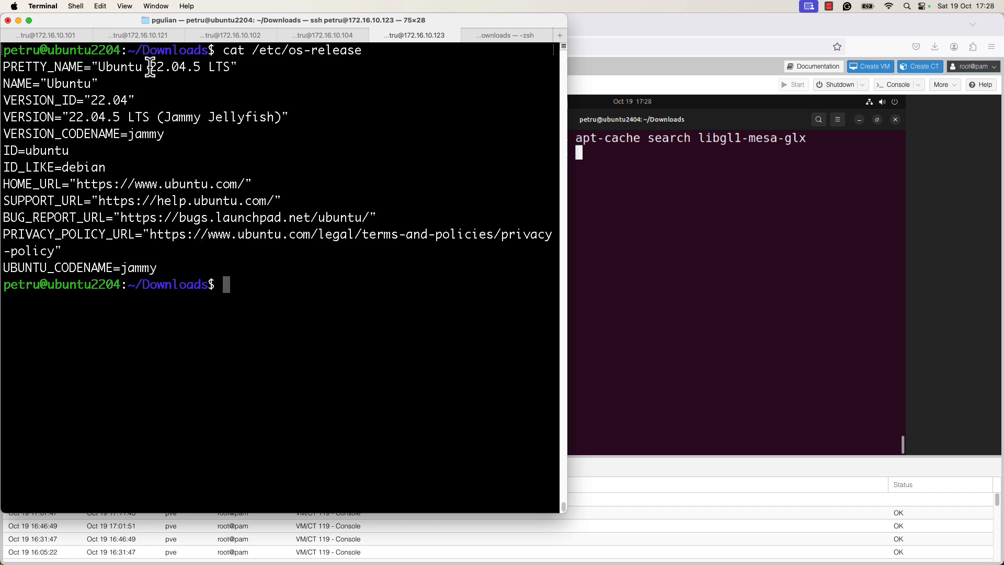
pyautogui.moveTo(209, 103)
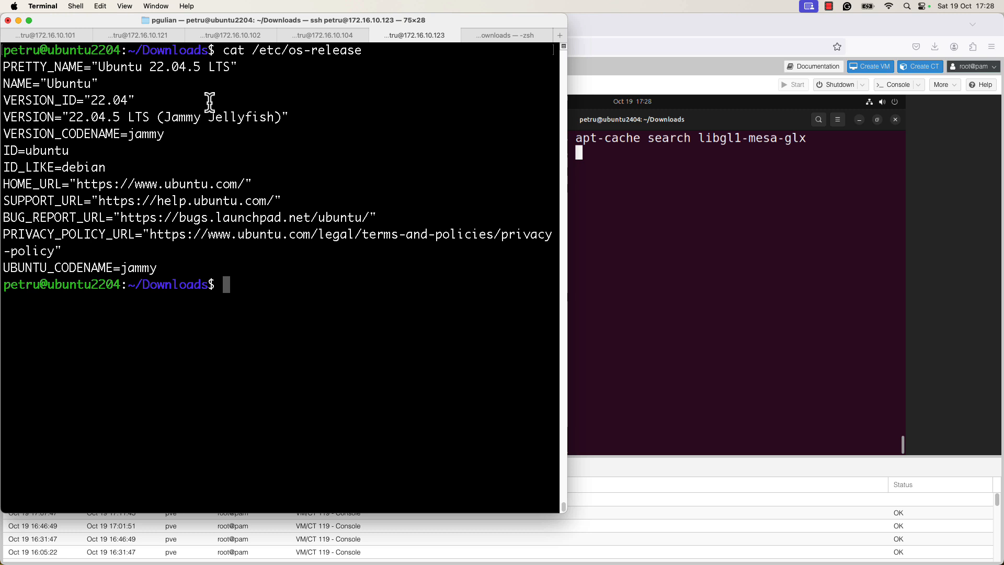
pyautogui.moveTo(299, 128)
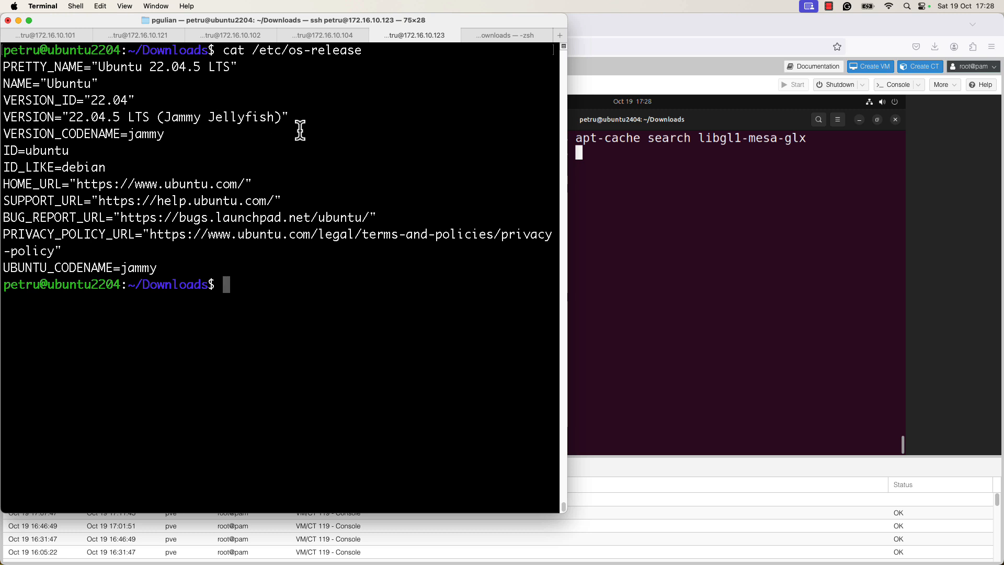
pyautogui.moveTo(377, 177)
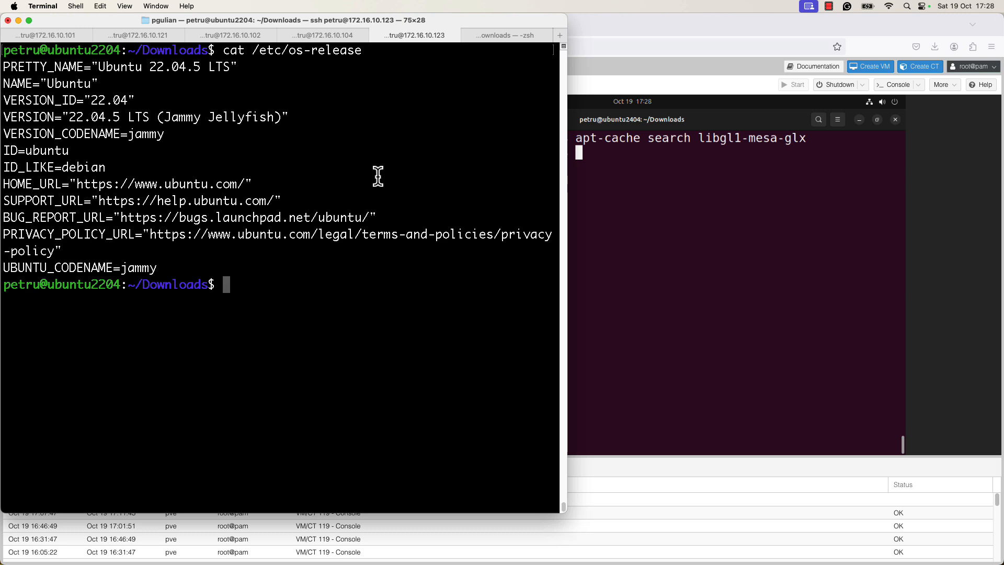
pyautogui.moveTo(331, 257)
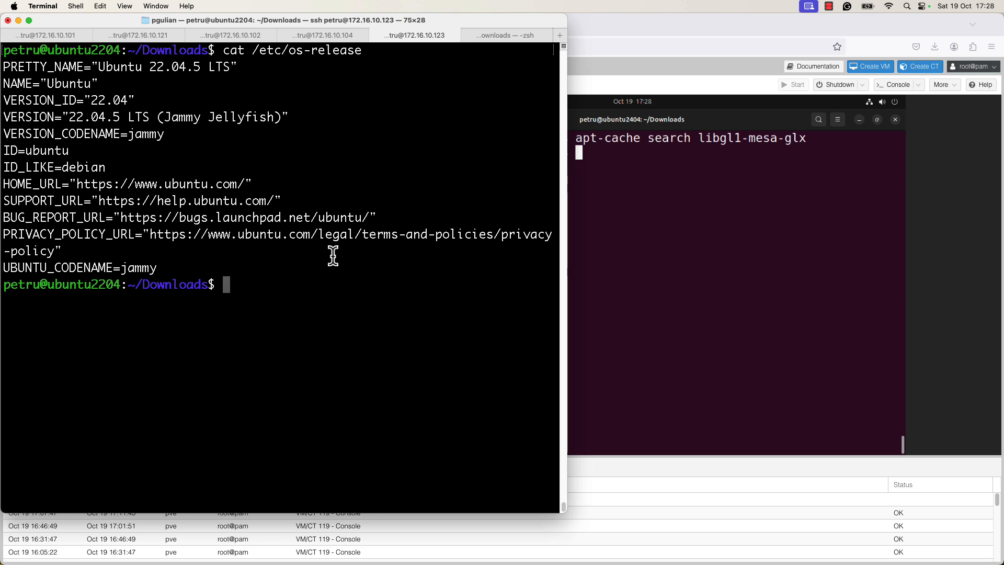
pyautogui.write('apt')
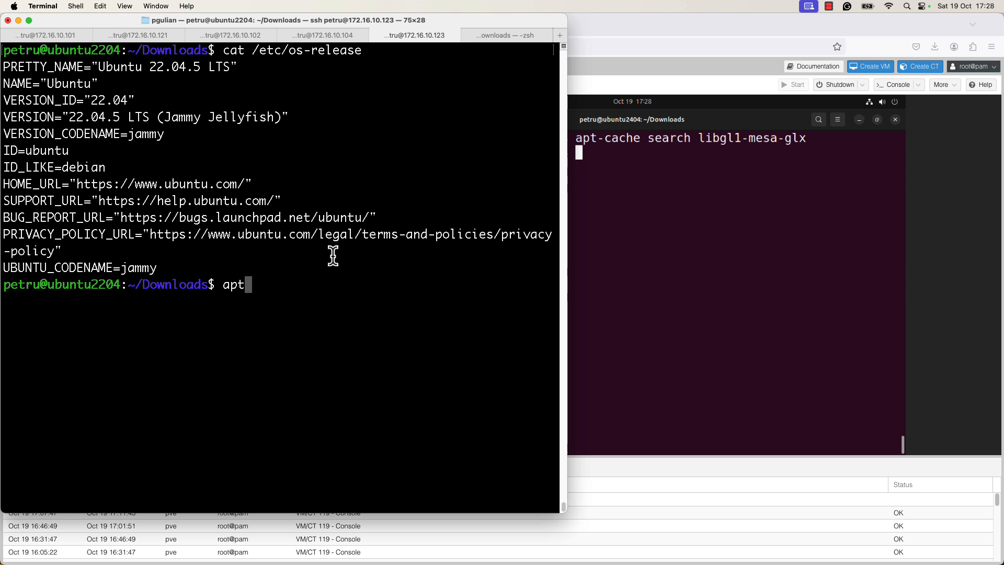
pyautogui.write('-ca')
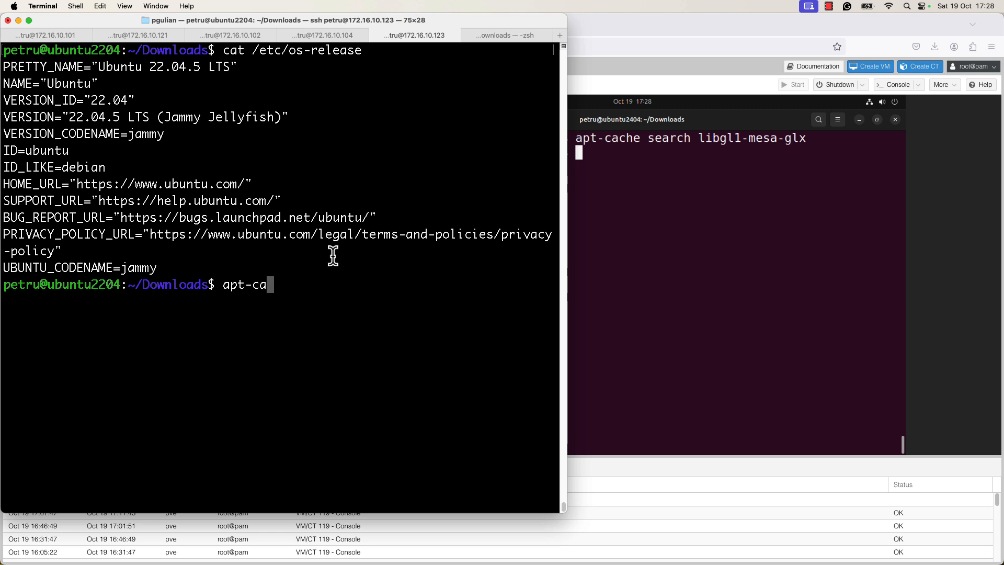
pyautogui.write('he search')
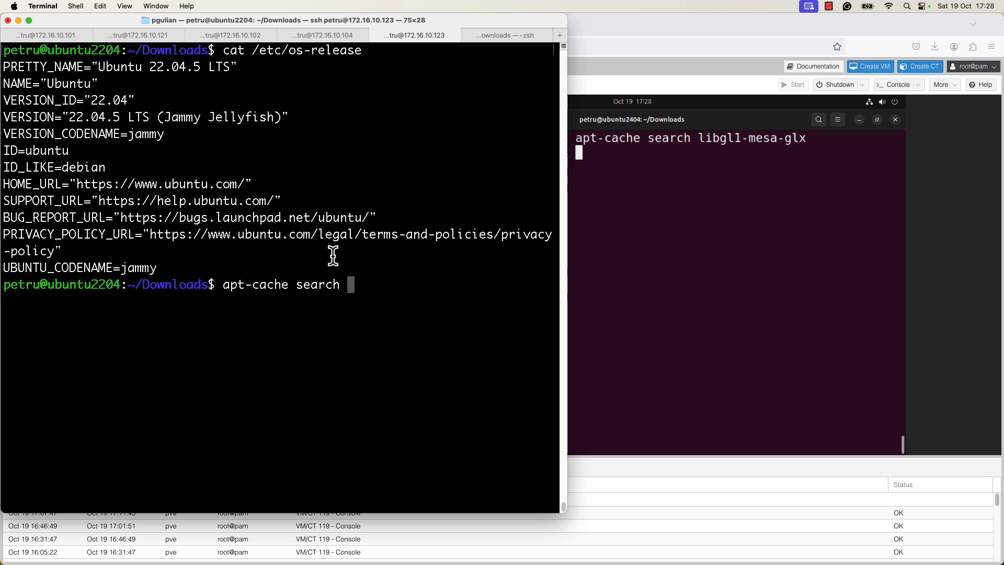
pyautogui.write('libgl1')
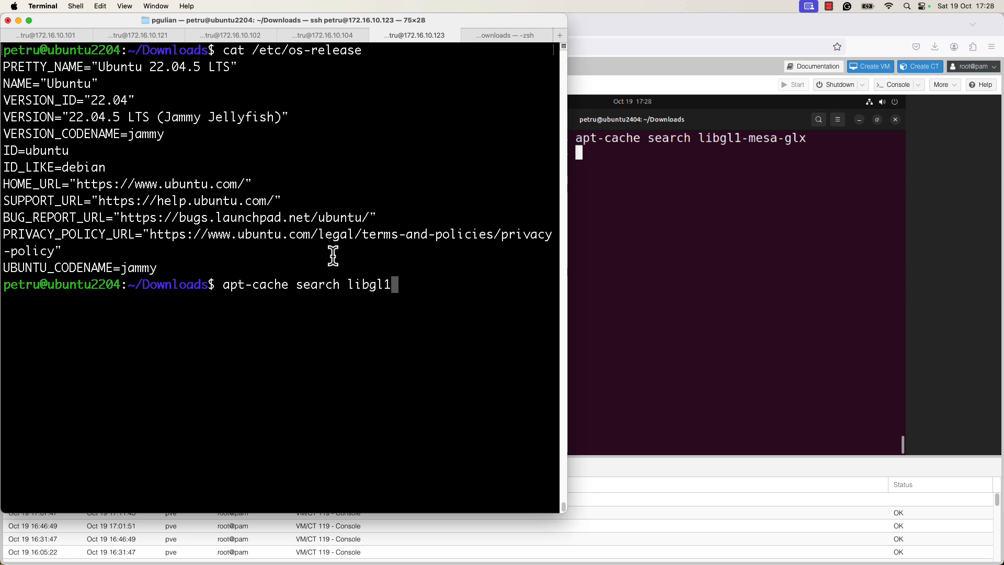
pyautogui.write('-mesa-glx')
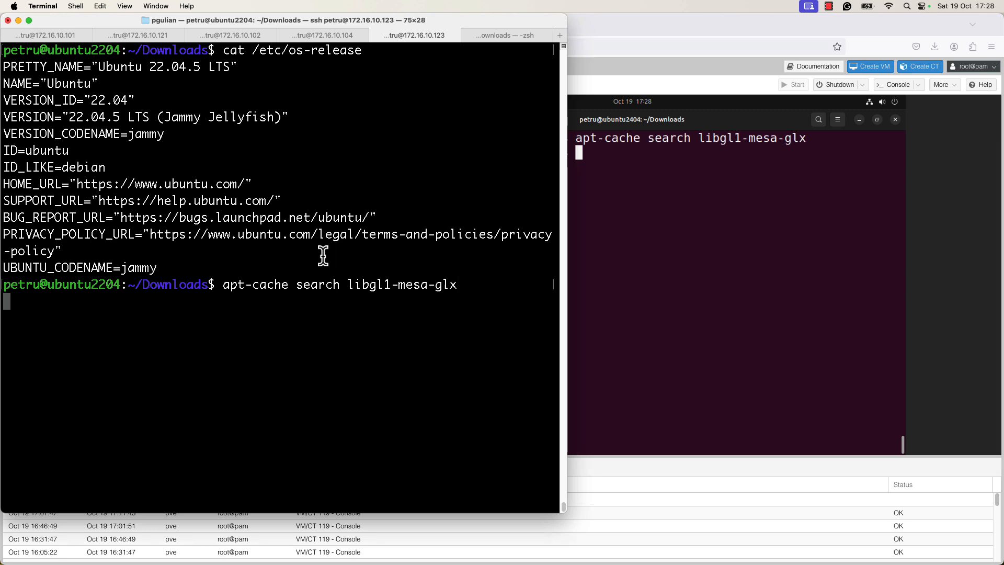
pyautogui.press('Return')
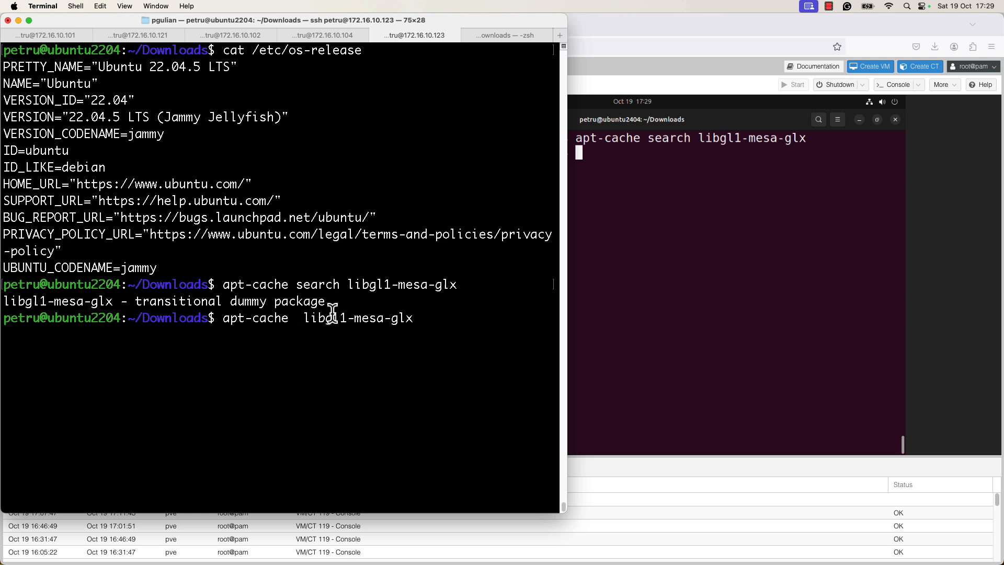
# Step: Try apt-cache info on libgl1-mesa-glx, which is rejected as invalid
pyautogui.write('i')
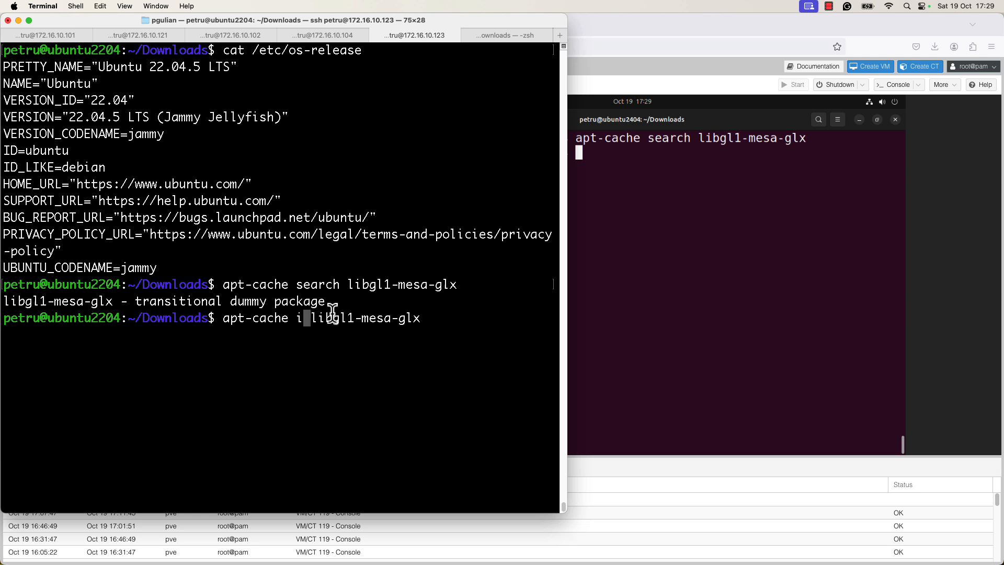
pyautogui.write('nfo')
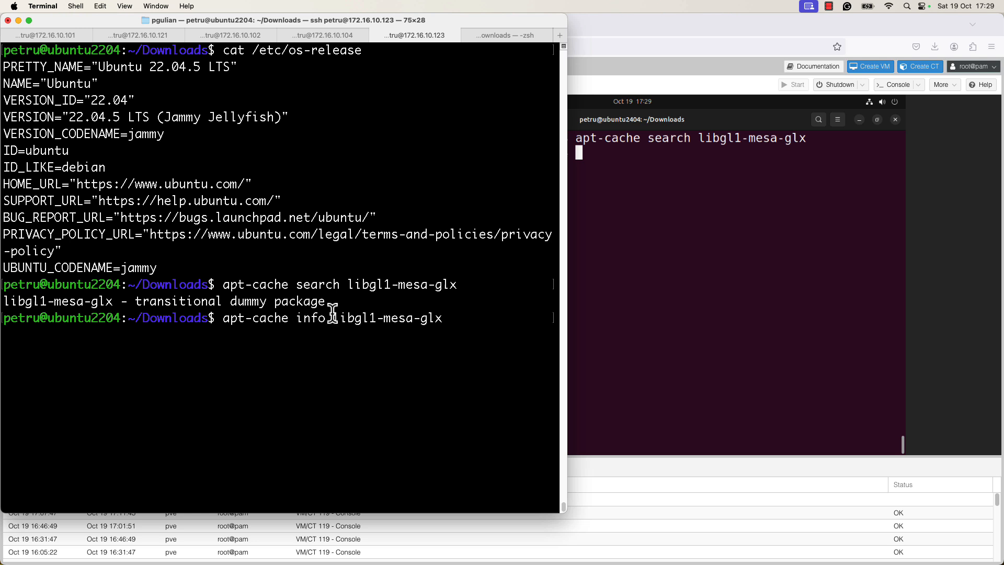
pyautogui.press('Return')
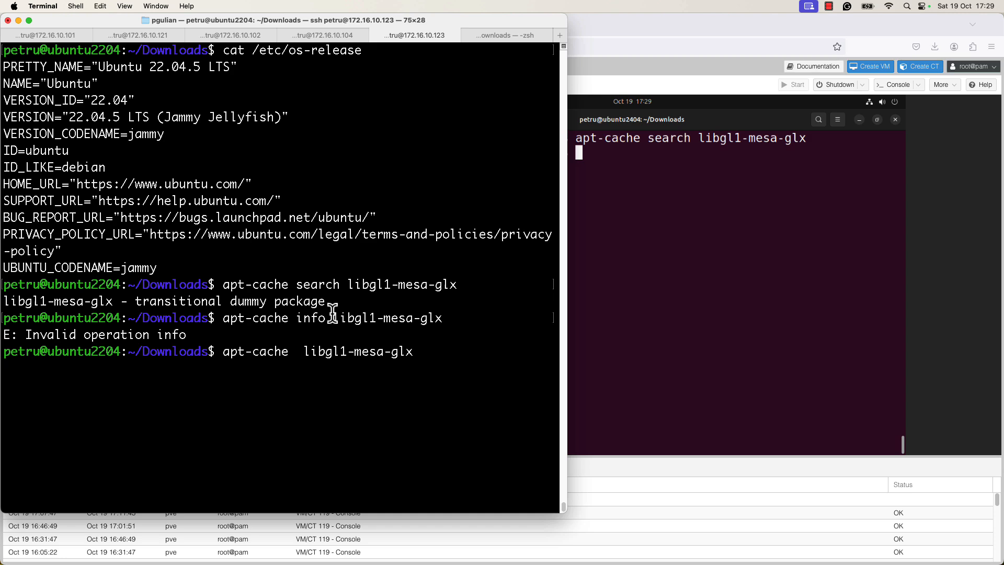
pyautogui.write('show')
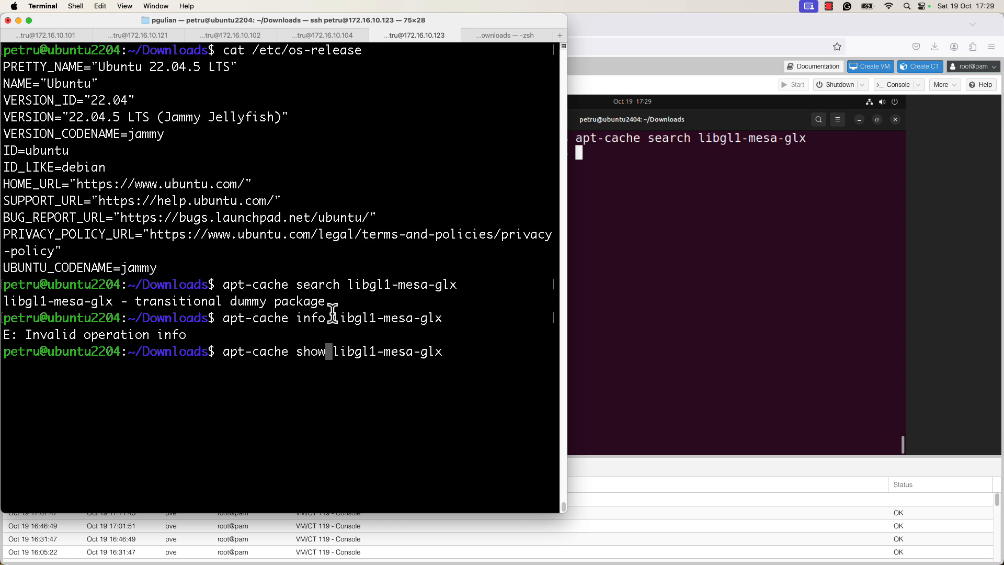
pyautogui.press('Return')
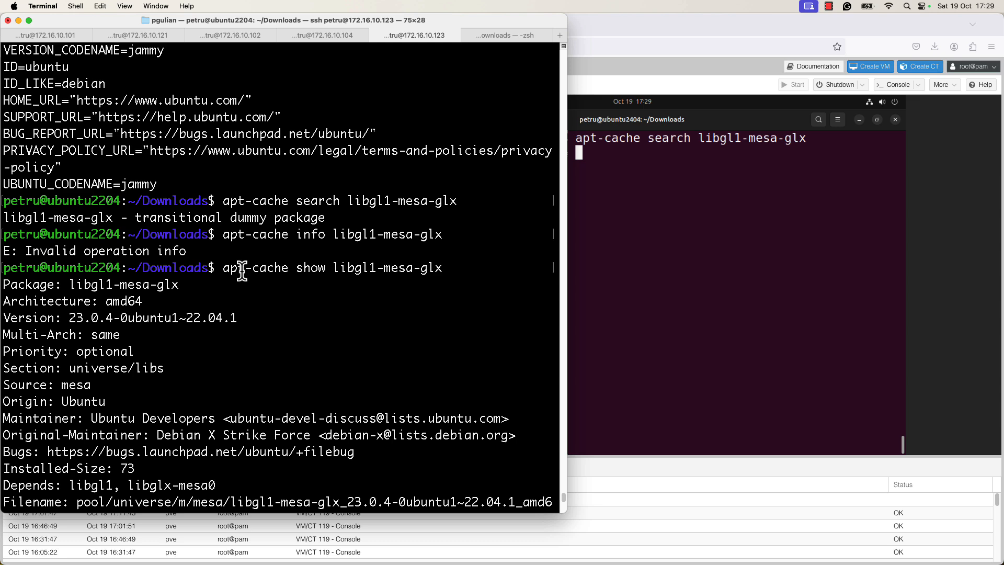
pyautogui.scroll(-3)
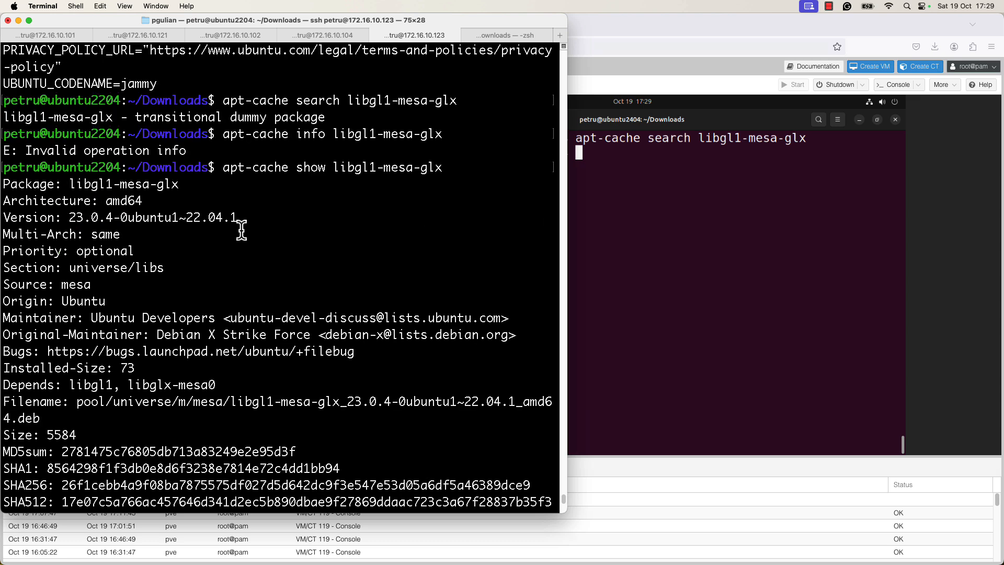
pyautogui.moveTo(250, 253)
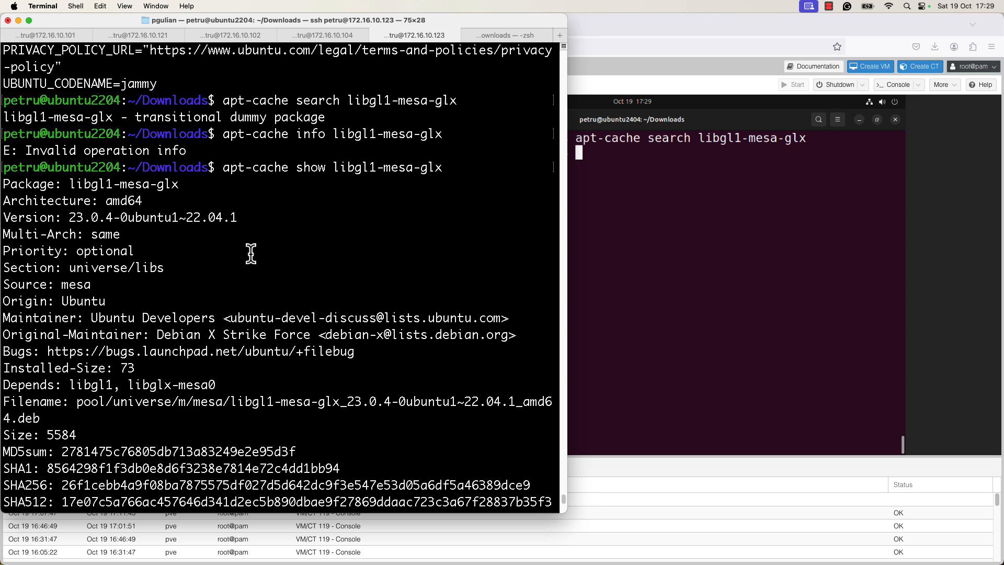
pyautogui.moveTo(86, 229)
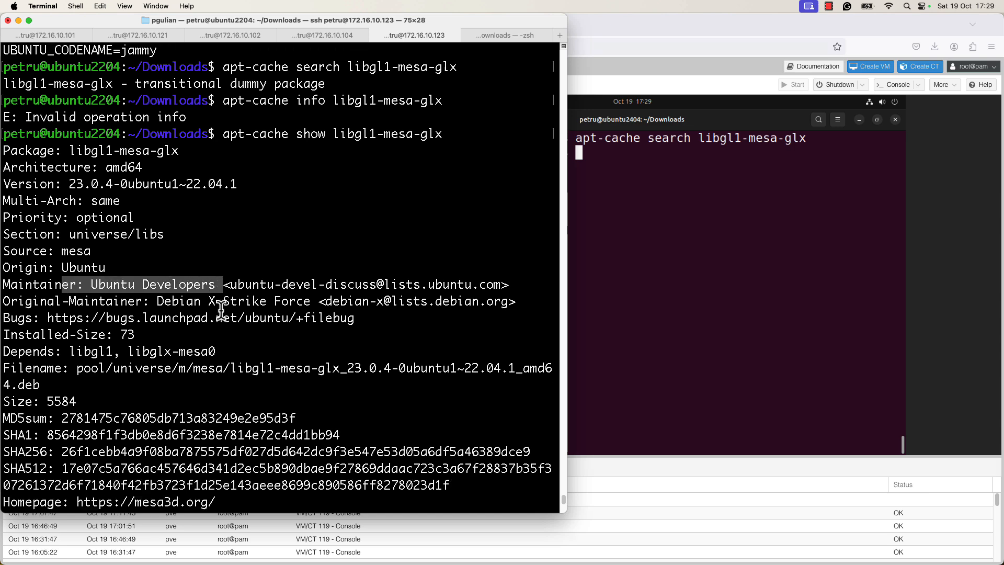
pyautogui.scroll(-3)
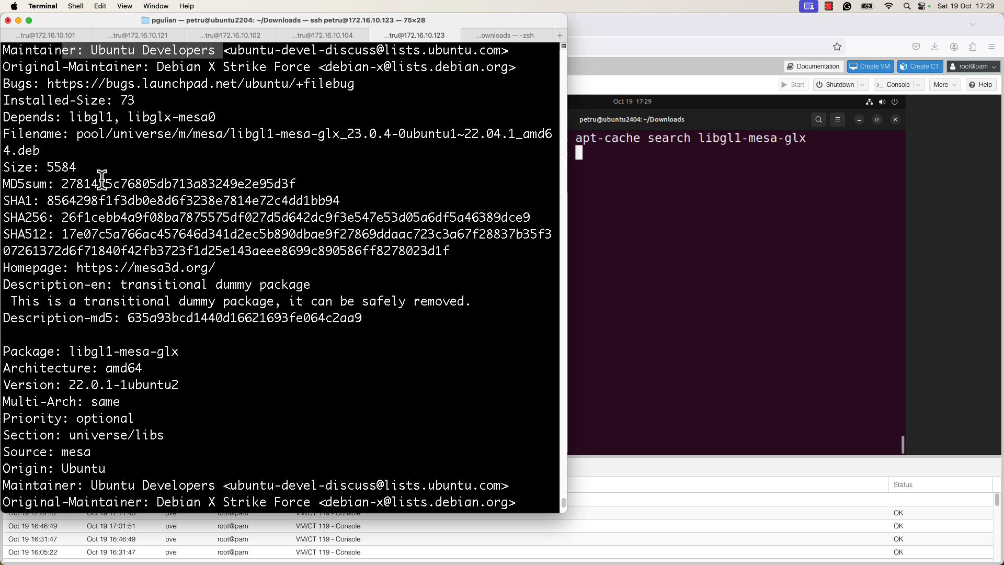
pyautogui.moveTo(39, 216)
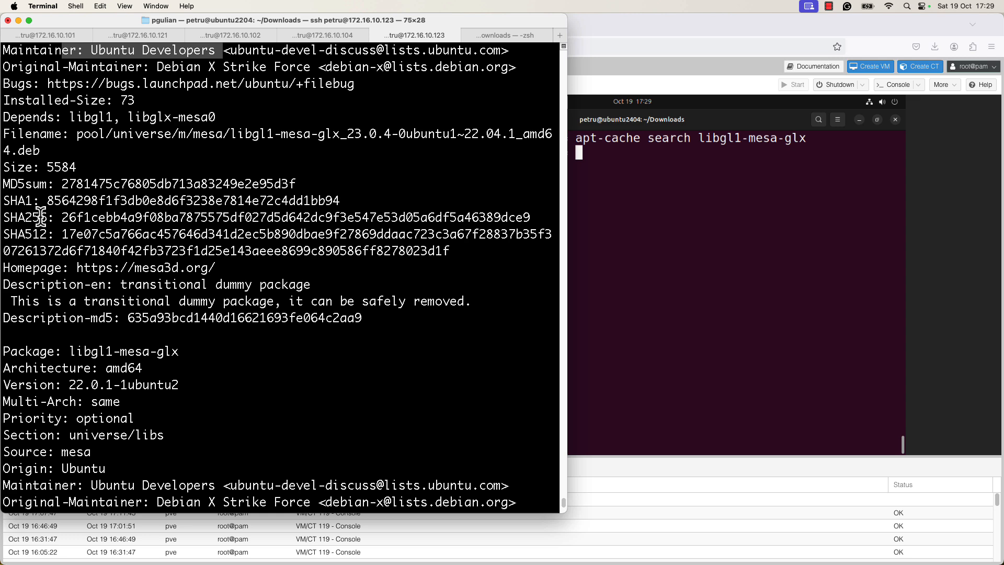
pyautogui.scroll(-3)
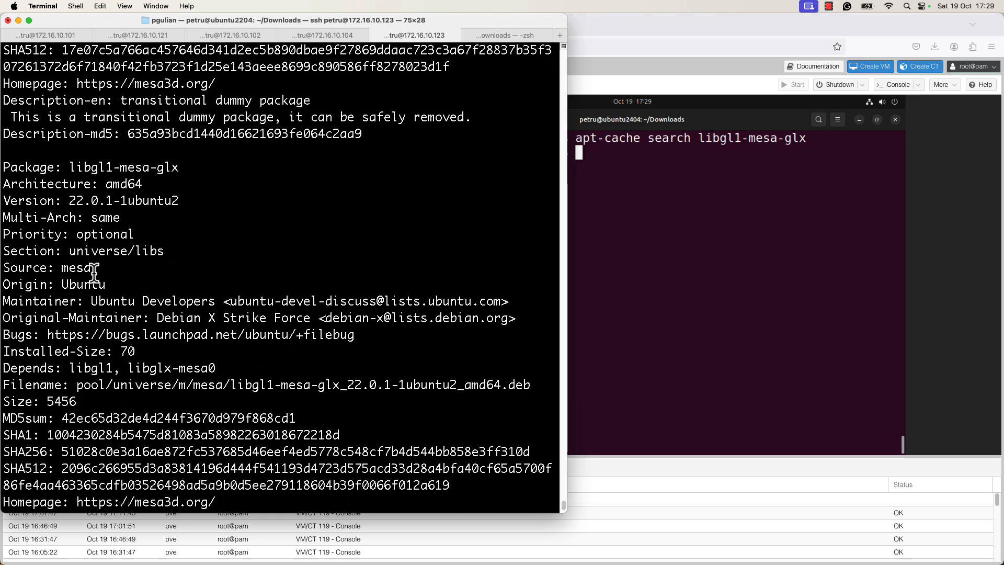
pyautogui.scroll(-3)
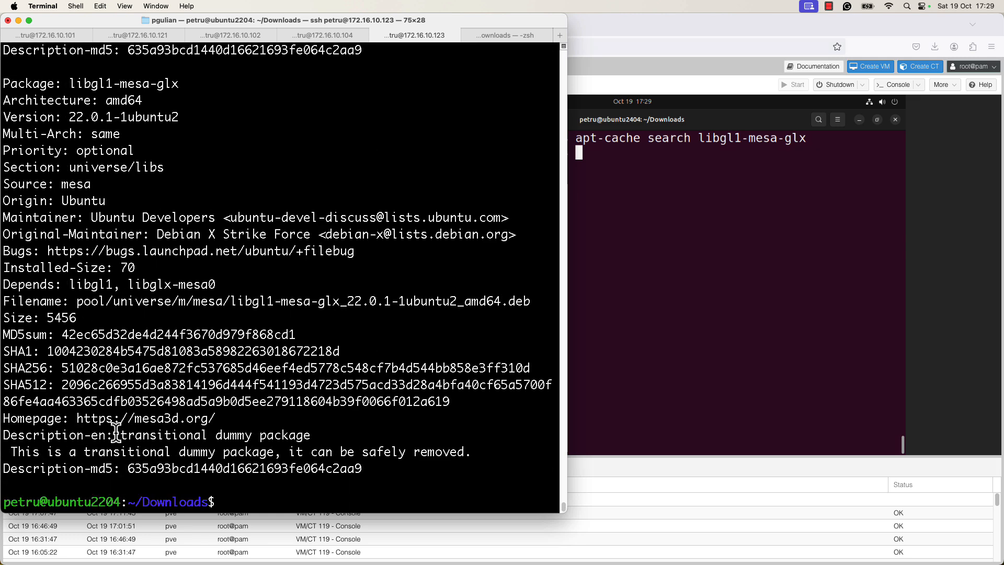
pyautogui.moveTo(105, 216)
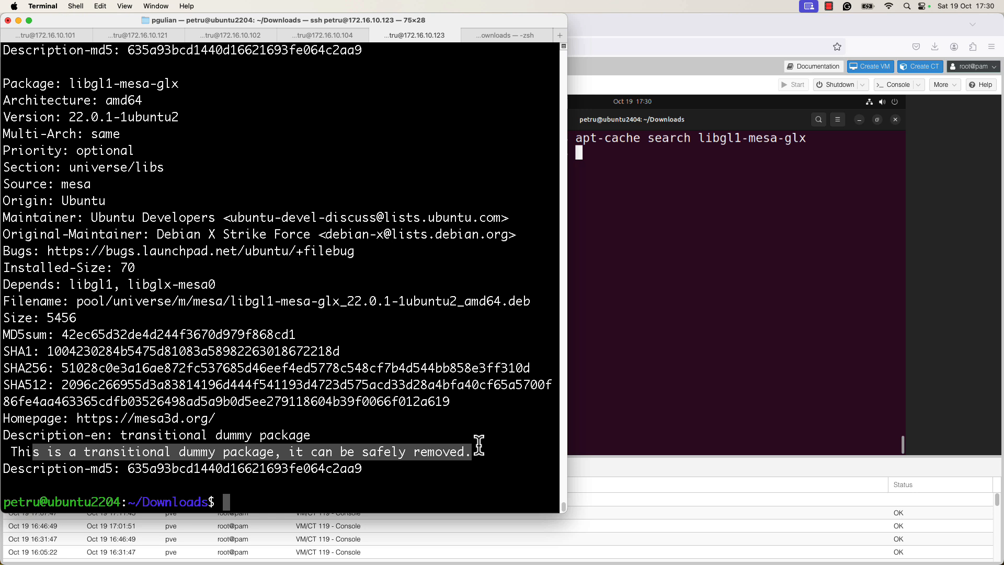
pyautogui.moveTo(480, 443)
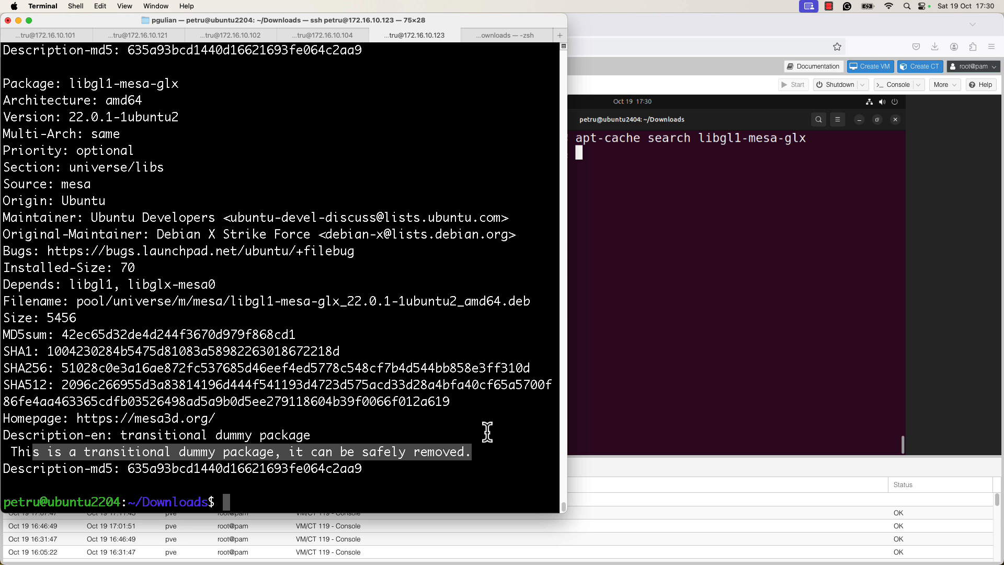
# Step: Download libgl1-mesa-glx with apt download and list Downloads to see the .deb
pyautogui.write('apt libgl1-mesa-glx')
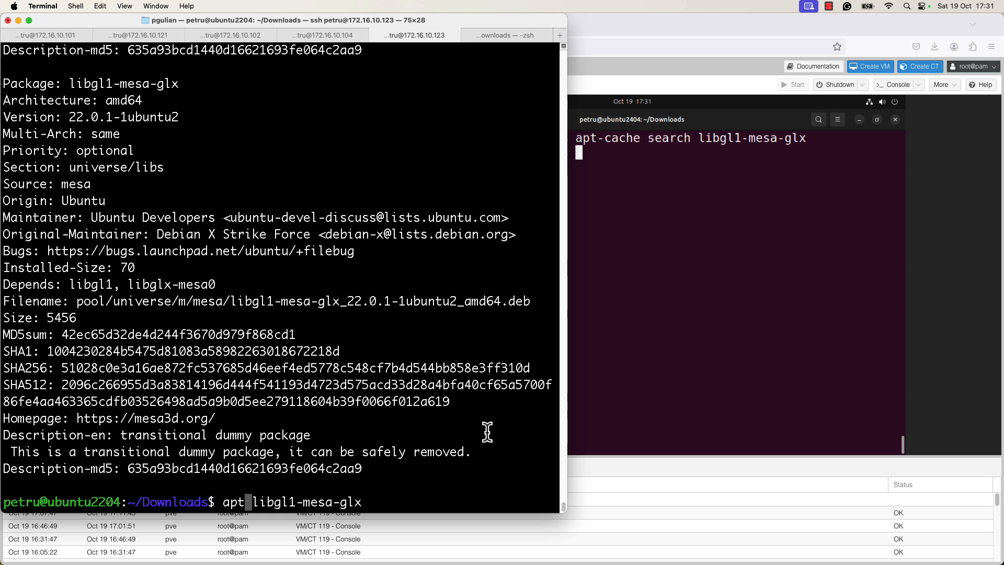
pyautogui.write('download')
pyautogui.write('ls')
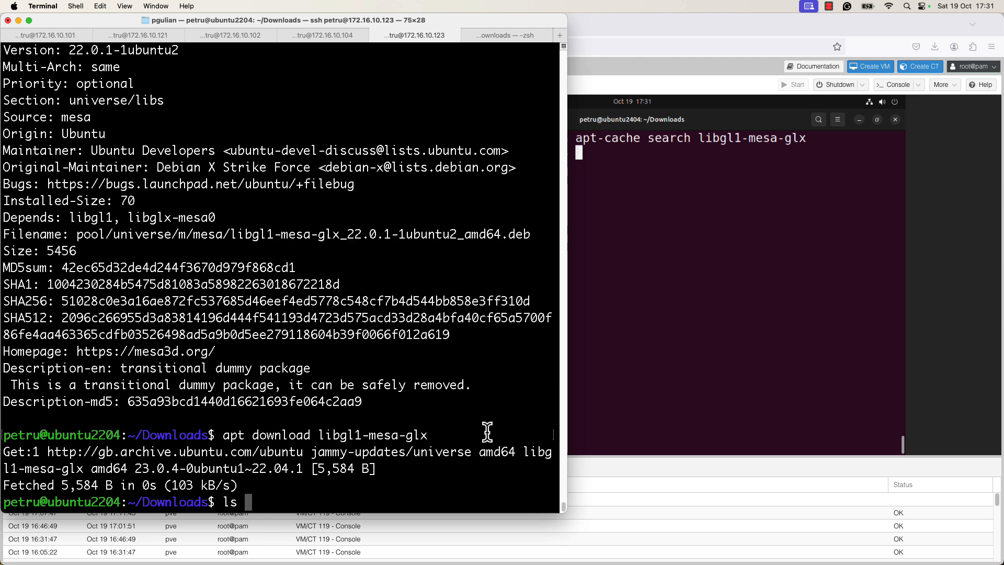
pyautogui.press('Return')
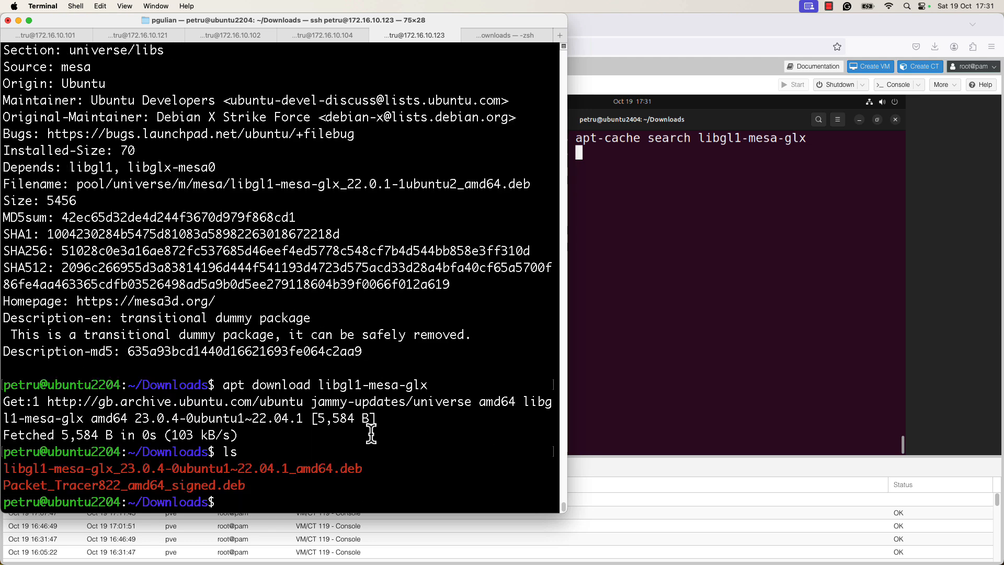
pyautogui.write('ls -l')
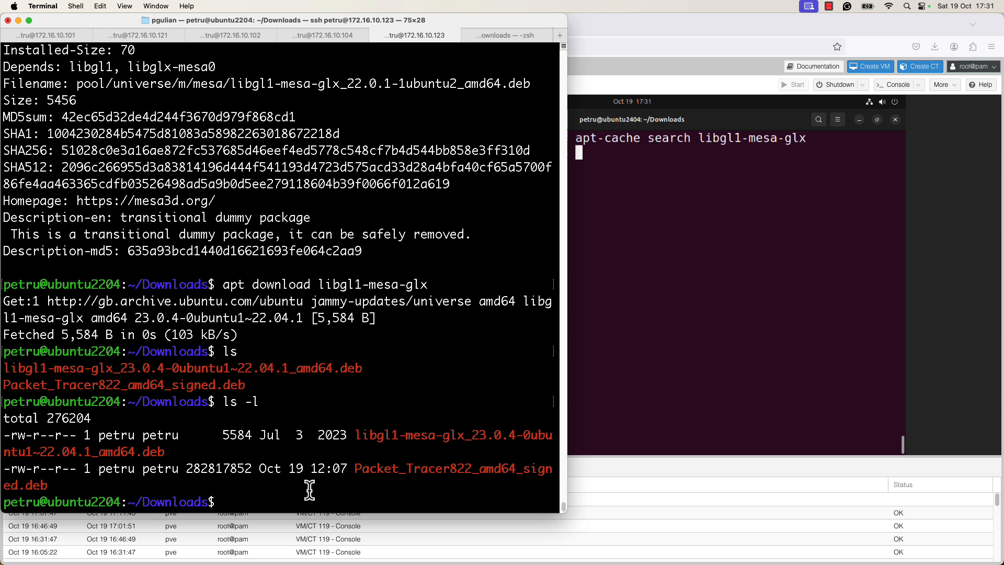
pyautogui.moveTo(357, 451)
pyautogui.write('ip add s')
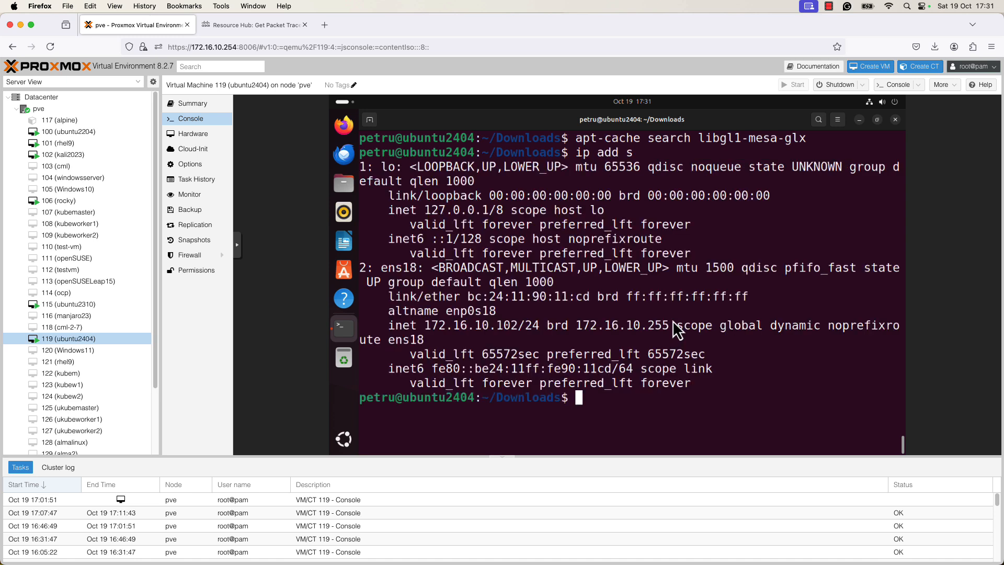
pyautogui.moveTo(676, 312)
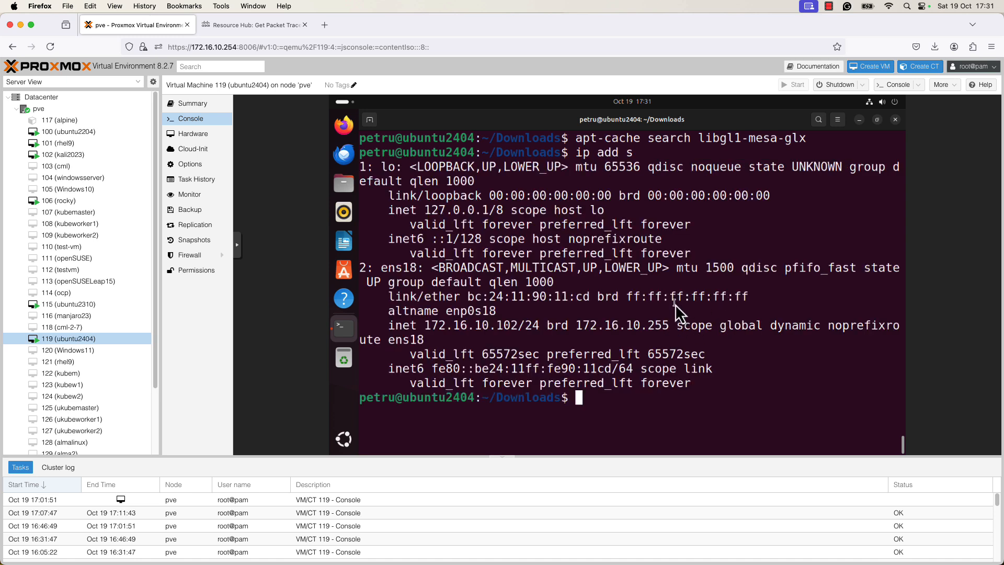
pyautogui.moveTo(452, 337)
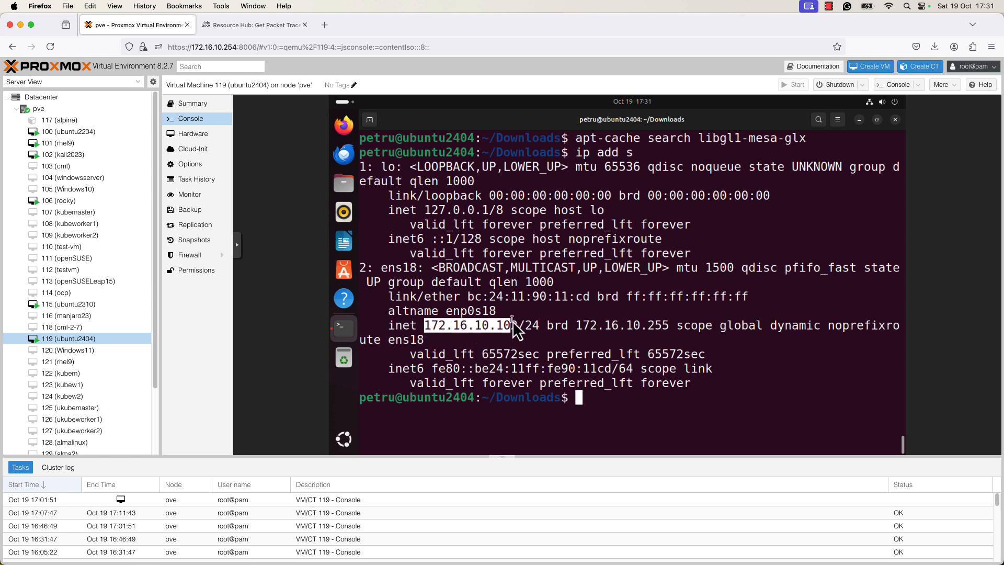
pyautogui.moveTo(518, 335)
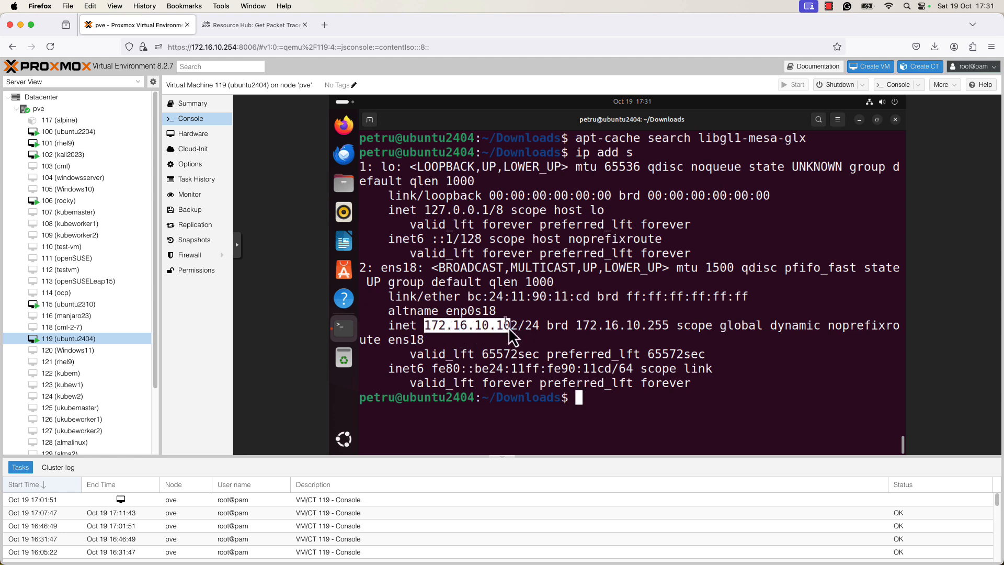
pyautogui.moveTo(344, 298)
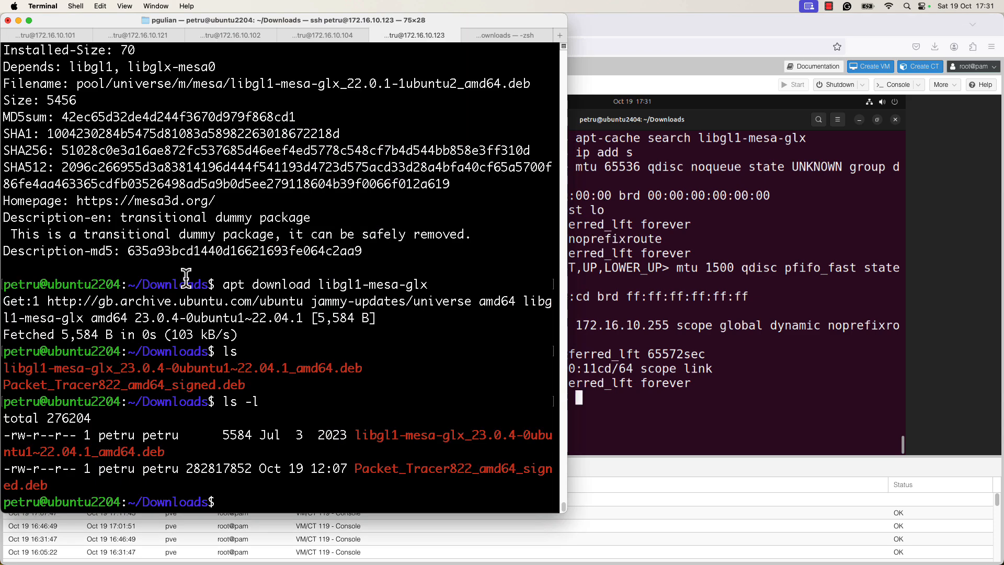
# Step: Copy the libgl1-mesa-glx 23.0.4 .deb via scp to 172.16.10.102:~/Downloads
pyautogui.write('scp')
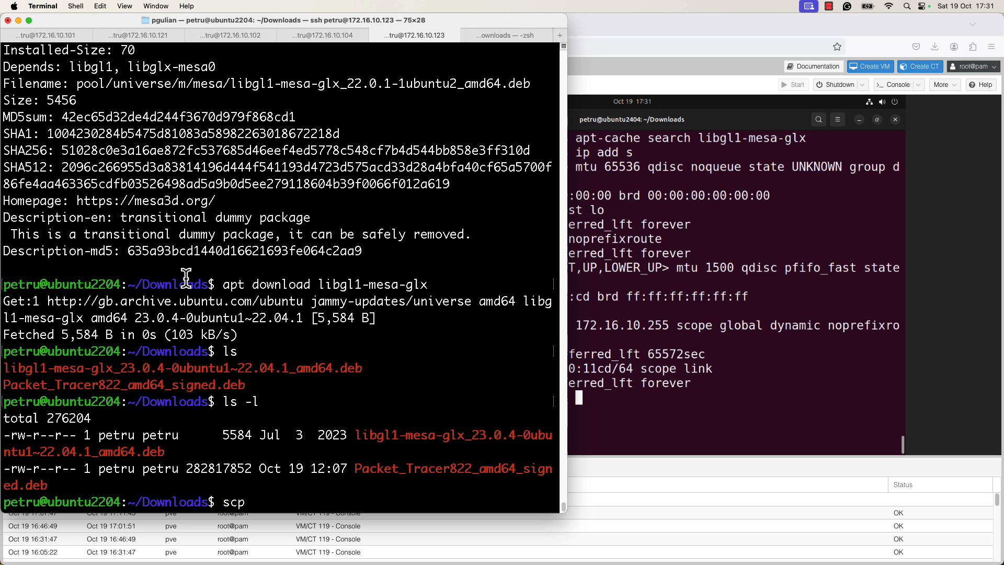
pyautogui.write('li')
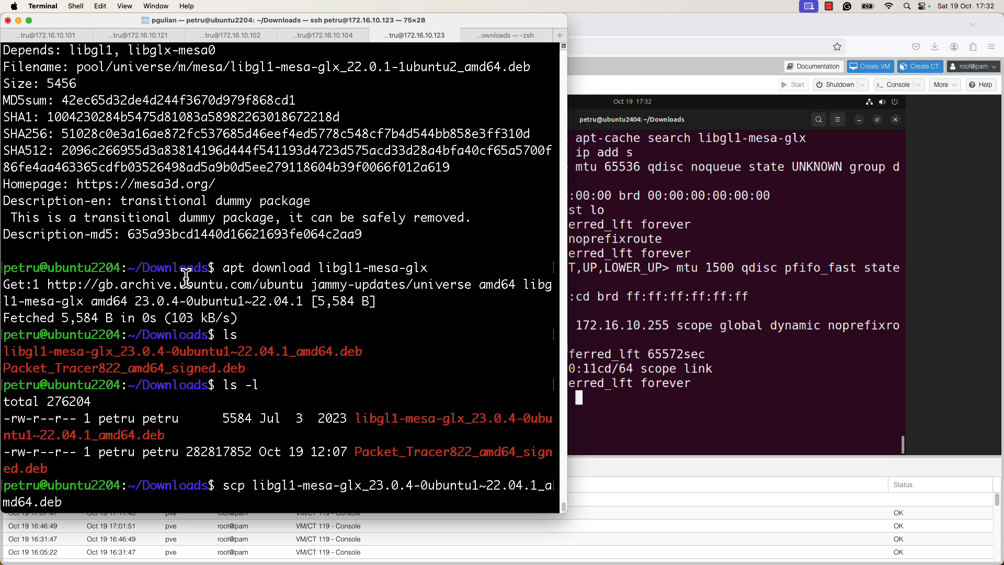
pyautogui.write('172')
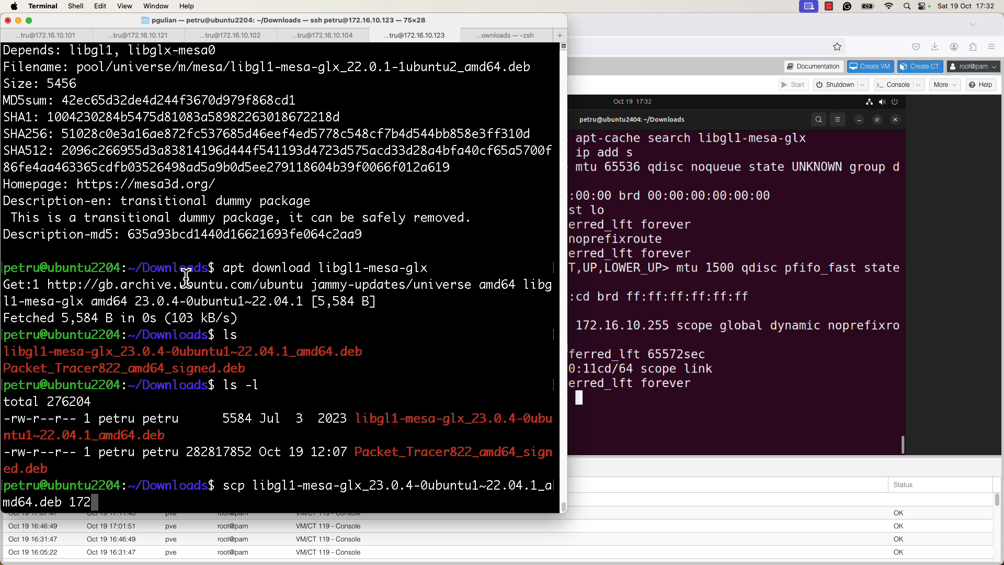
pyautogui.write('16.10.')
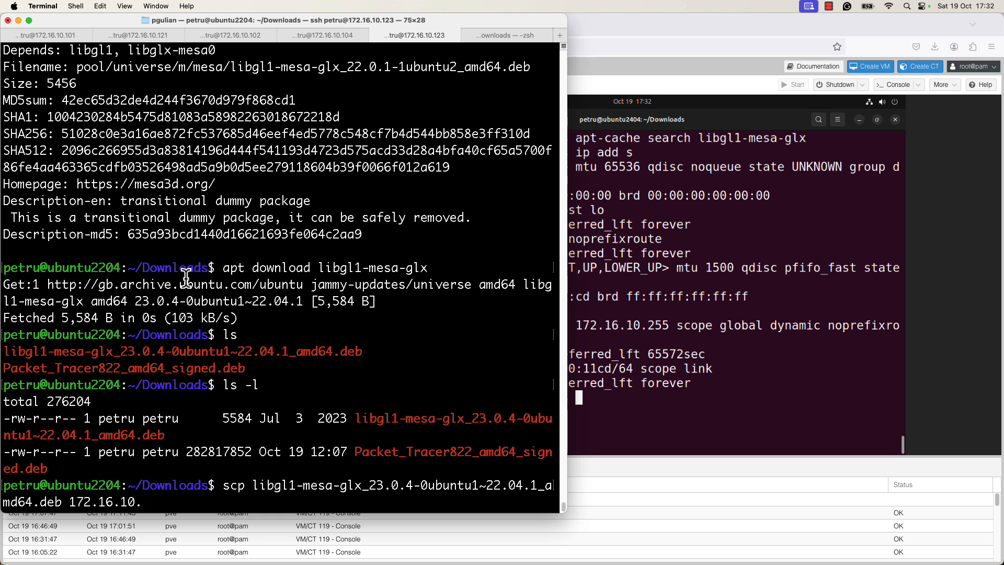
pyautogui.write('1')
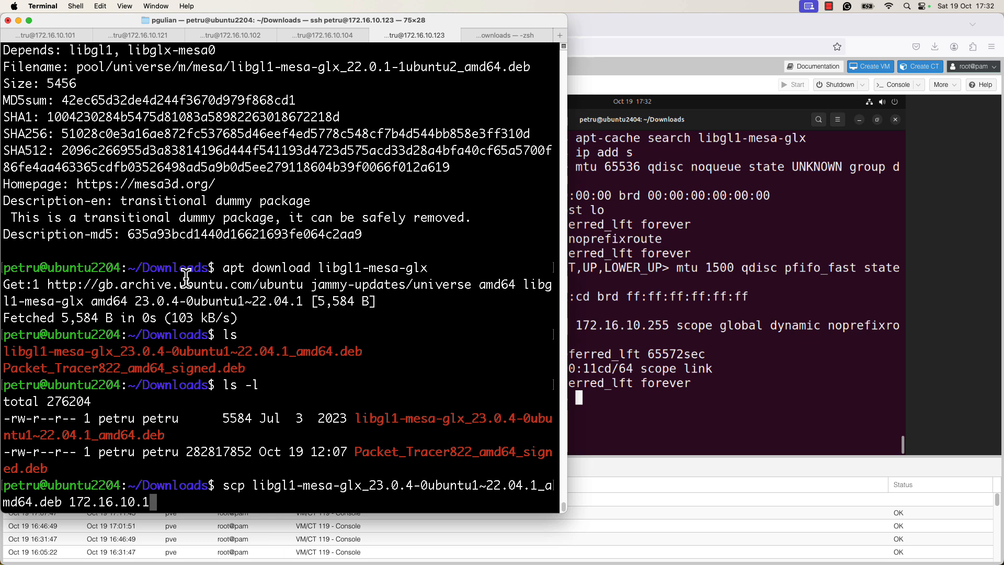
pyautogui.write('02:')
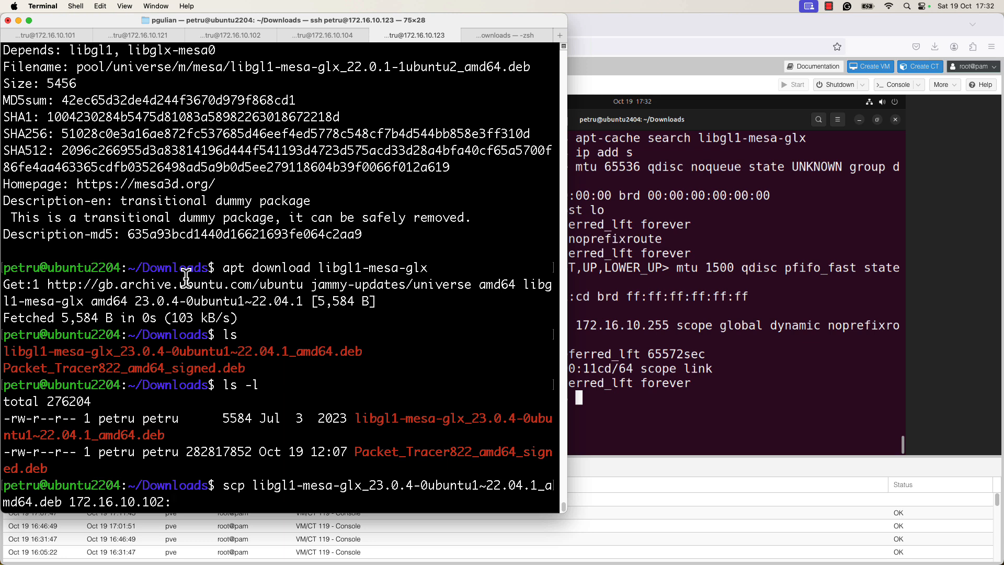
pyautogui.write('~/Dow')
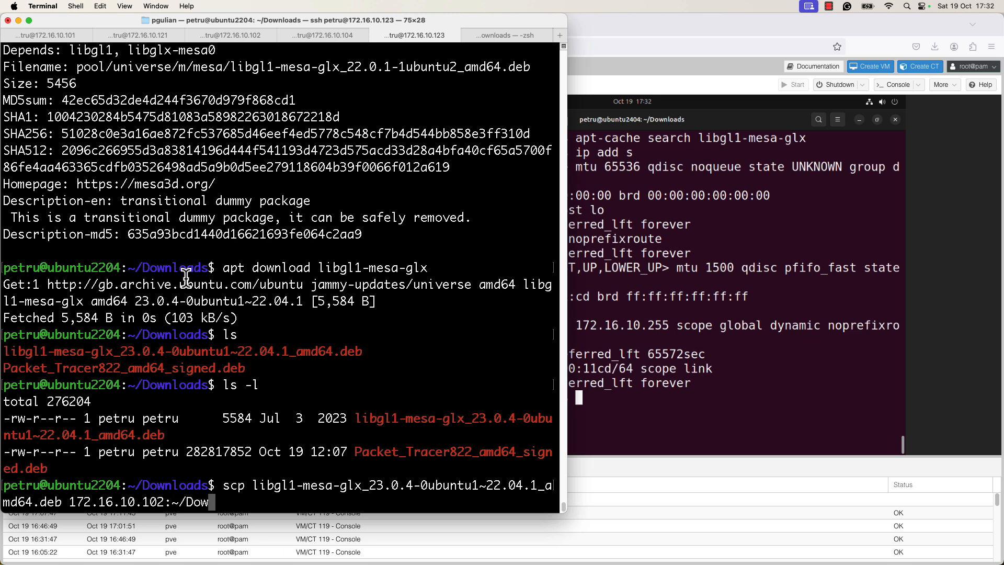
pyautogui.write('loads')
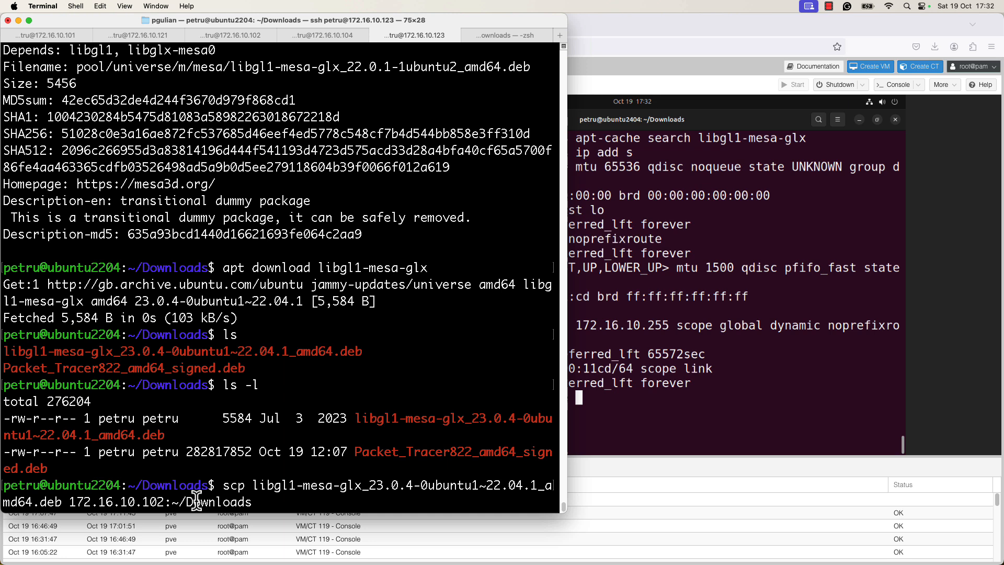
pyautogui.press('Return')
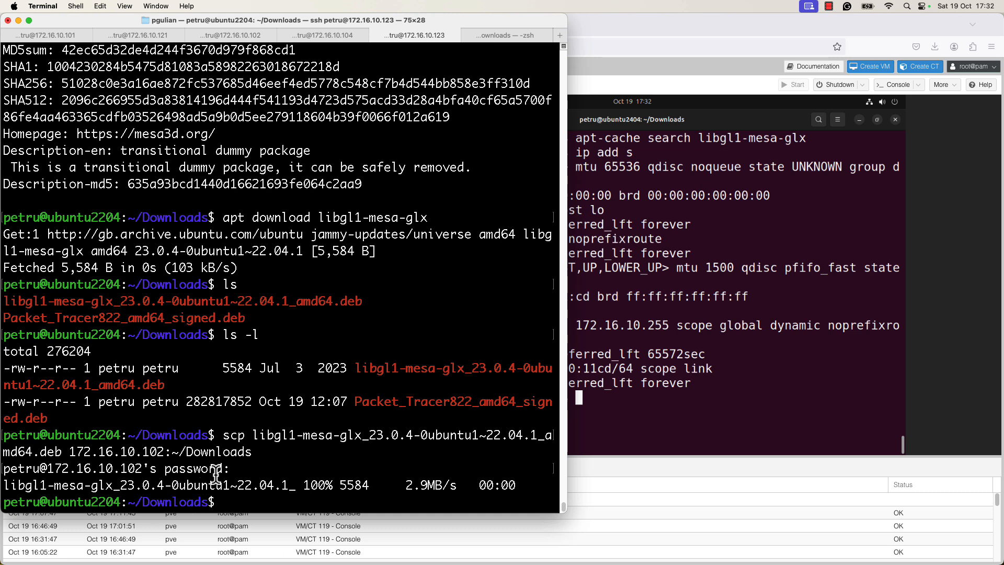
pyautogui.moveTo(293, 428)
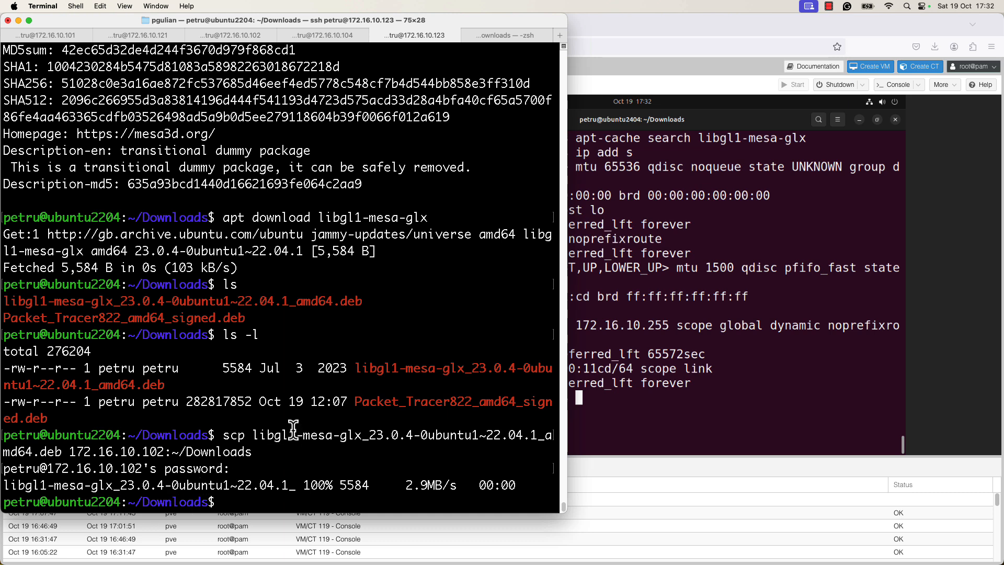
pyautogui.moveTo(644, 384)
pyautogui.write('ls -l')
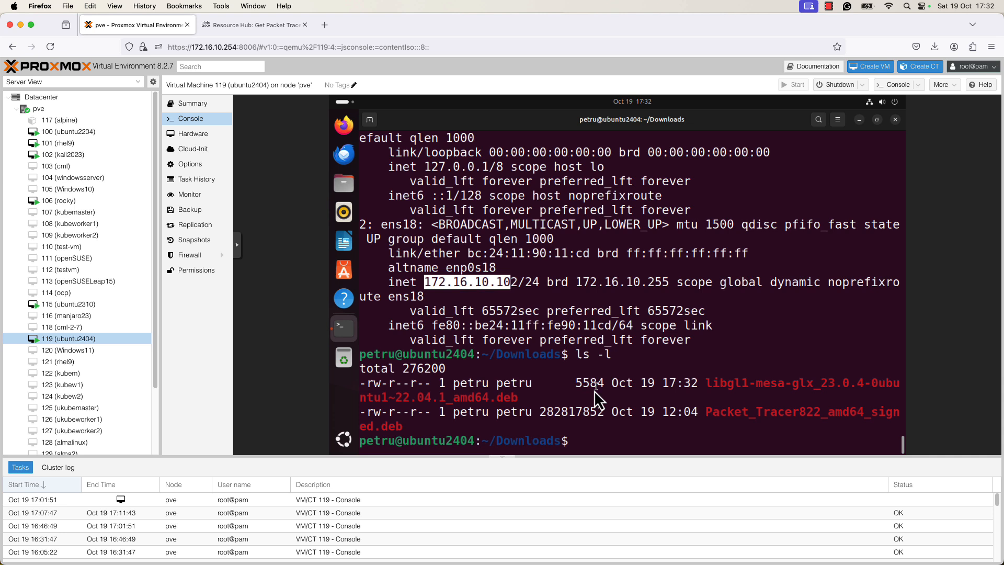
pyautogui.moveTo(733, 436)
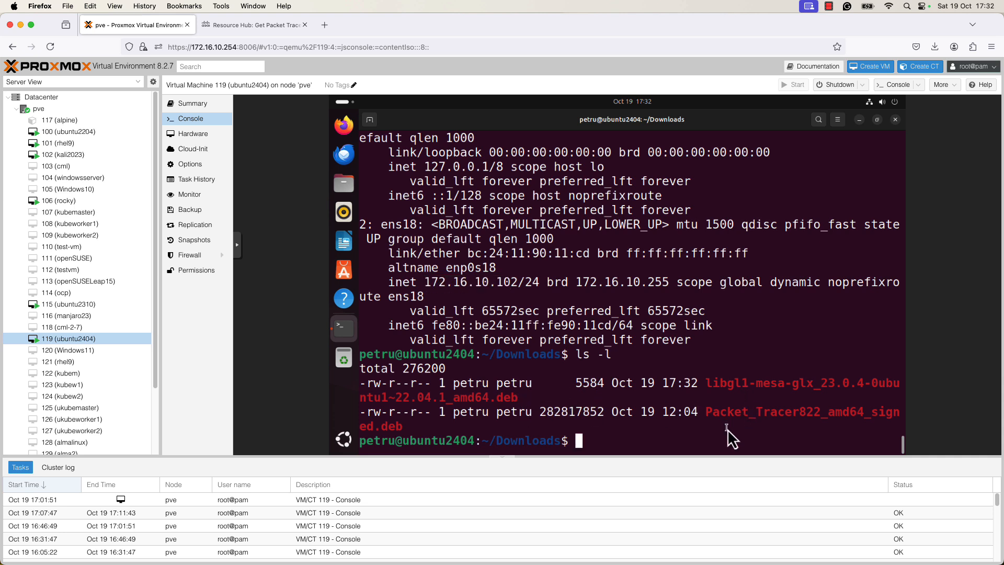
# Step: Start typing 'sudo apt install ./' in the VM terminal, then abandon it
pyautogui.write('sudo')
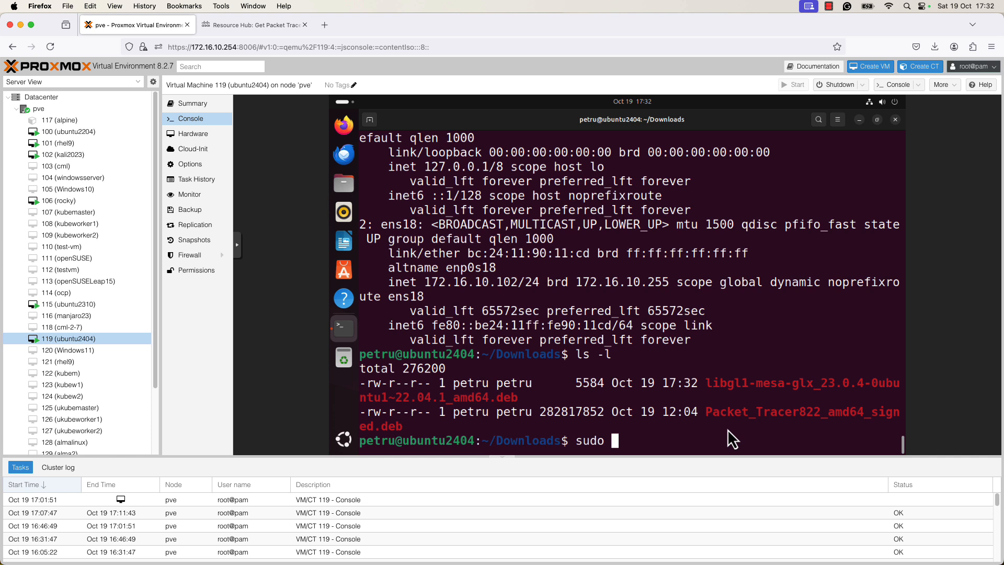
pyautogui.write('apt')
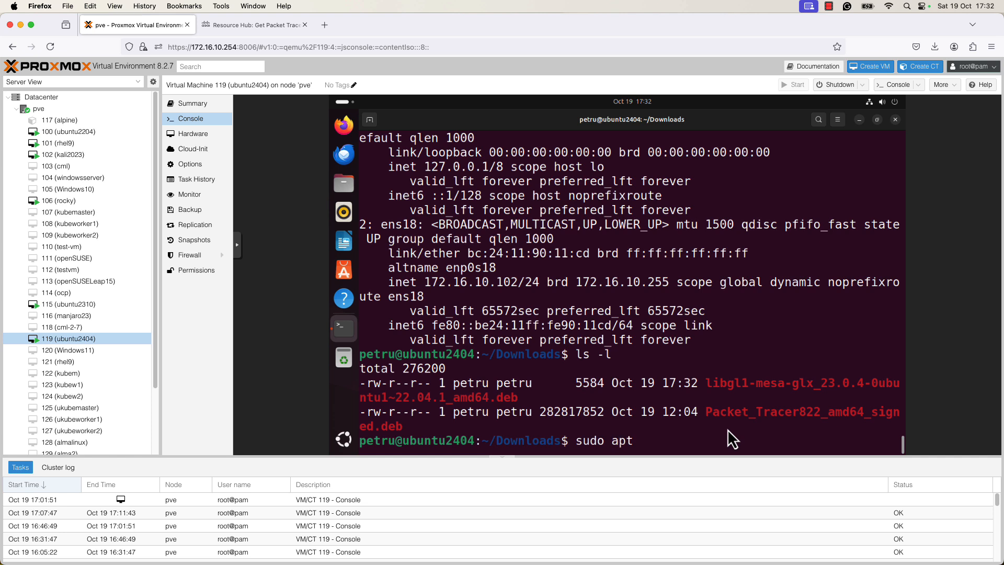
pyautogui.write('install')
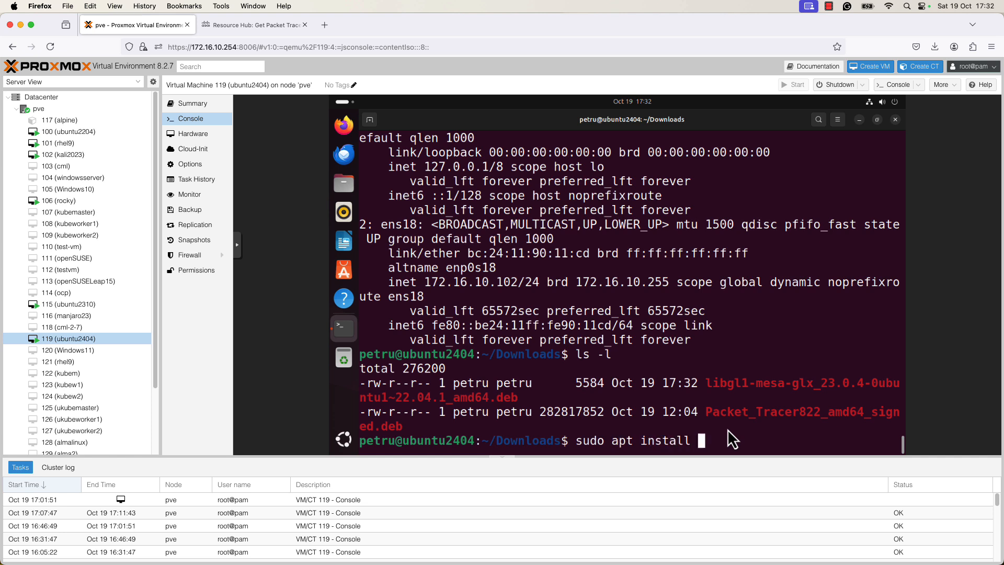
pyautogui.write('./')
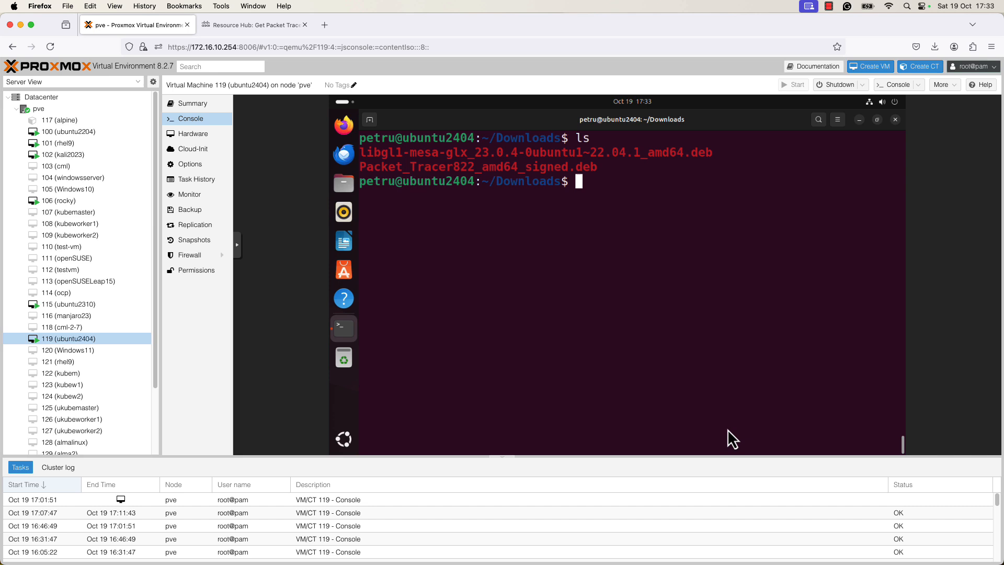
# Step: List Downloads and run sudo apt-get install ./Packet_Tracer822_amd64_signed.deb, reaching the license screen
pyautogui.write('ls')
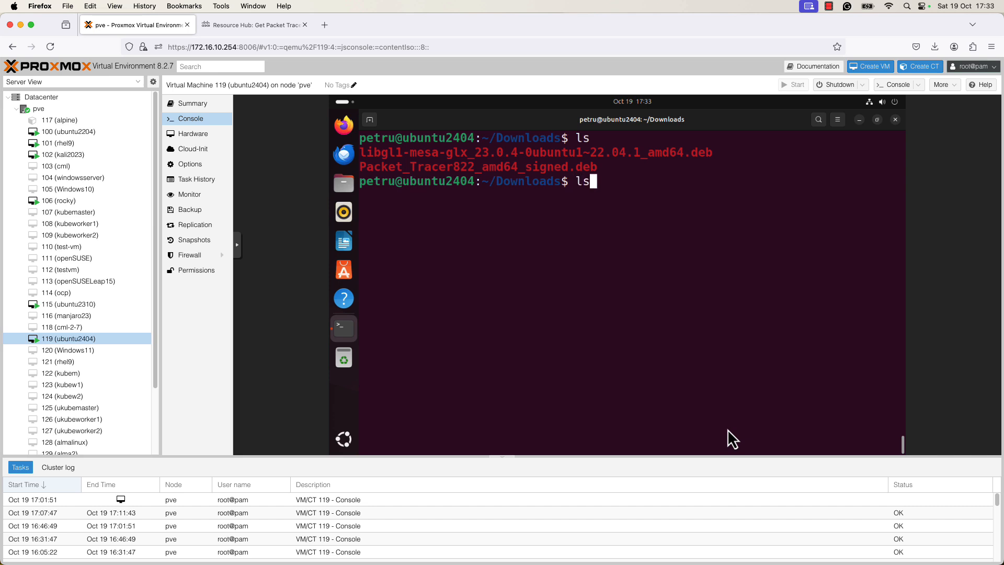
pyautogui.write('sudo apt-get i')
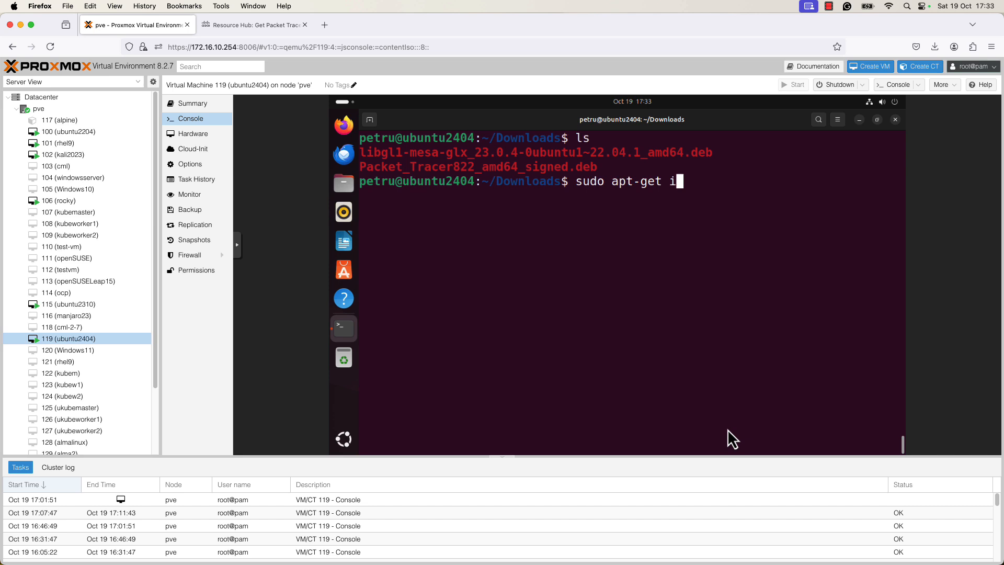
pyautogui.write('nstall ./Packet_Tracer822_amd64_signed.deb')
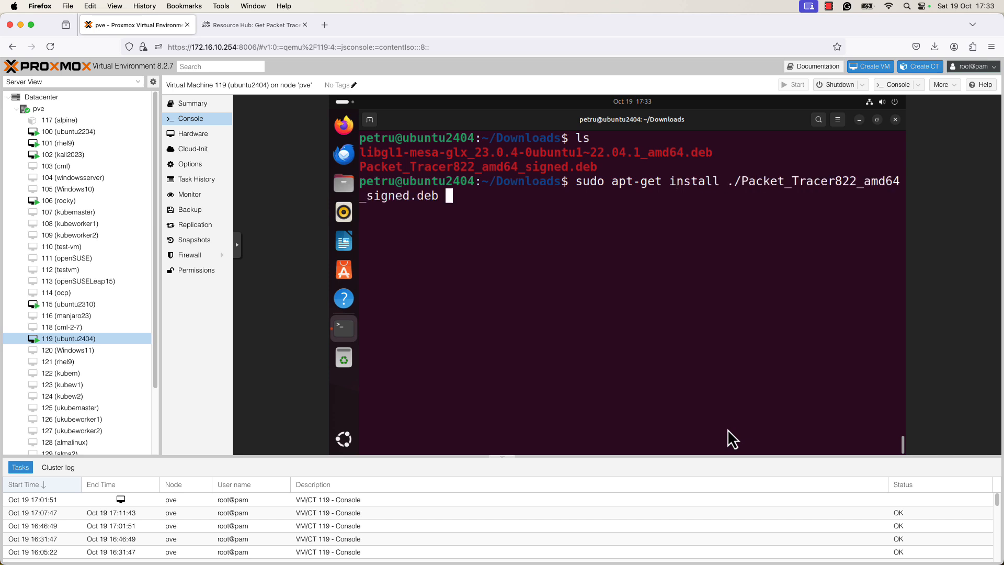
pyautogui.press('Return')
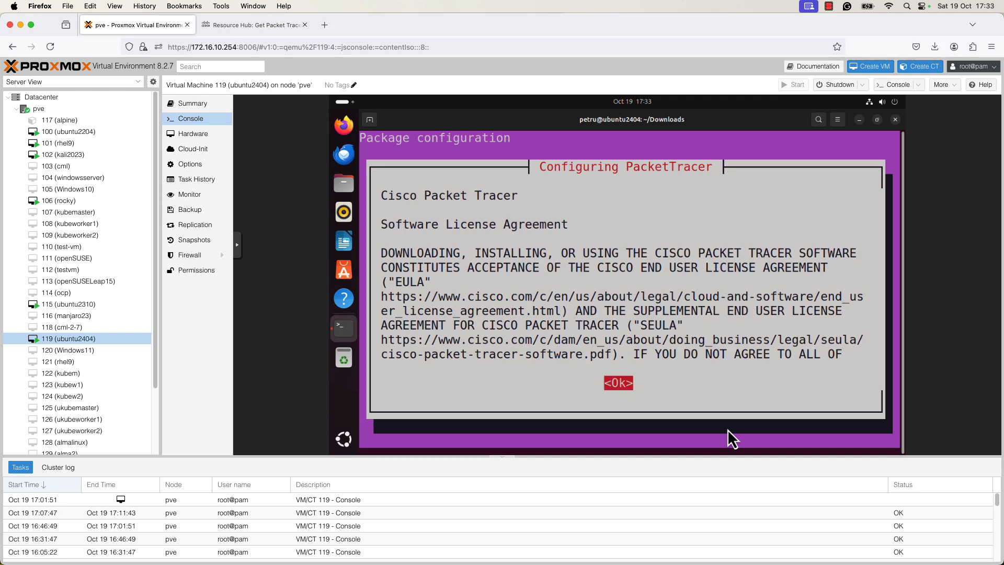
# Step: Acknowledge the Packet Tracer license text and accept the EULA so apt completes
pyautogui.click(617, 382)
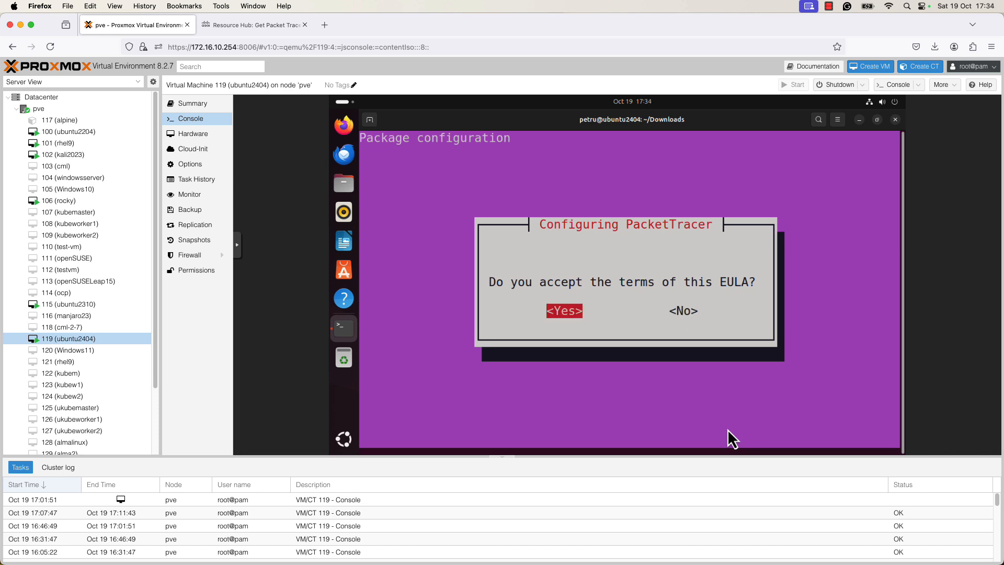
pyautogui.click(564, 311)
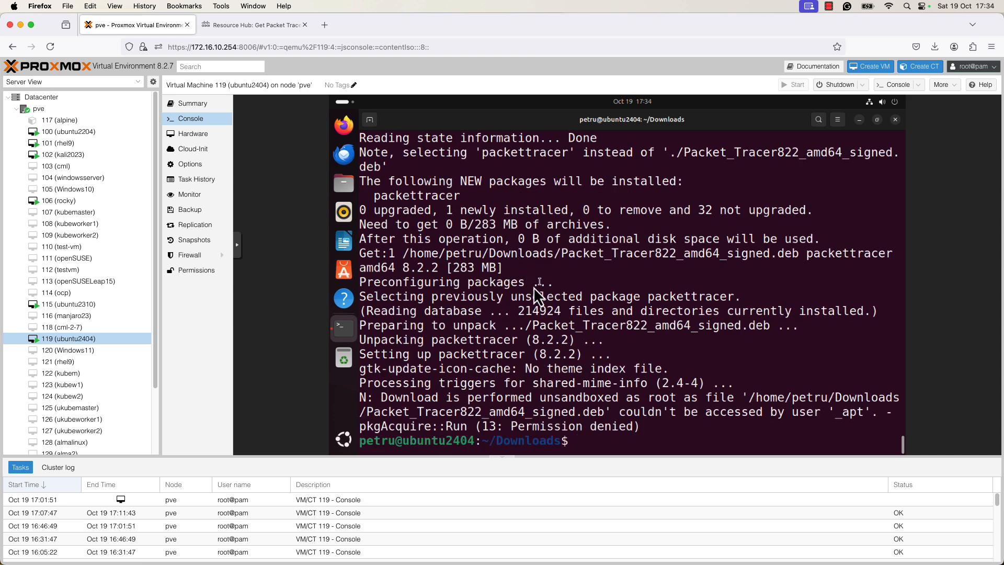
pyautogui.moveTo(397, 407)
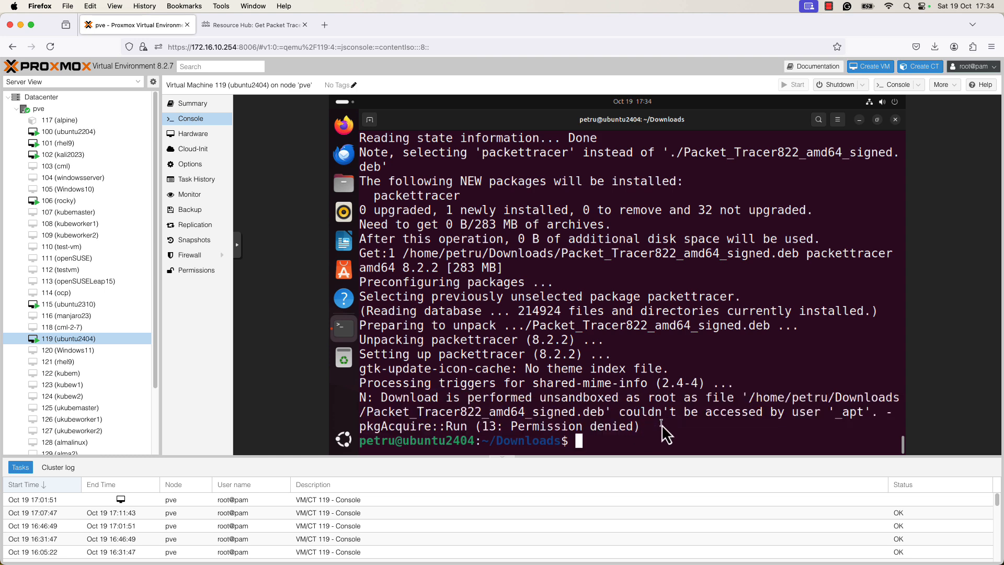
# Step: Run 'whereis packettracer' to locate the executable at /usr/local/bin/packettracer
pyautogui.write('whe')
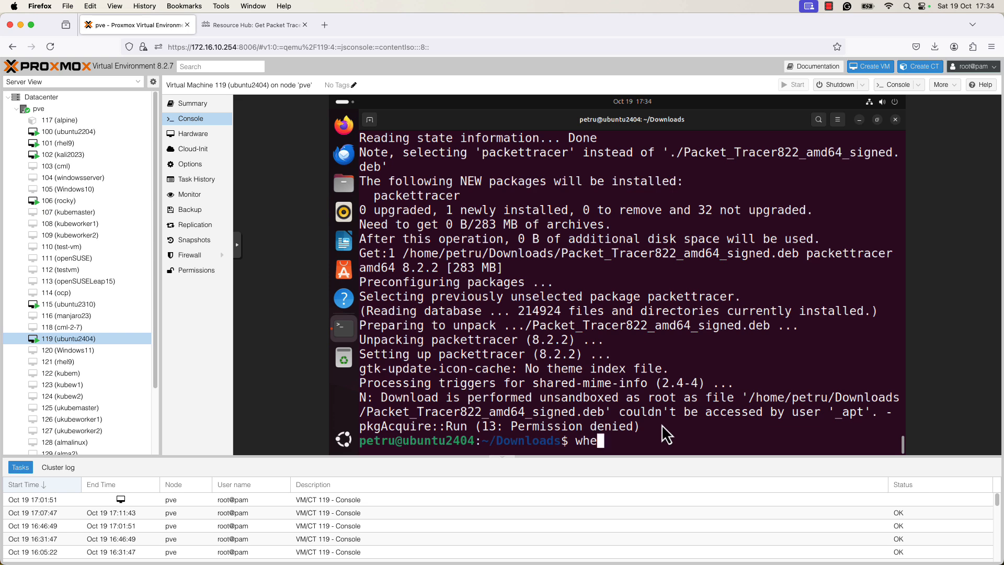
pyautogui.write('cla')
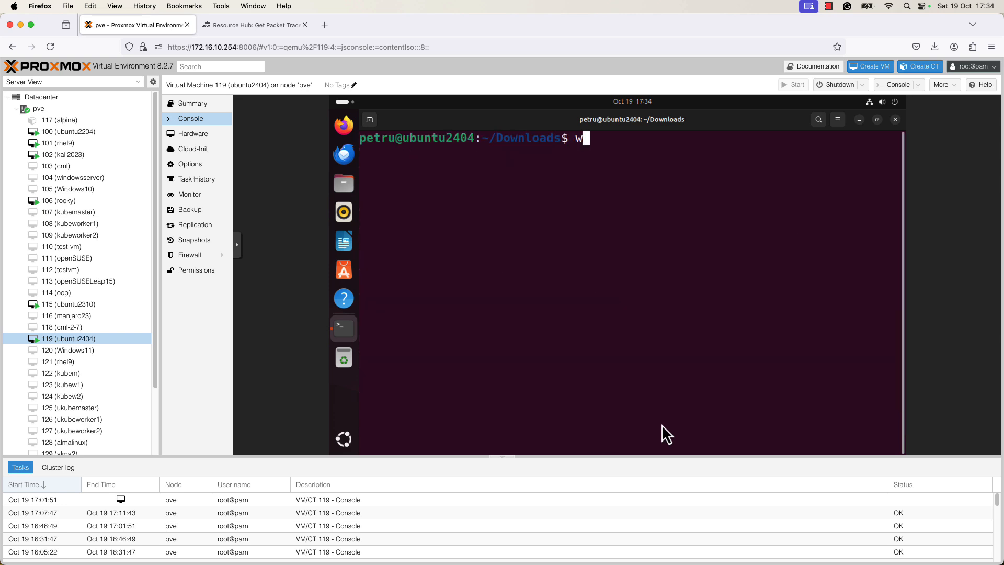
pyautogui.write('hereis')
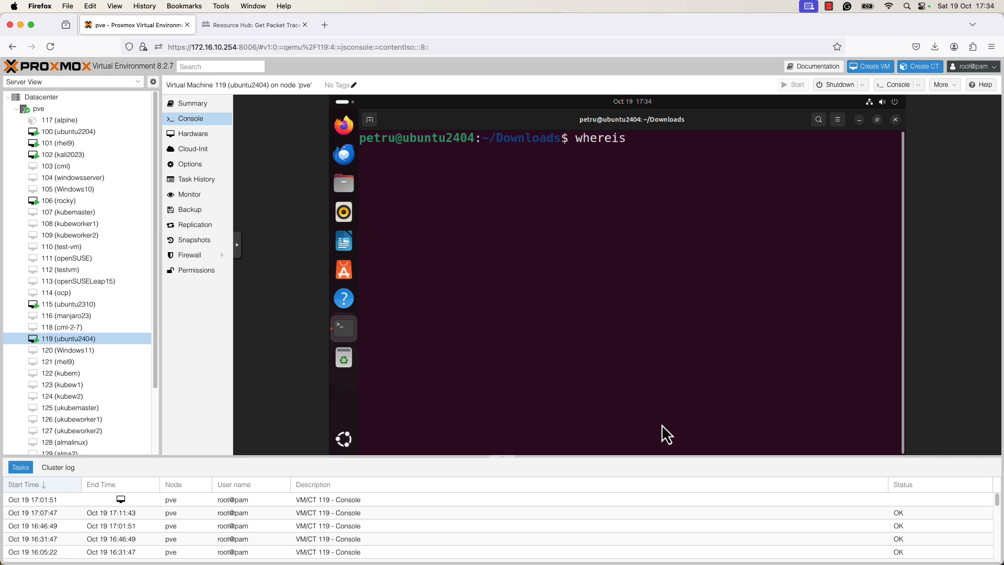
pyautogui.write('pack')
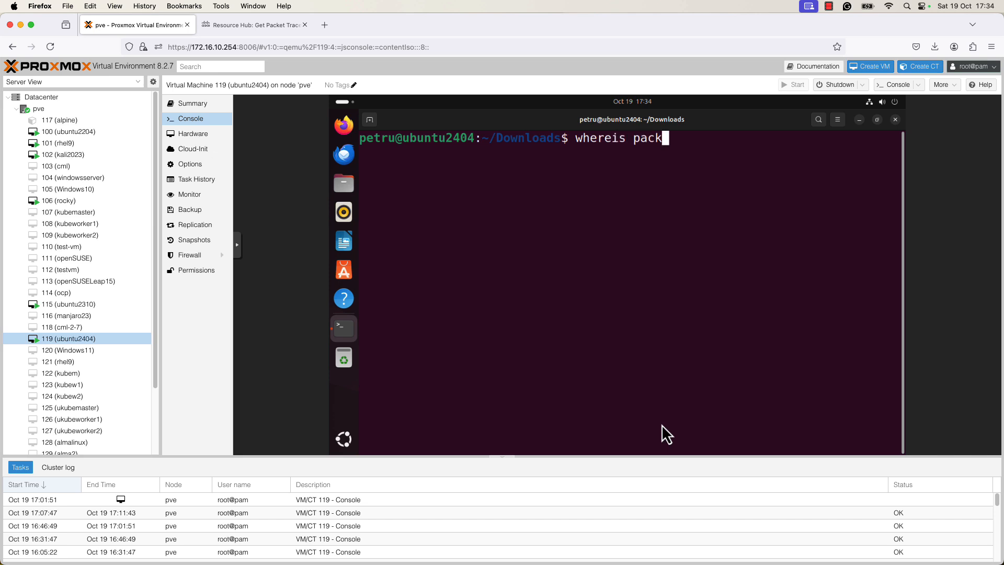
pyautogui.write('ettrac')
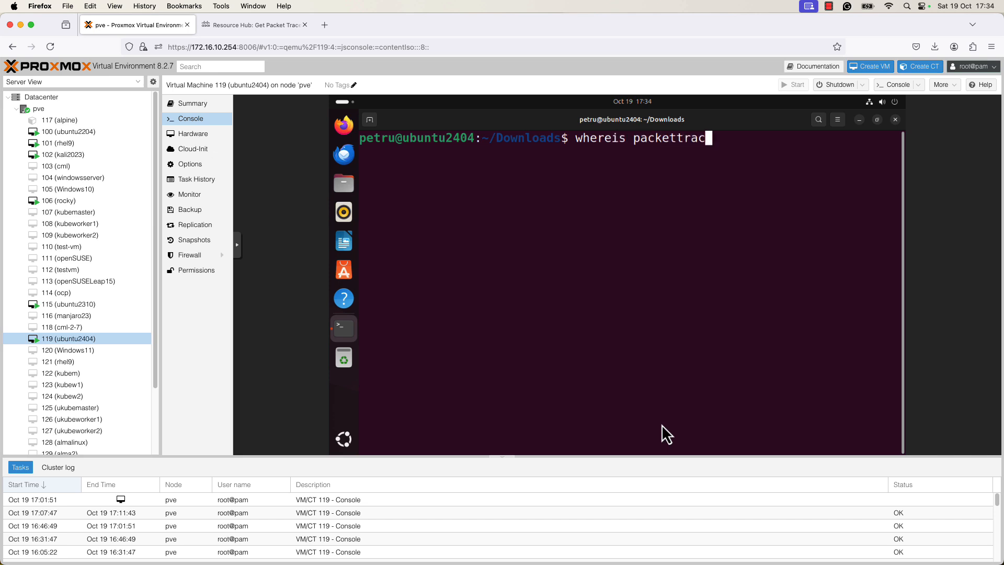
pyautogui.press('Return')
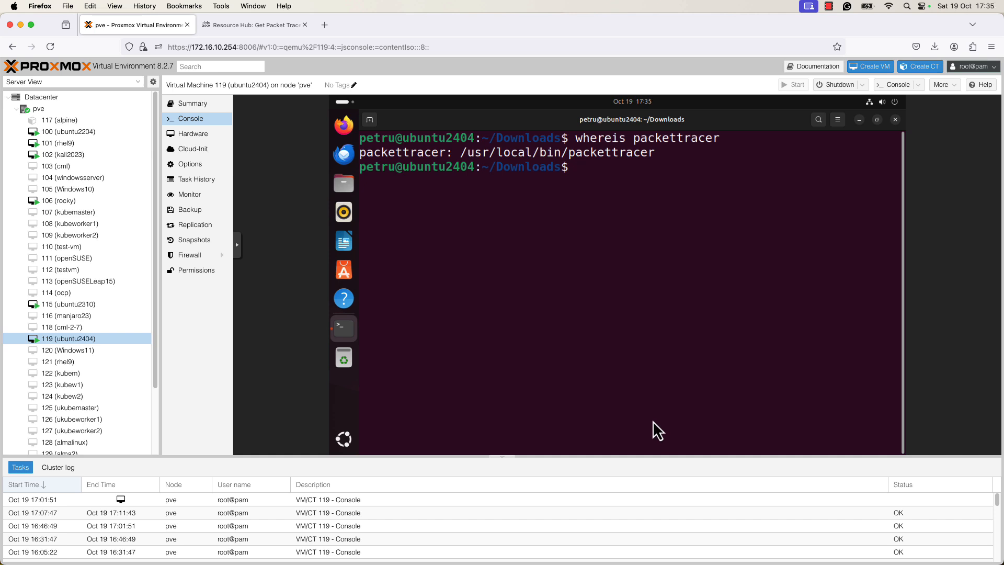
pyautogui.moveTo(479, 165)
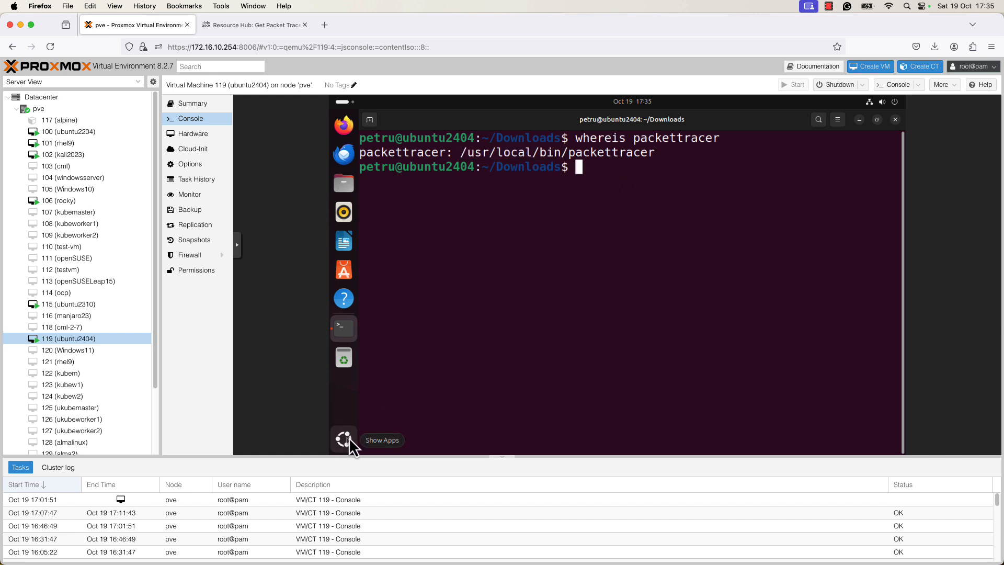
# Step: Search the app overview for 'pack' to find the Packet Tracer launcher
pyautogui.click(344, 440)
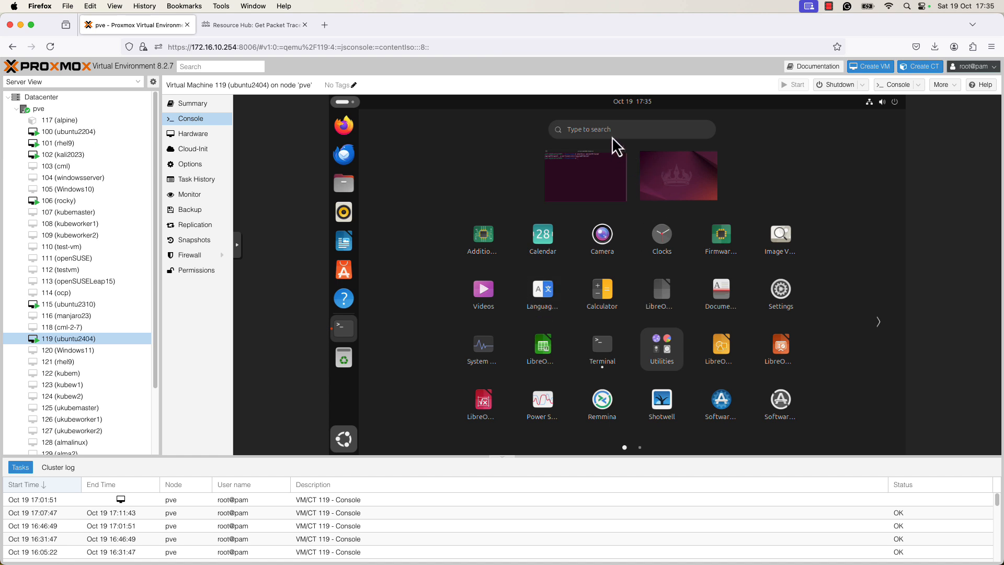
pyautogui.write('p')
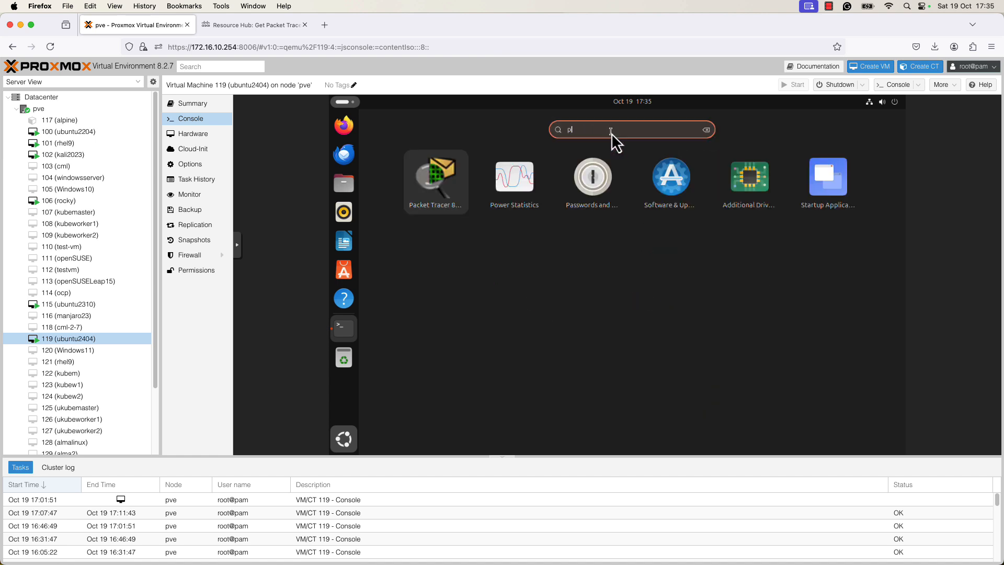
pyautogui.write('ack')
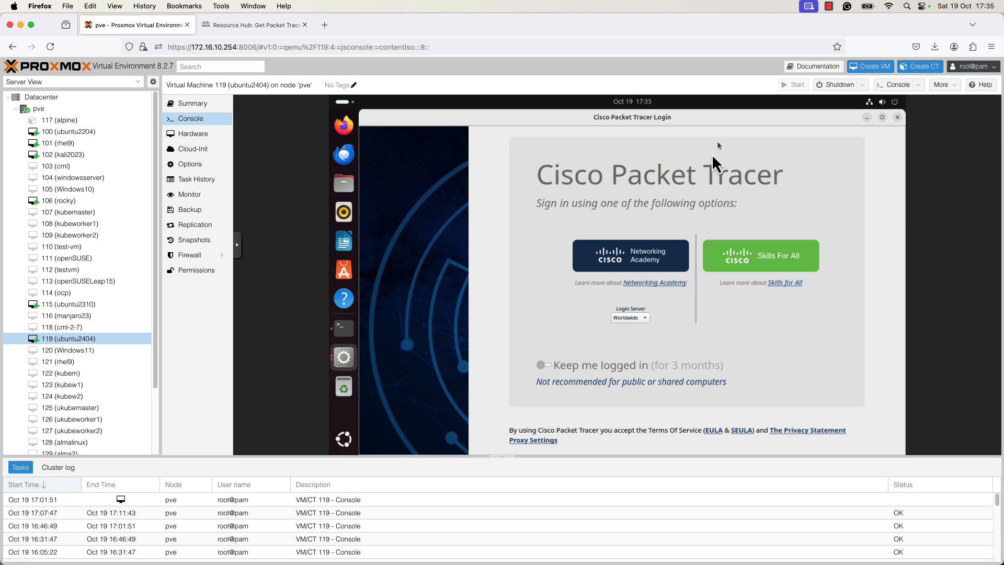
# Step: Turn on 'Keep me logged in' and start the Skills For All netacad sign-in
pyautogui.click(543, 365)
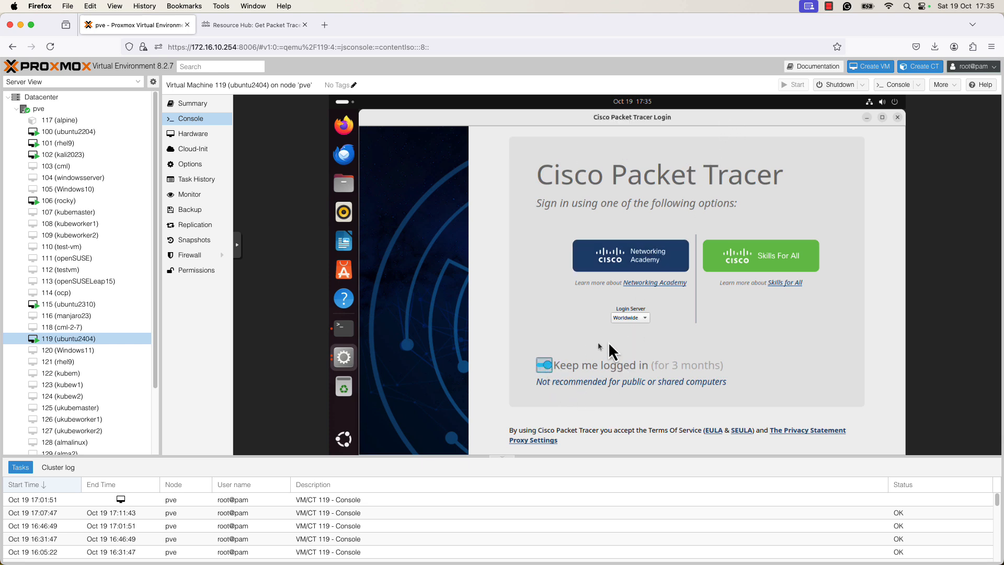
pyautogui.moveTo(703, 339)
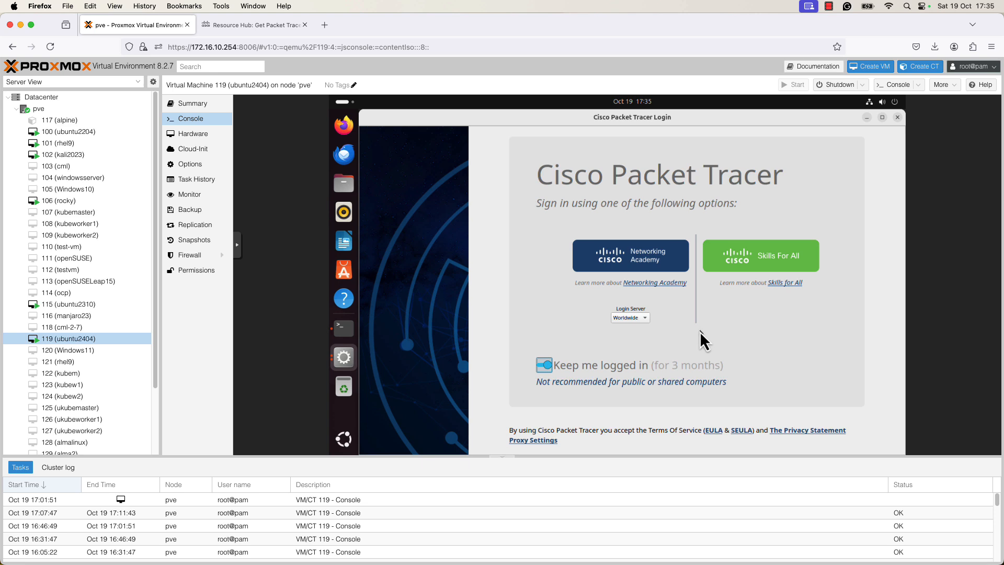
pyautogui.moveTo(712, 328)
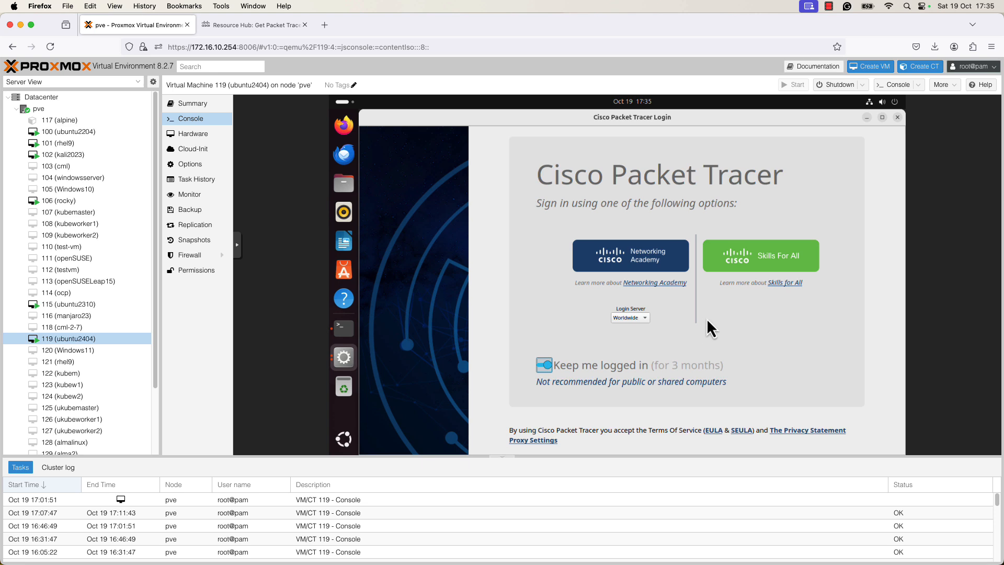
pyautogui.moveTo(799, 265)
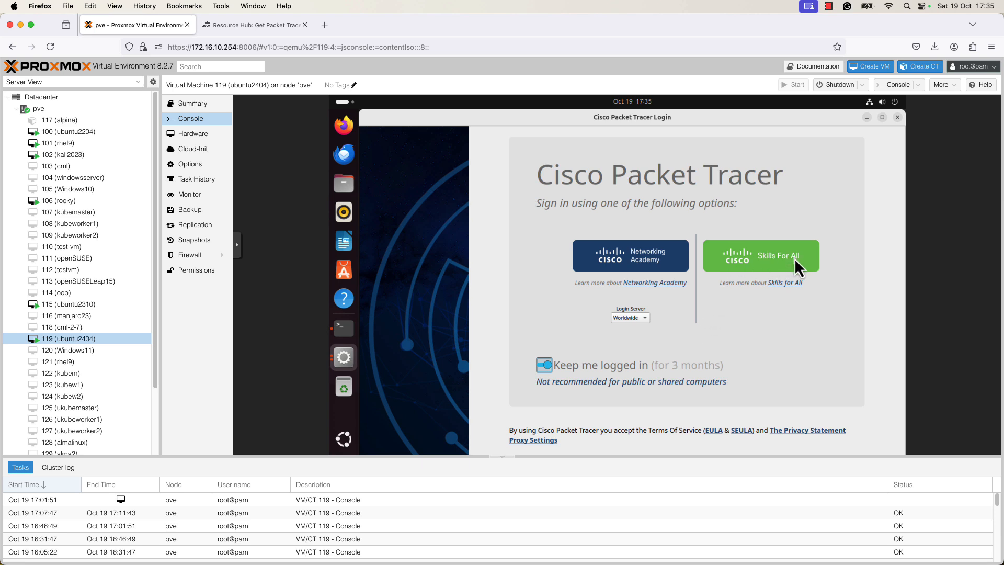
pyautogui.click(761, 255)
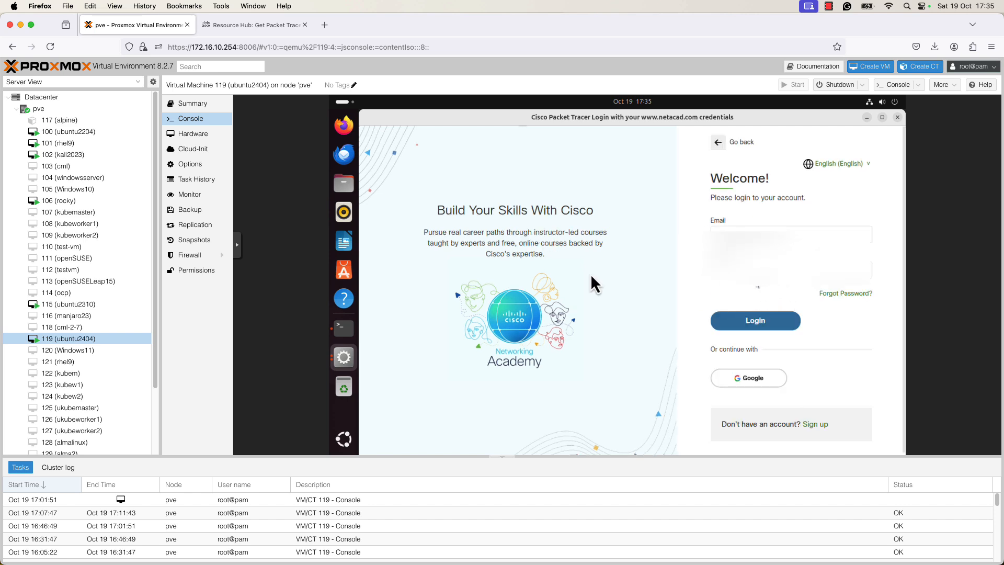
pyautogui.moveTo(344, 242)
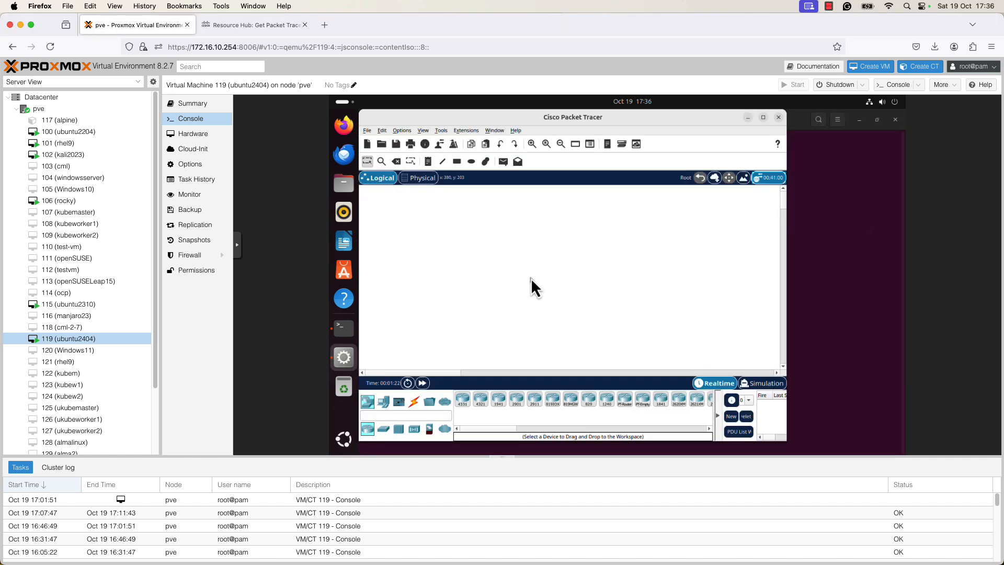
pyautogui.moveTo(541, 279)
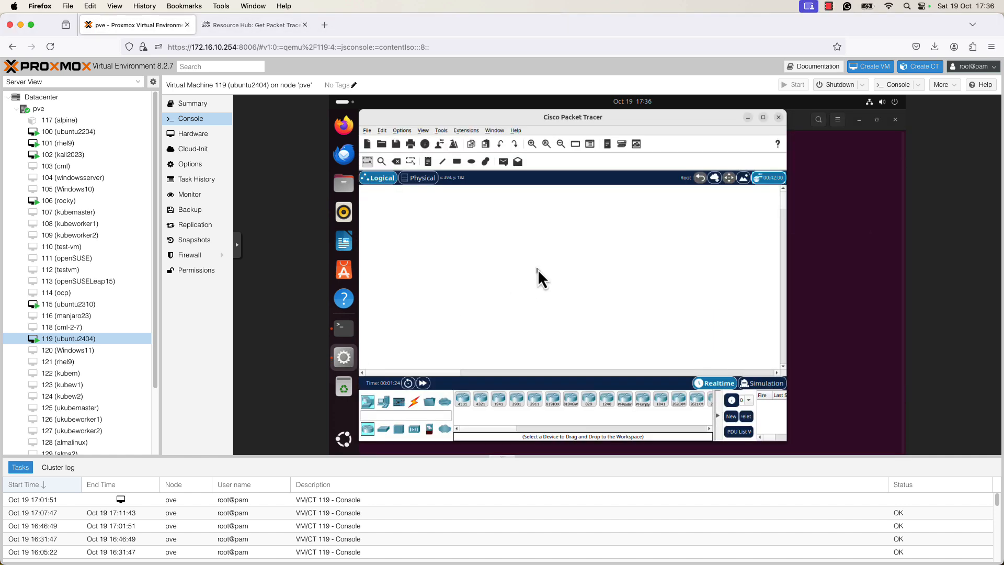
pyautogui.moveTo(524, 251)
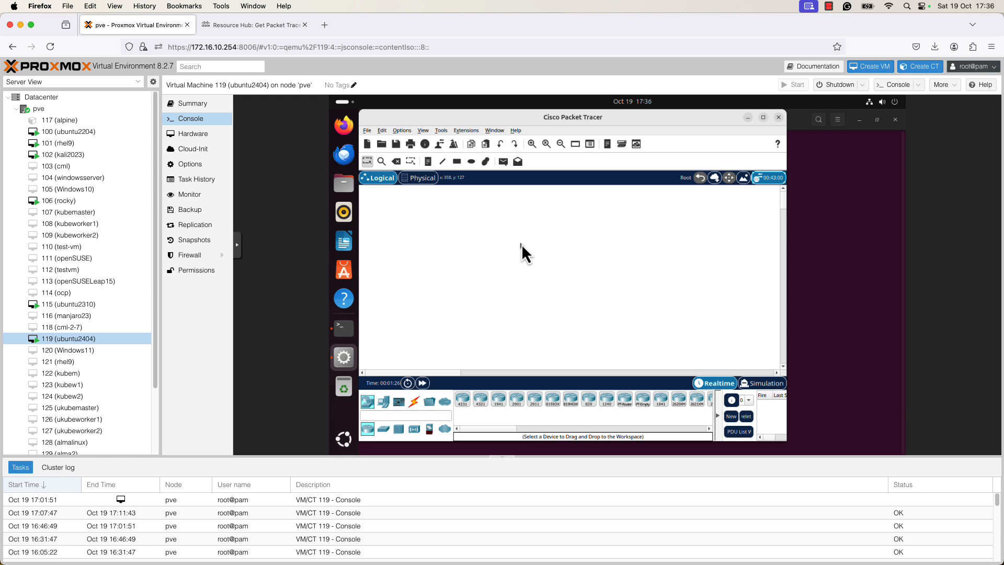
pyautogui.moveTo(458, 138)
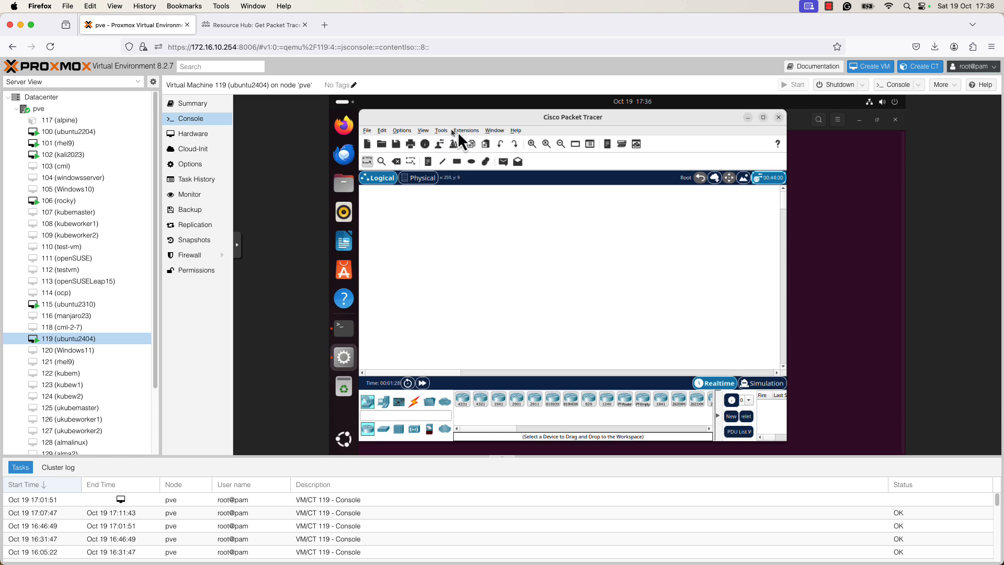
# Step: Browse File > Open Samples into the 01 Networking folder and its OSPF samples
pyautogui.click(382, 130)
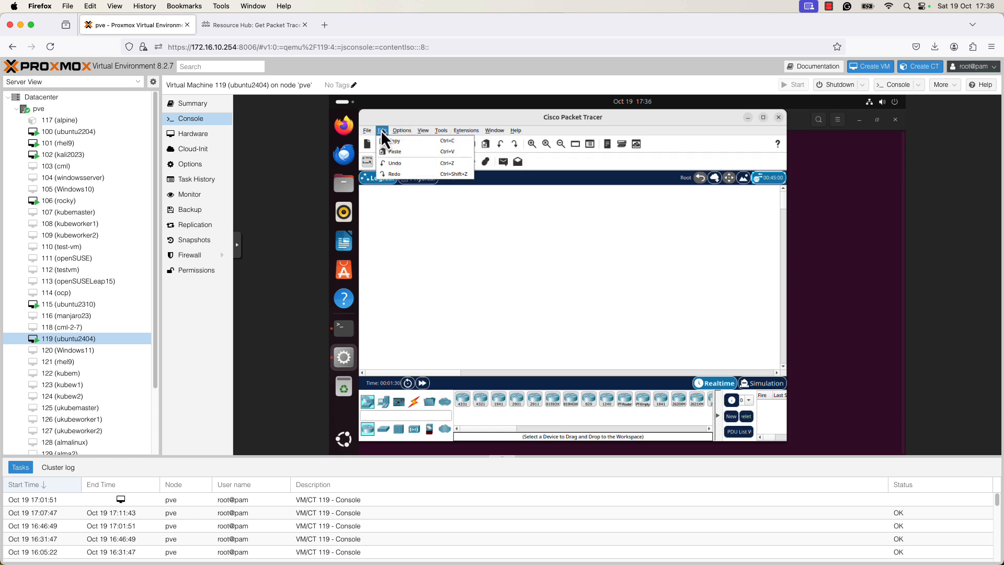
pyautogui.click(367, 131)
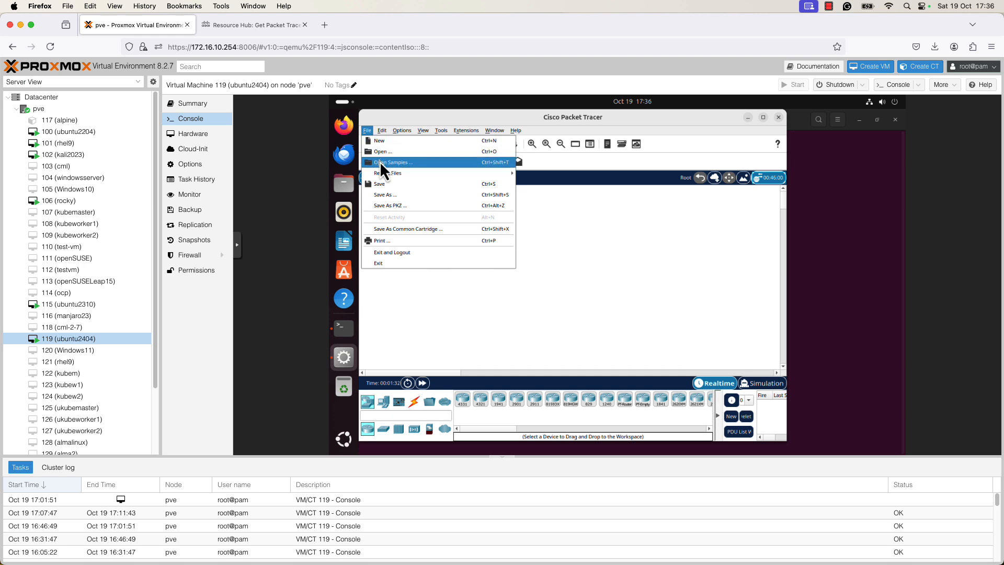
pyautogui.click(382, 151)
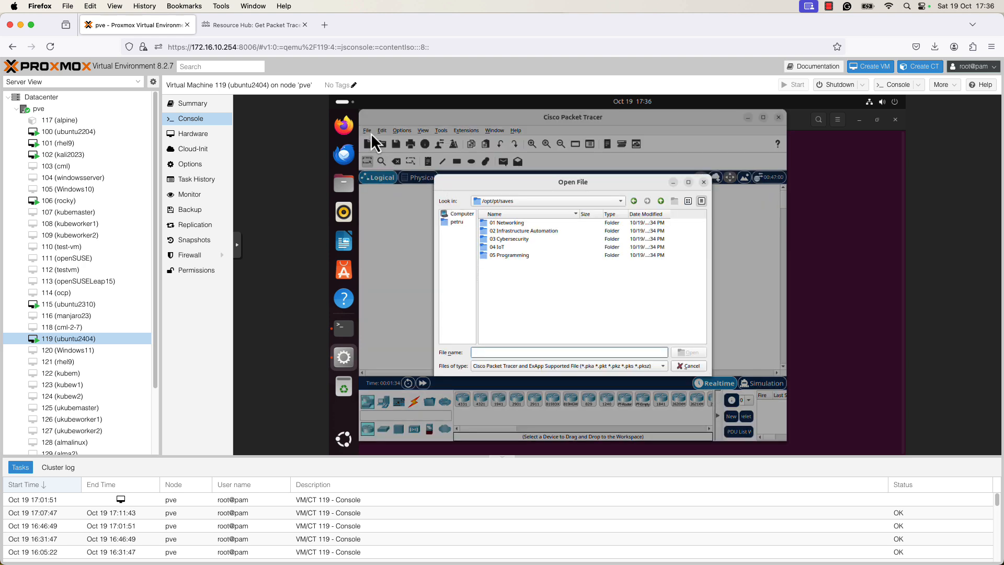
pyautogui.click(688, 366)
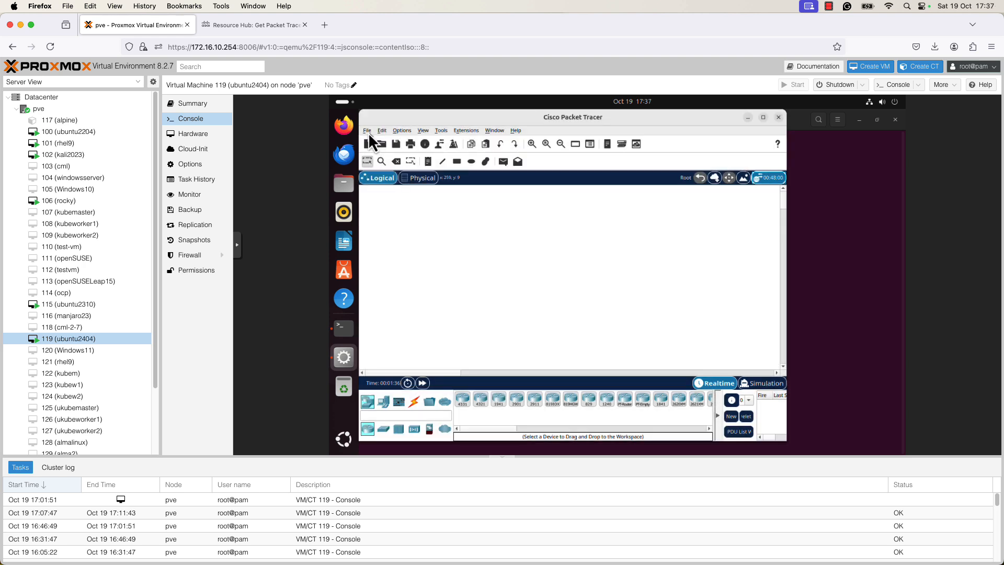
pyautogui.click(382, 143)
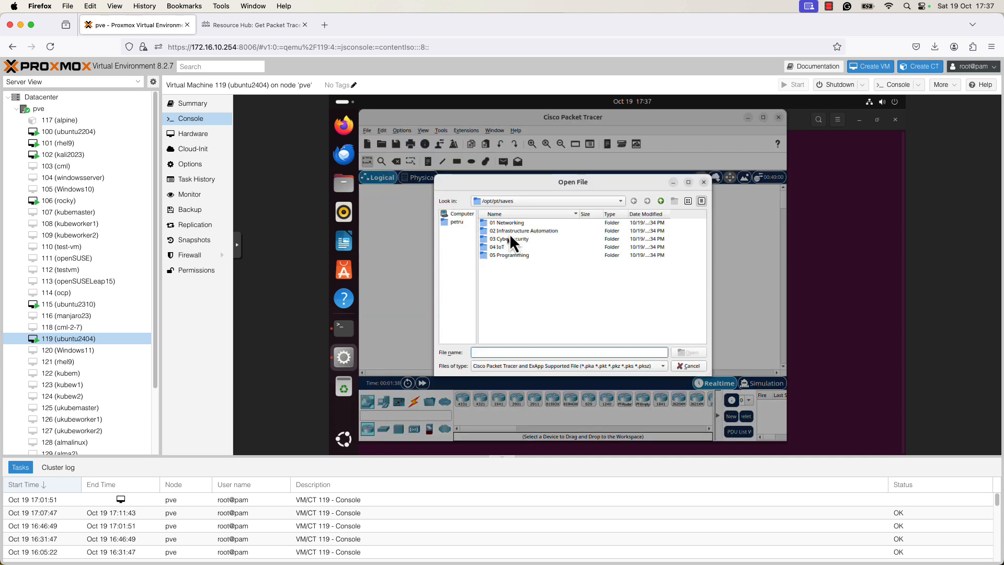
pyautogui.doubleClick(507, 222)
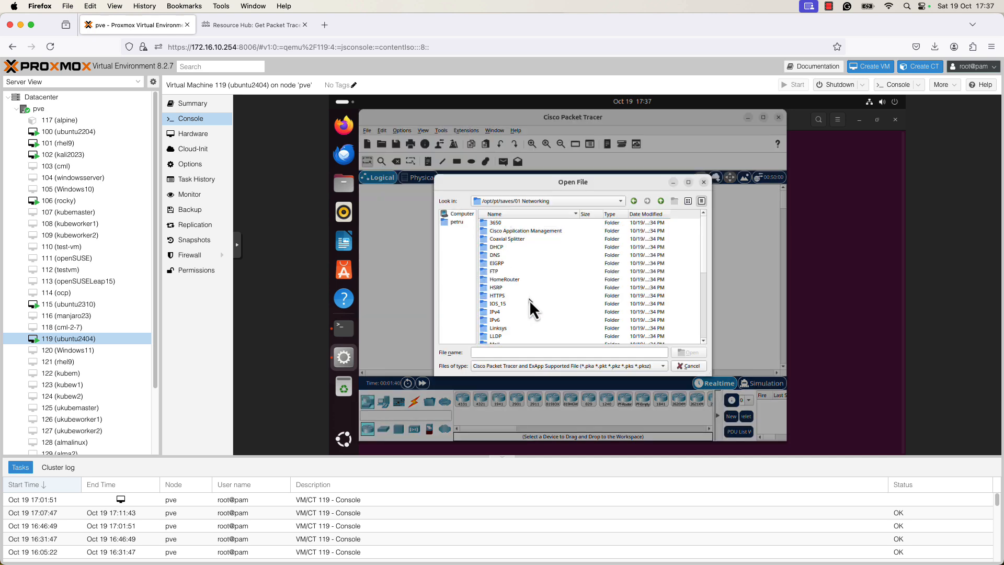
pyautogui.scroll(-3)
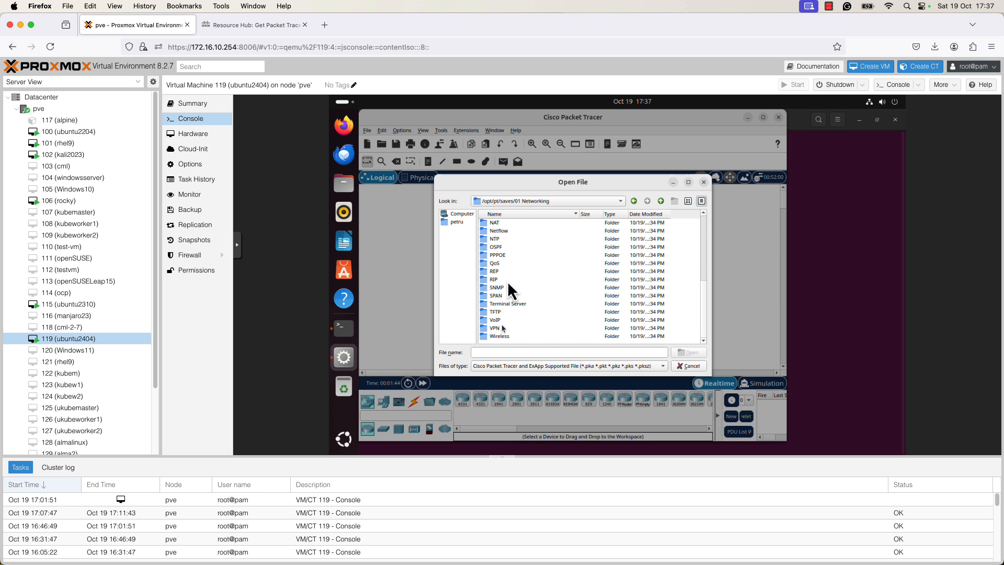
pyautogui.click(496, 247)
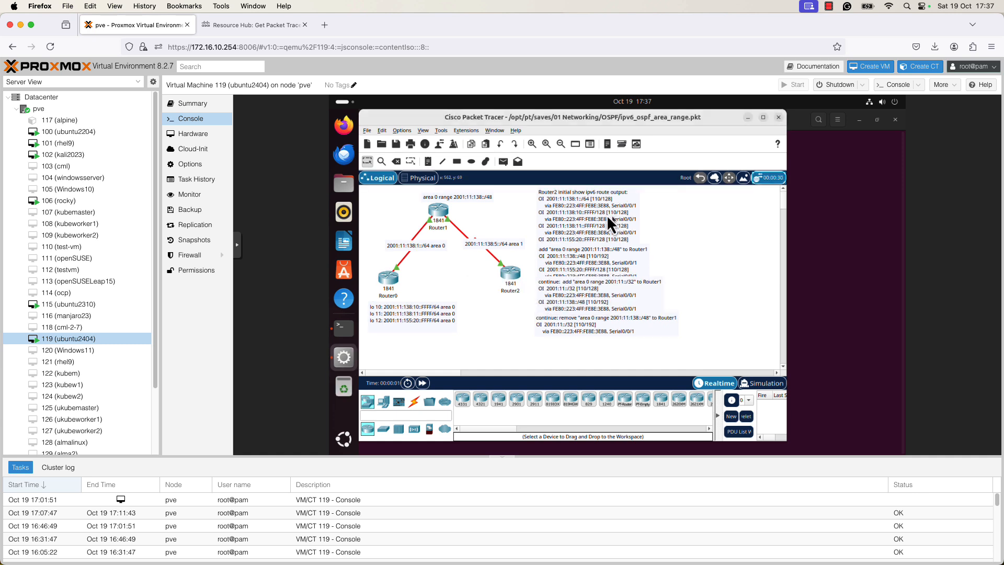
pyautogui.moveTo(519, 285)
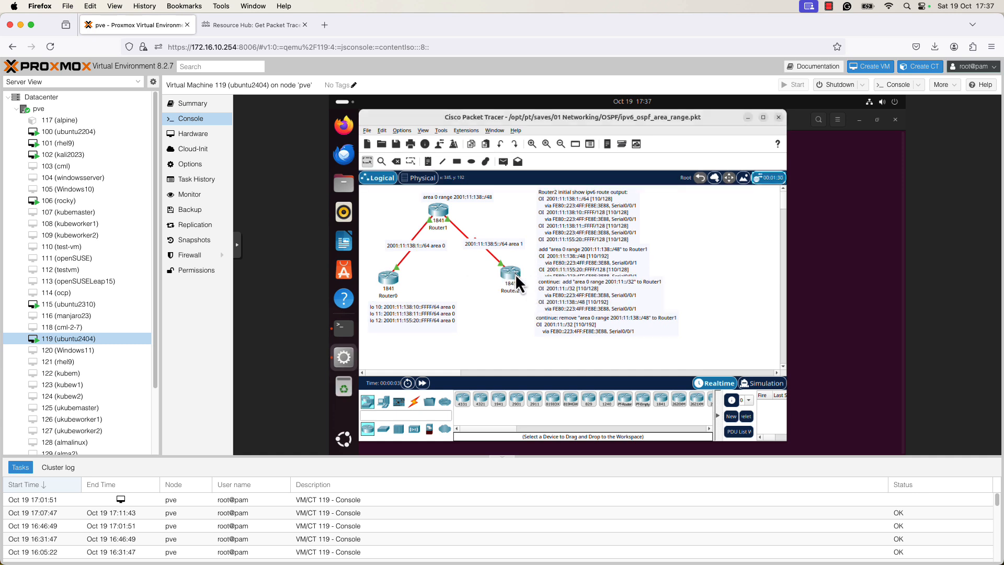
# Step: Open Router2's device window on its CLI tab
pyautogui.doubleClick(511, 274)
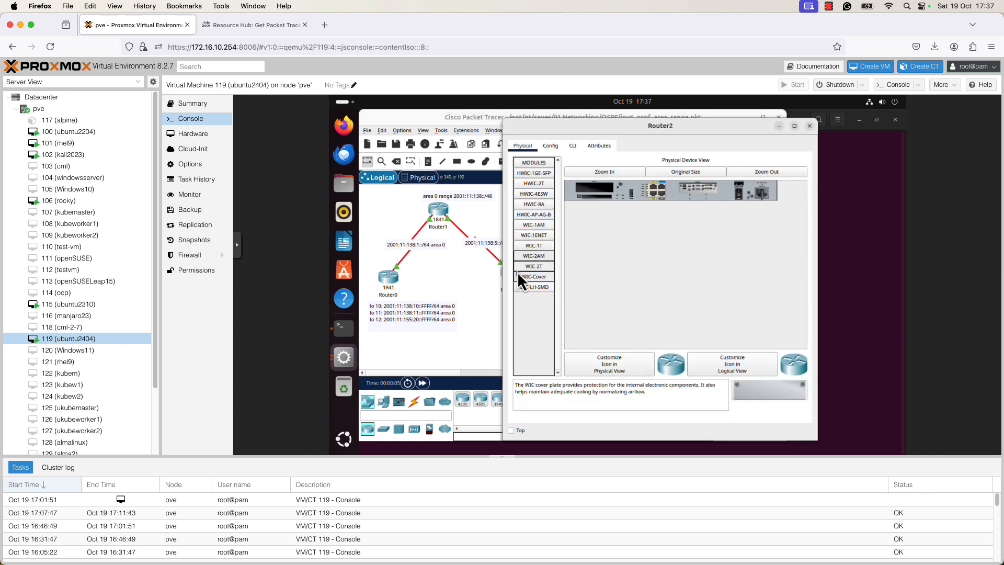
pyautogui.click(571, 145)
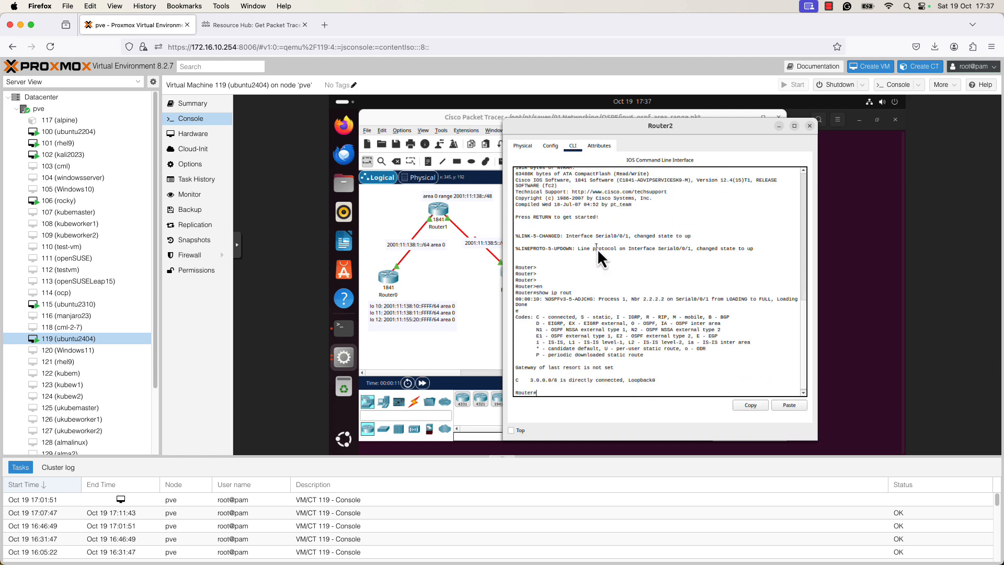
pyautogui.moveTo(609, 361)
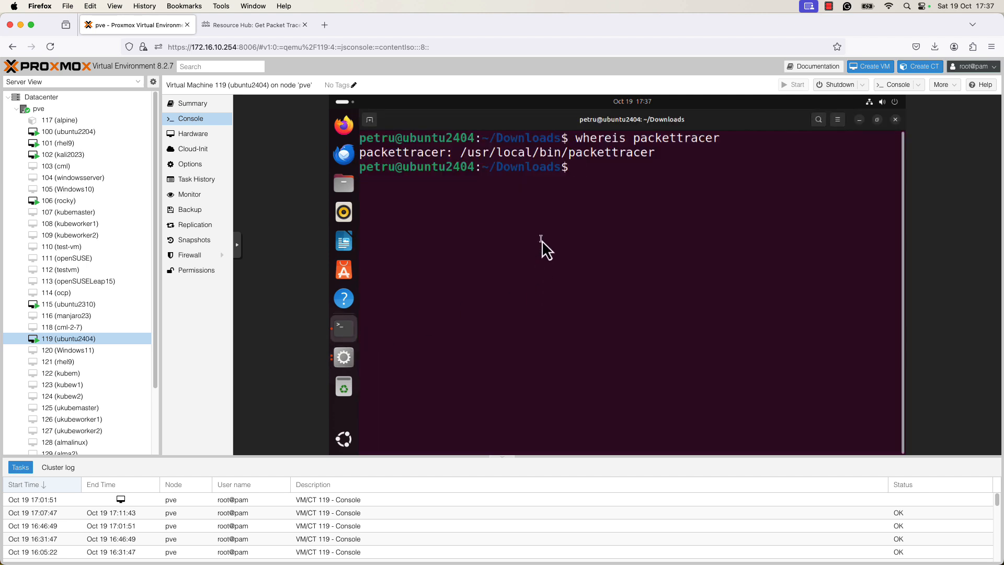
# Step: Run cat /etc/os-release, then restore the Packet Tracer windows from the dock
pyautogui.write('cat /ettc/')
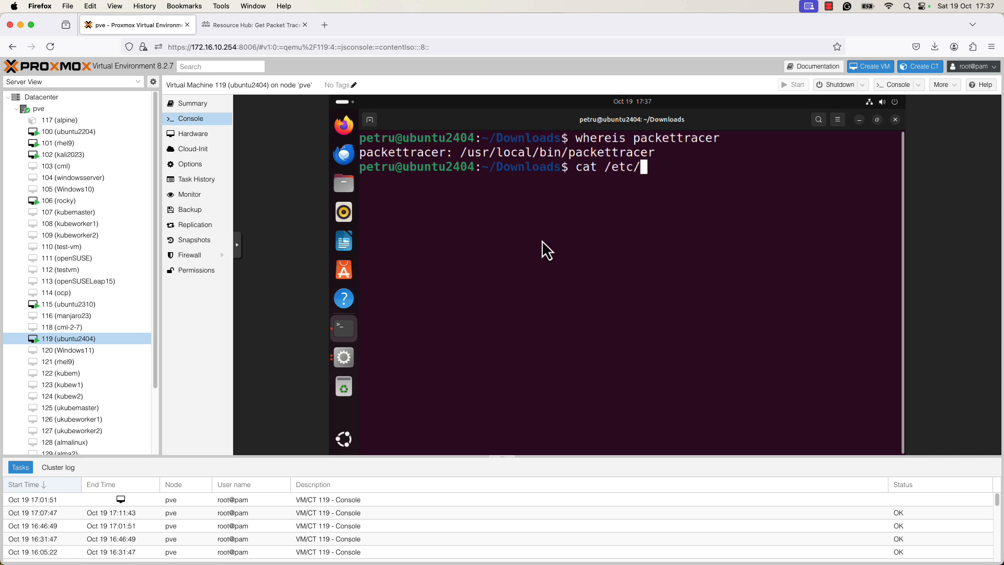
pyautogui.press('Return')
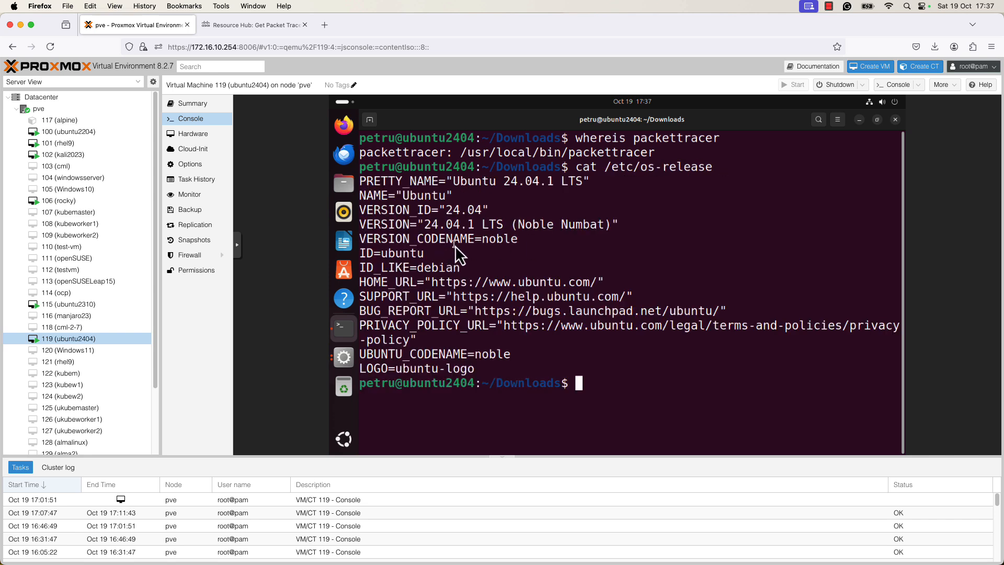
pyautogui.moveTo(343, 357)
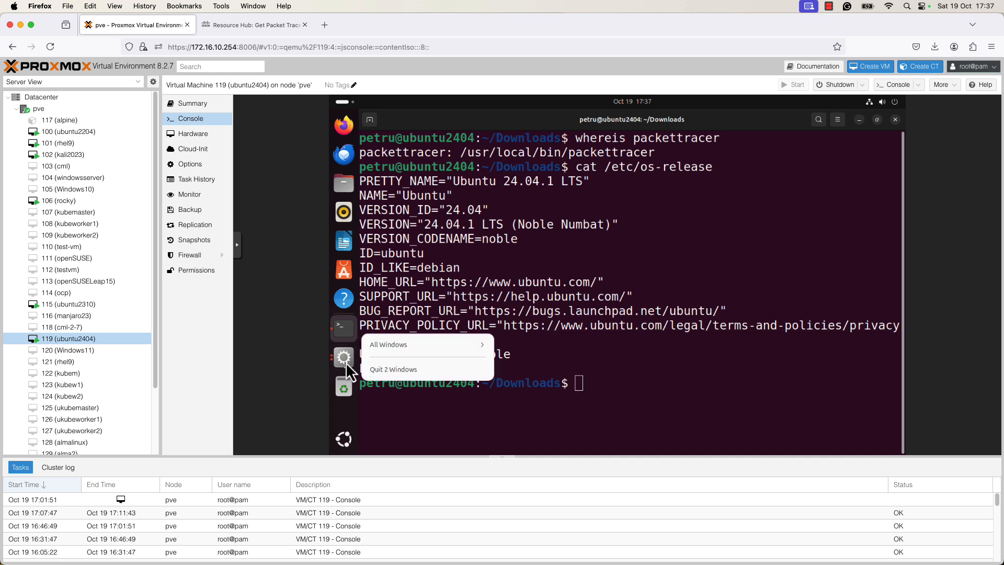
pyautogui.click(387, 345)
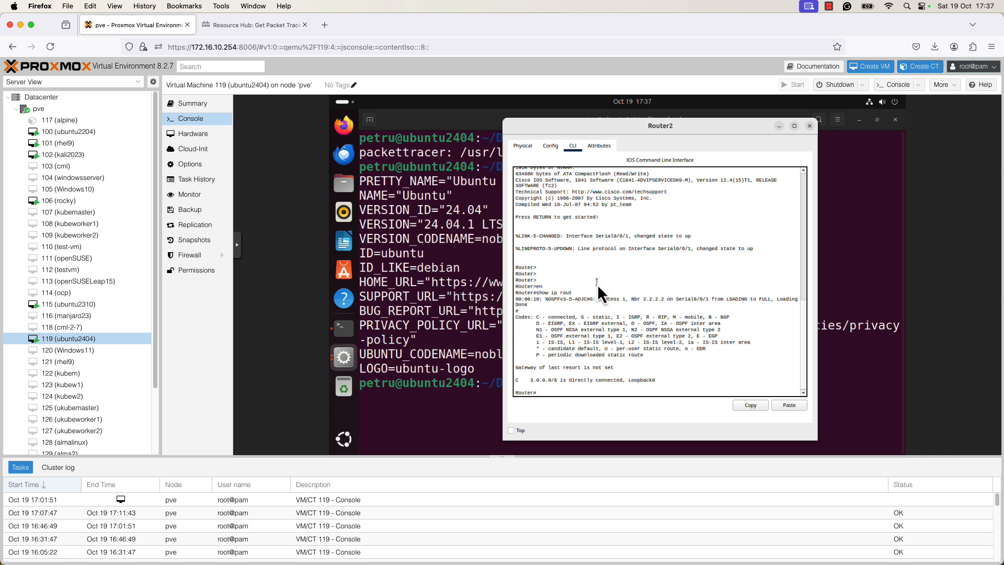
pyautogui.moveTo(605, 276)
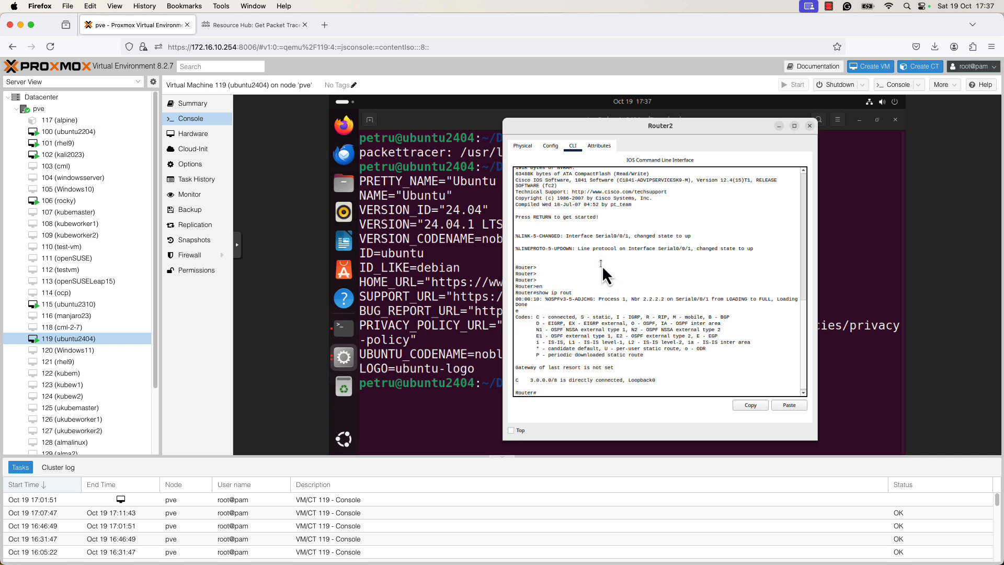
pyautogui.moveTo(616, 265)
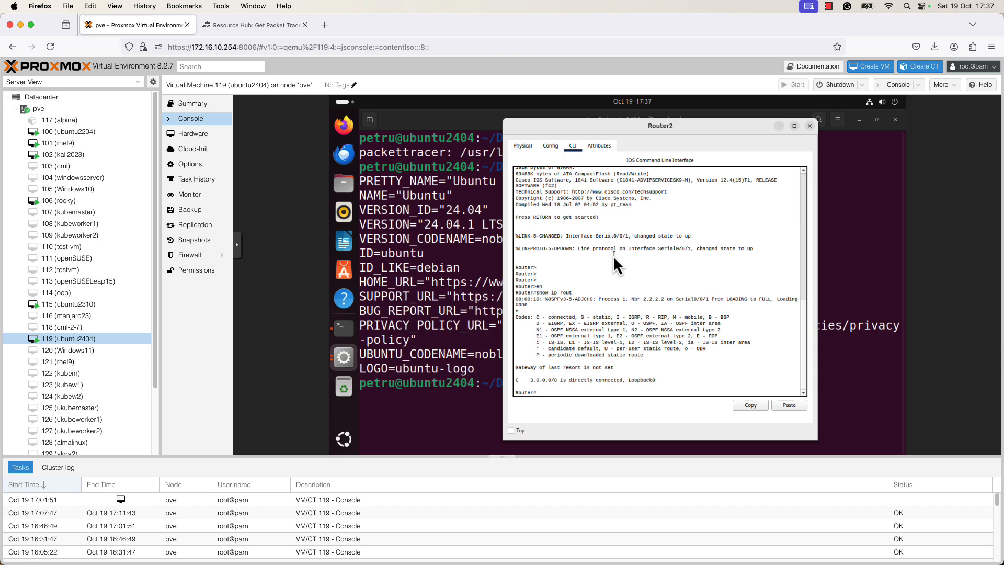
pyautogui.click(253, 25)
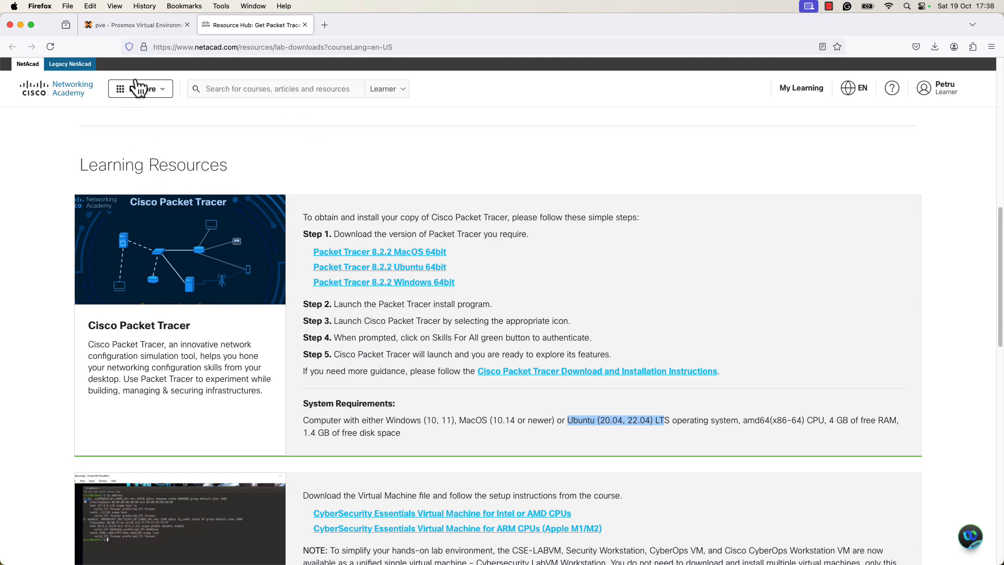
pyautogui.click(134, 25)
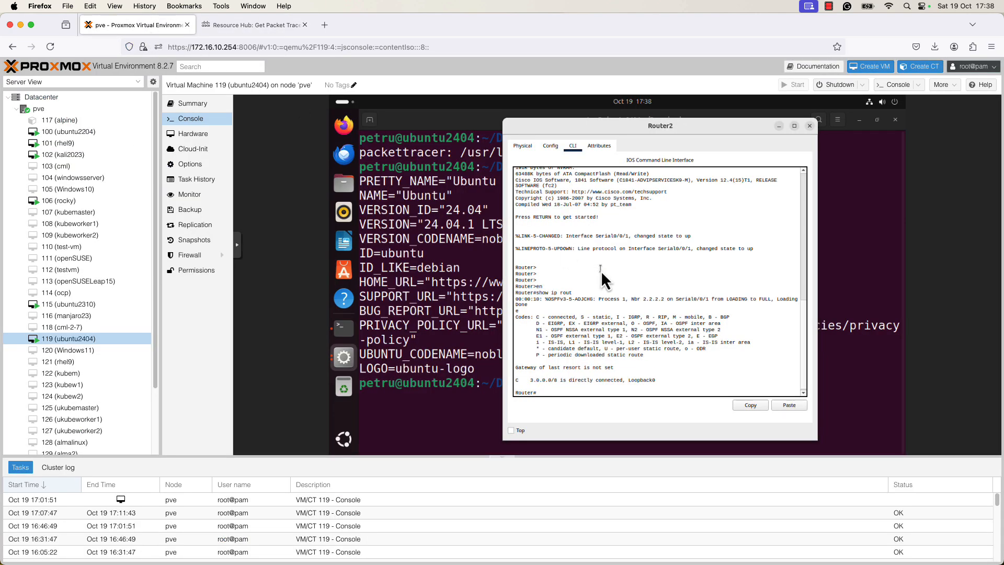